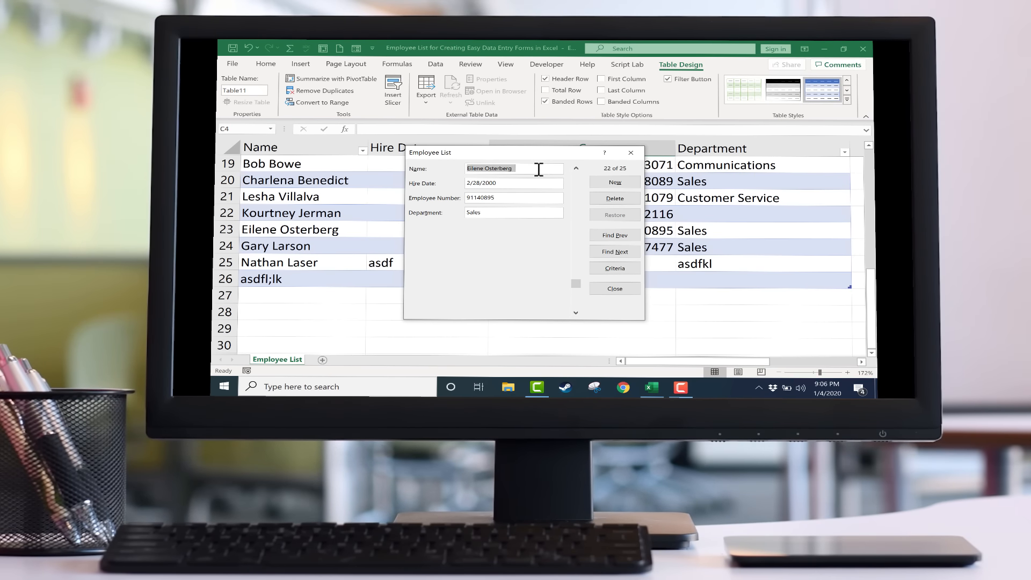
mouse_move(506, 200)
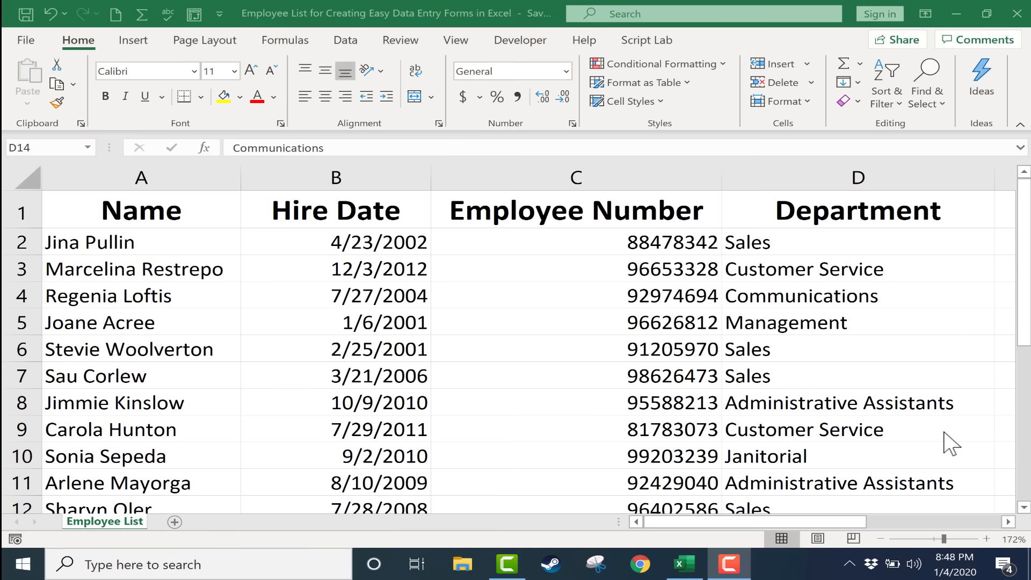
mouse_move(243, 265)
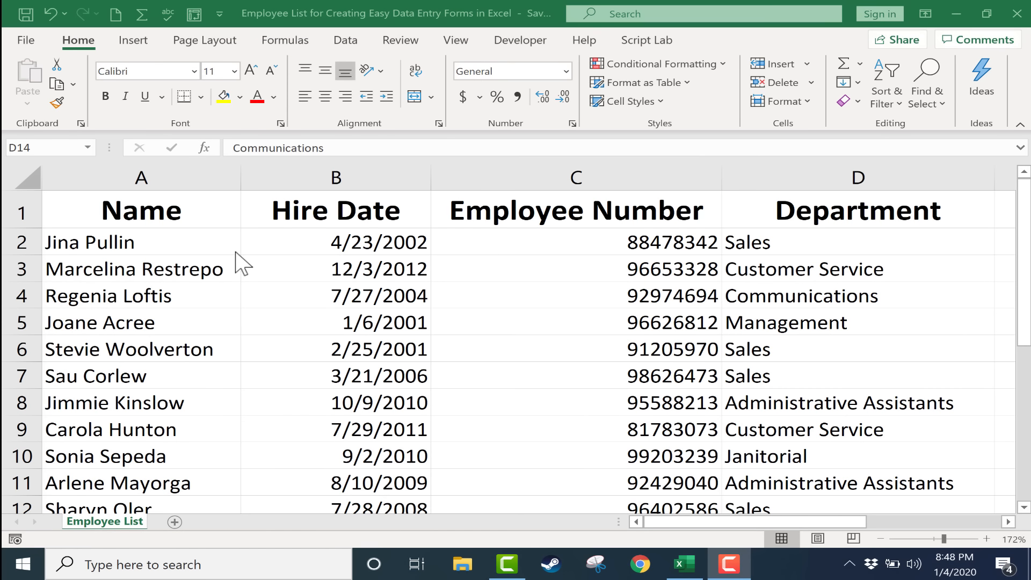
mouse_move(211, 174)
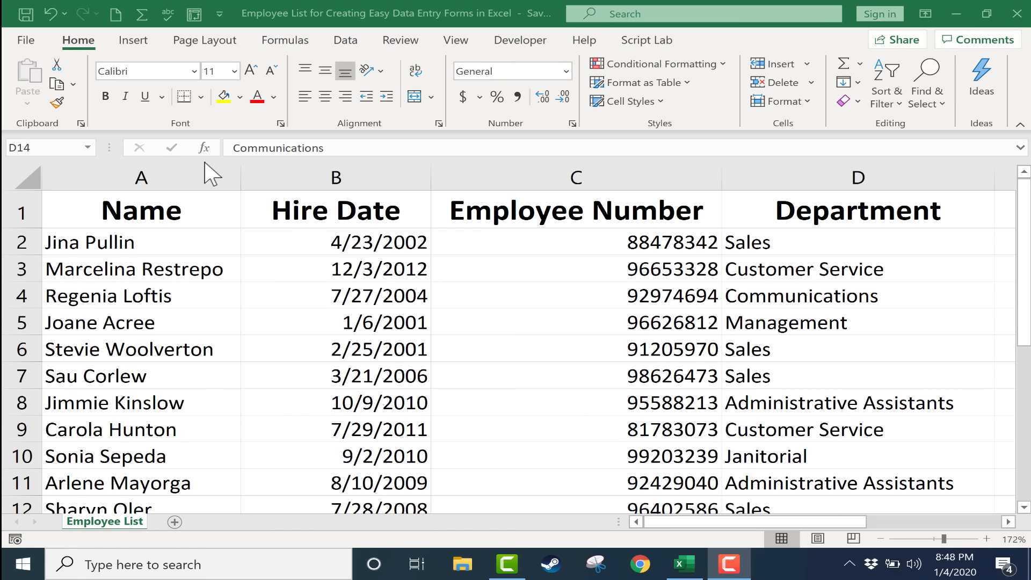
mouse_move(119, 275)
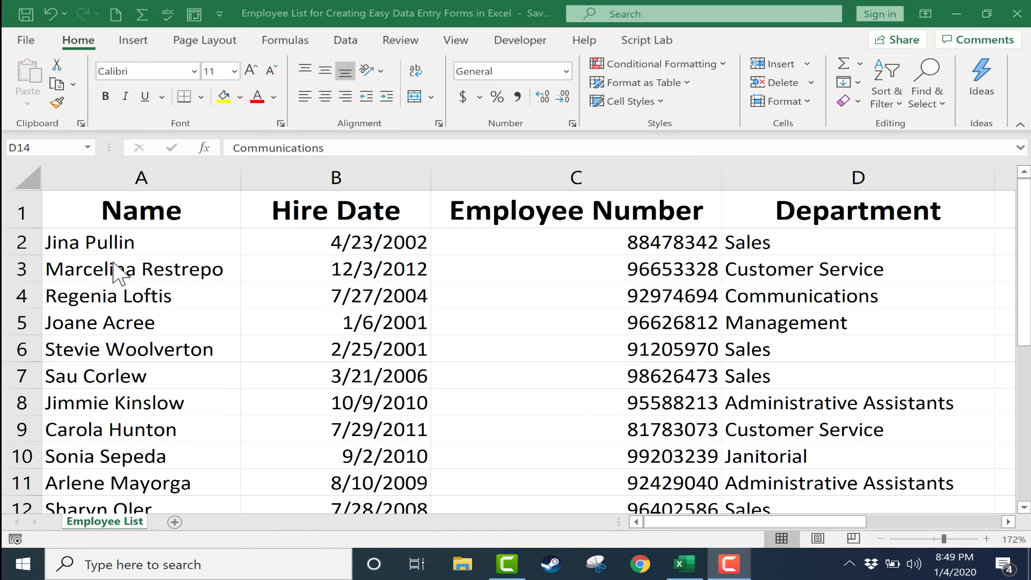
mouse_move(858, 236)
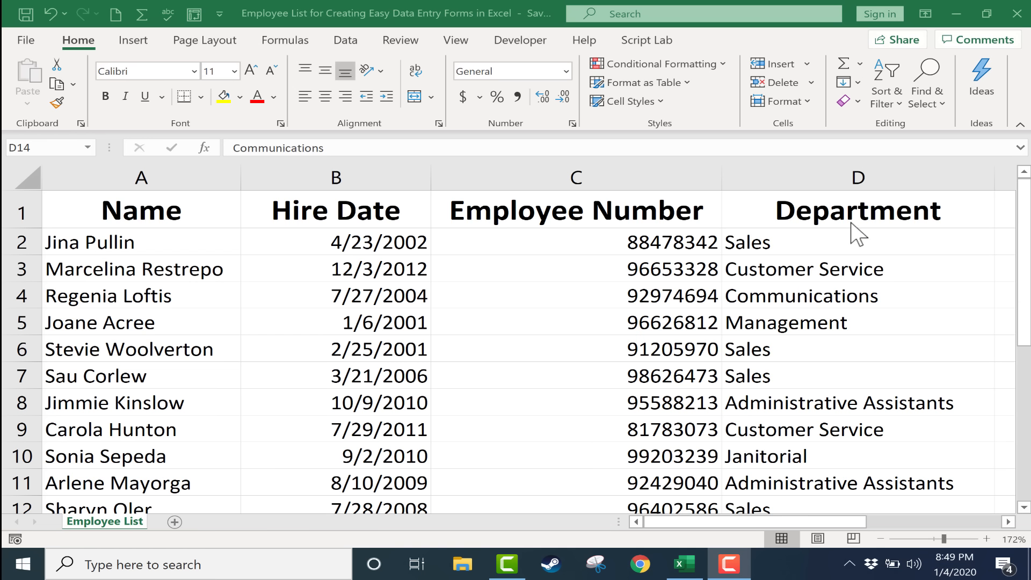
mouse_move(860, 232)
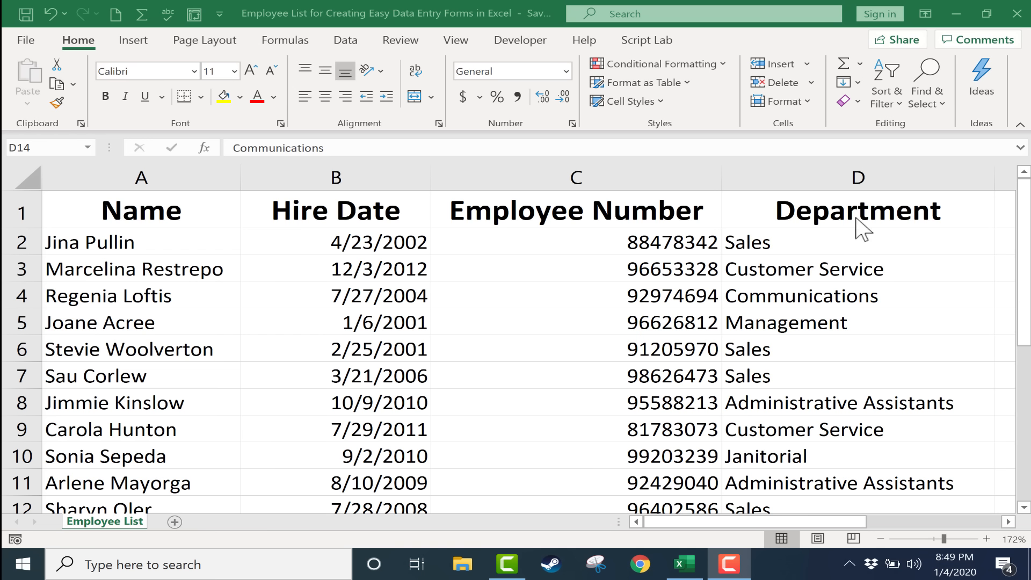
mouse_move(166, 259)
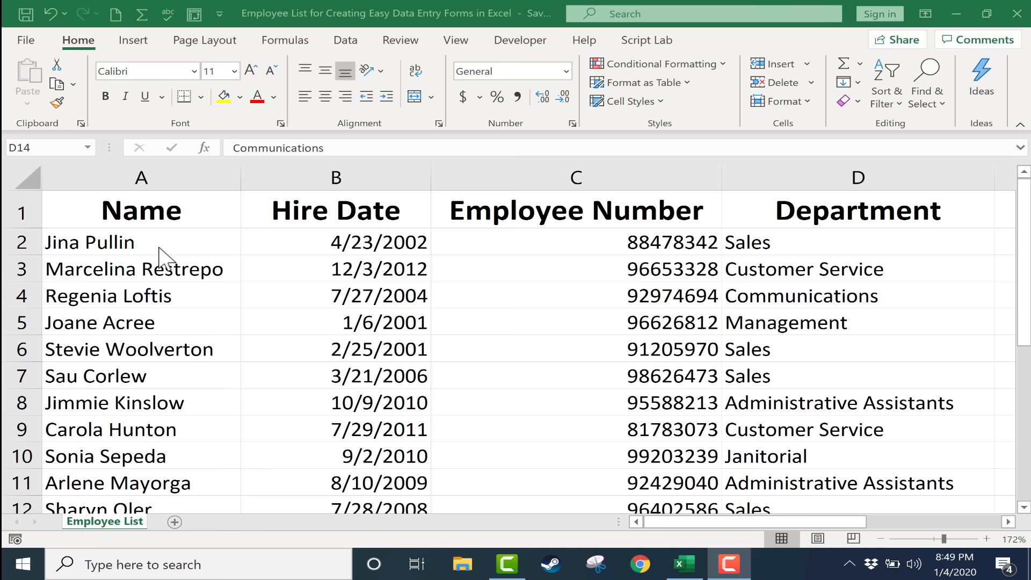
Step: Scroll through the employee list, then show the Customize Quick Access Toolbar command choices
scroll("down", 3)
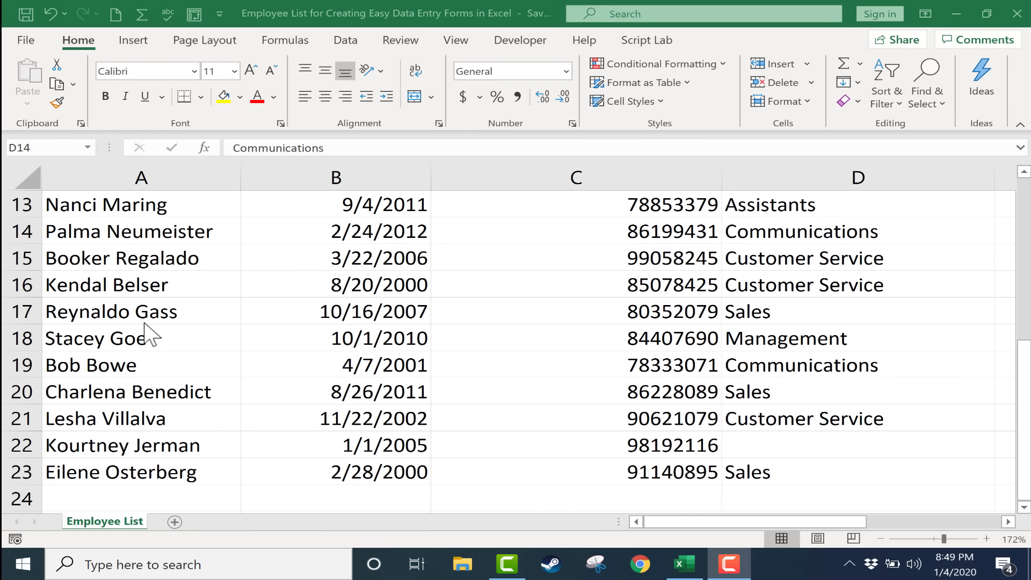
scroll("down", 3)
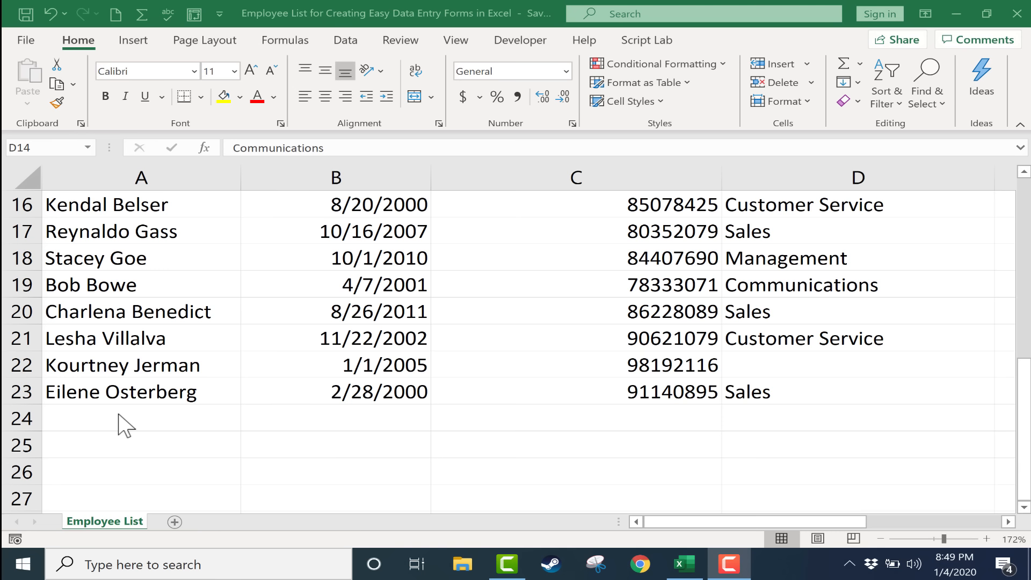
scroll("up", 3)
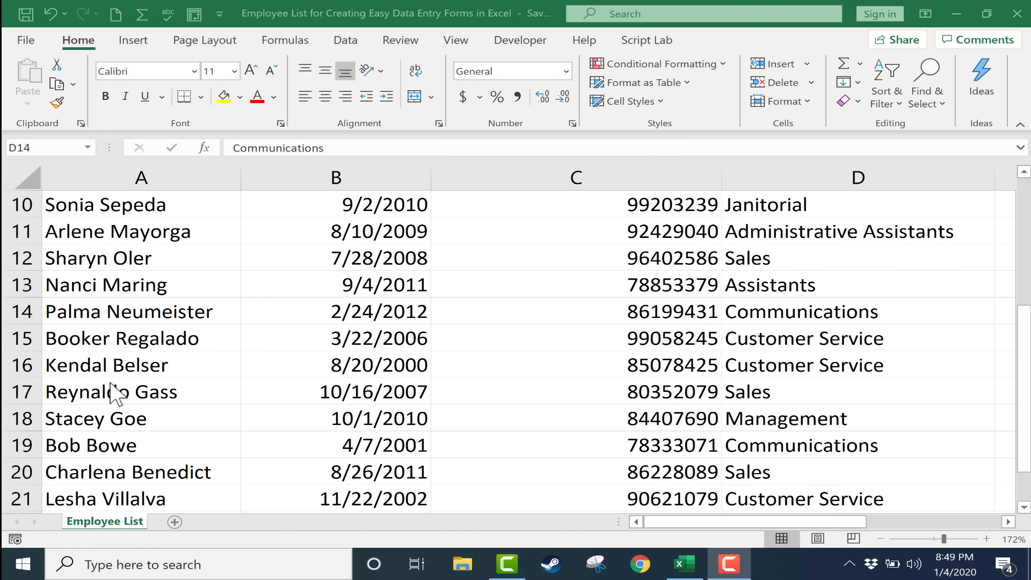
scroll("down", 3)
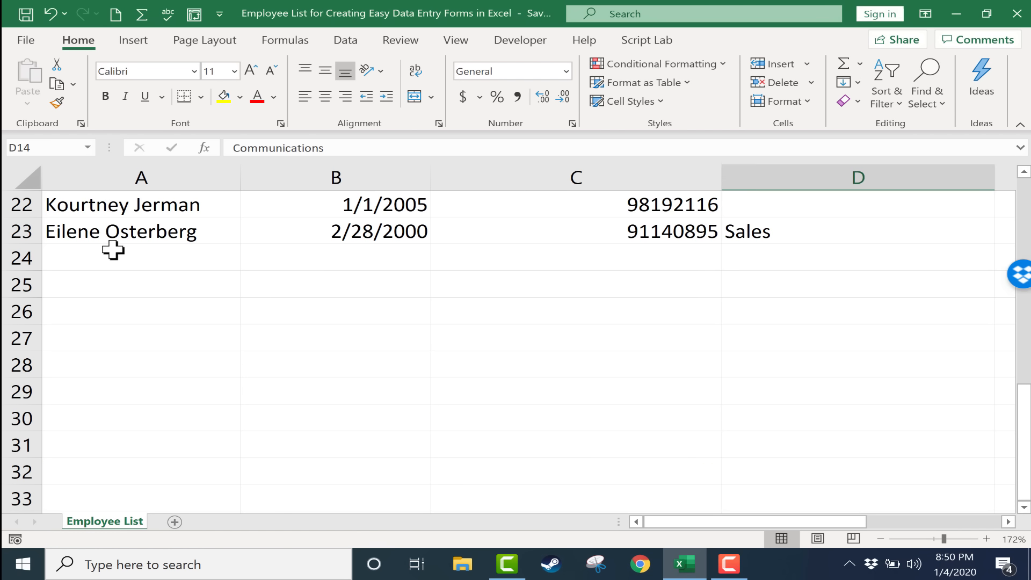
type("asldkjfklasf")
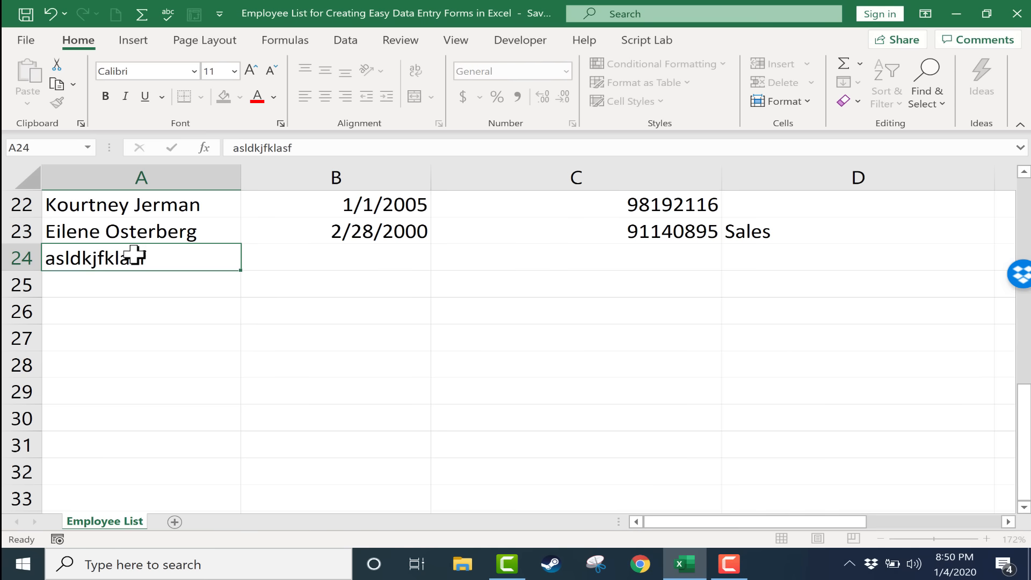
type("asdf")
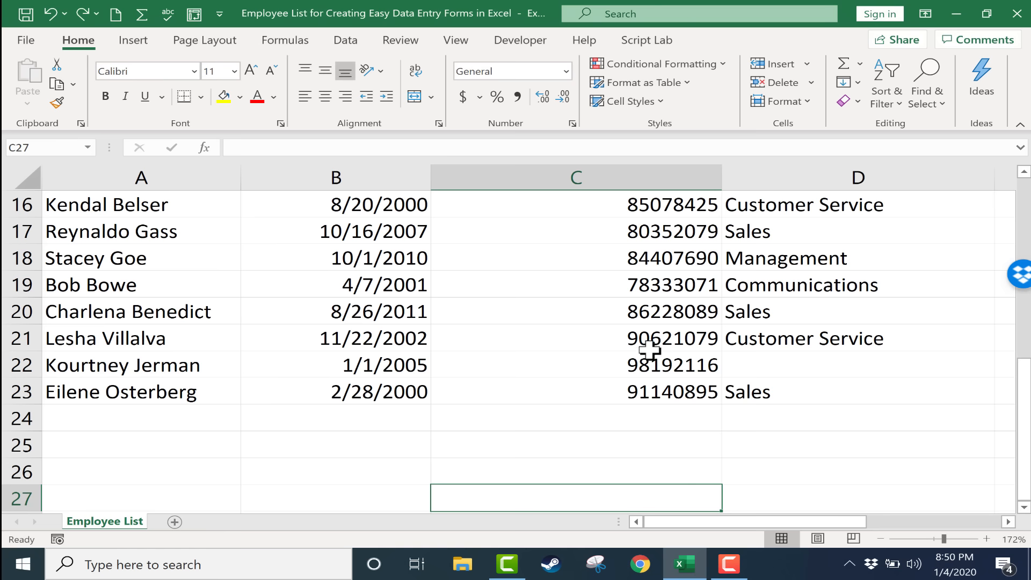
mouse_move(414, 270)
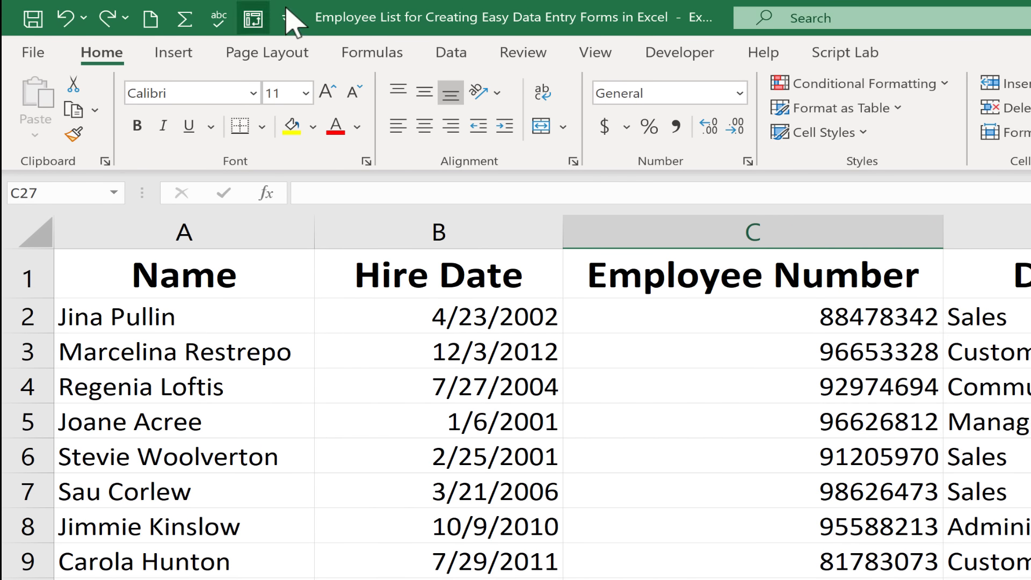
mouse_move(263, 33)
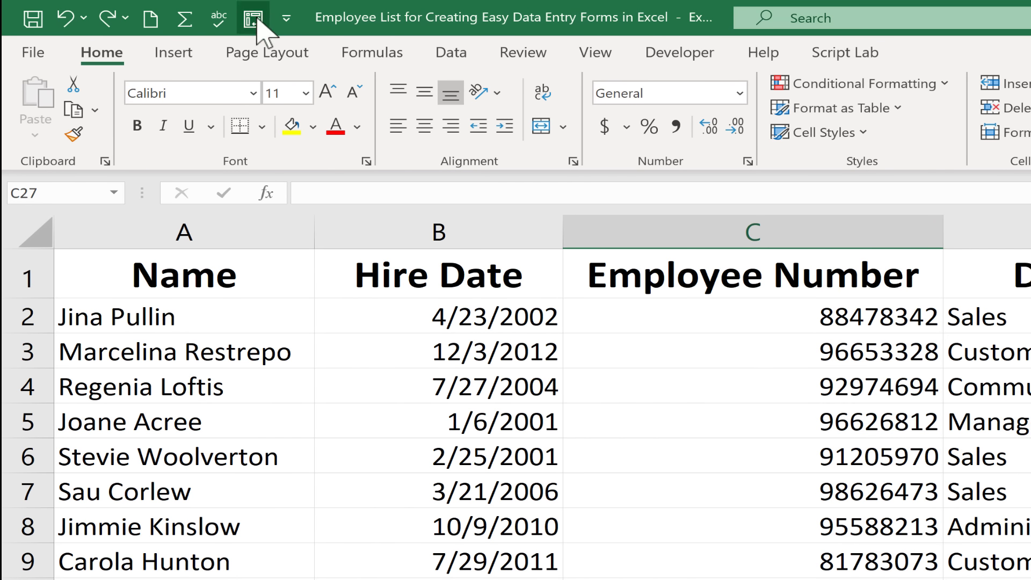
mouse_move(250, 18)
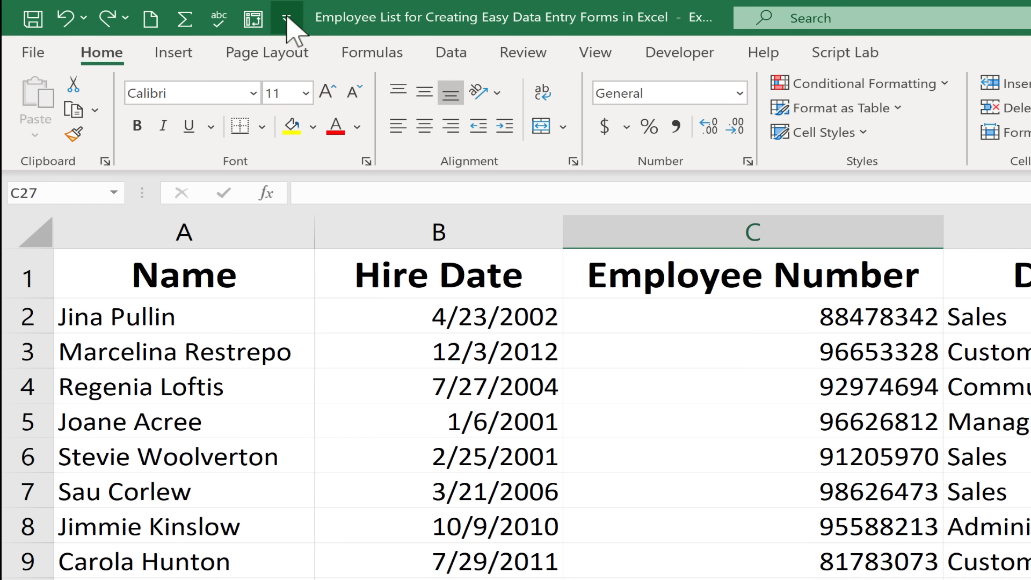
mouse_move(287, 19)
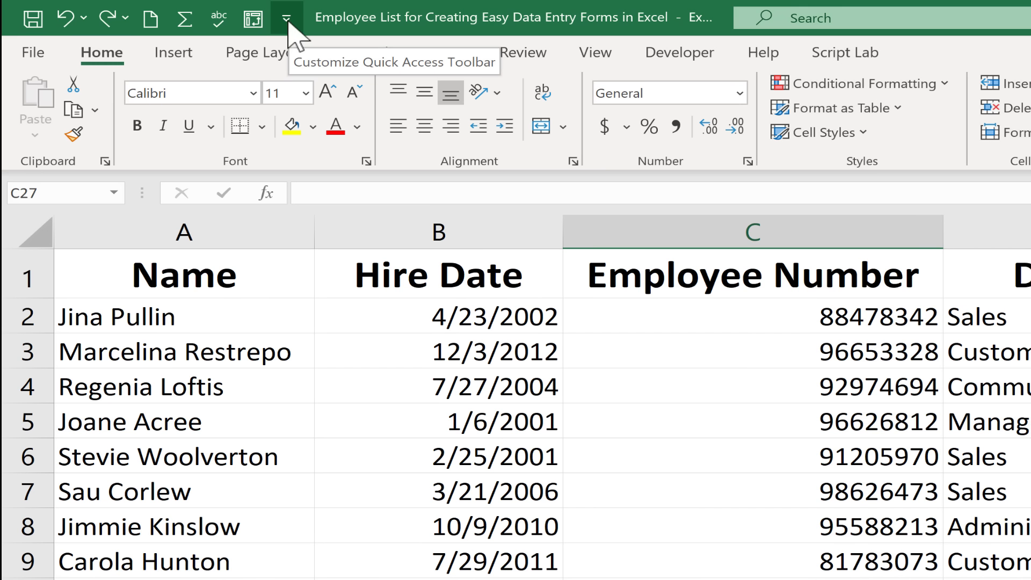
mouse_move(300, 46)
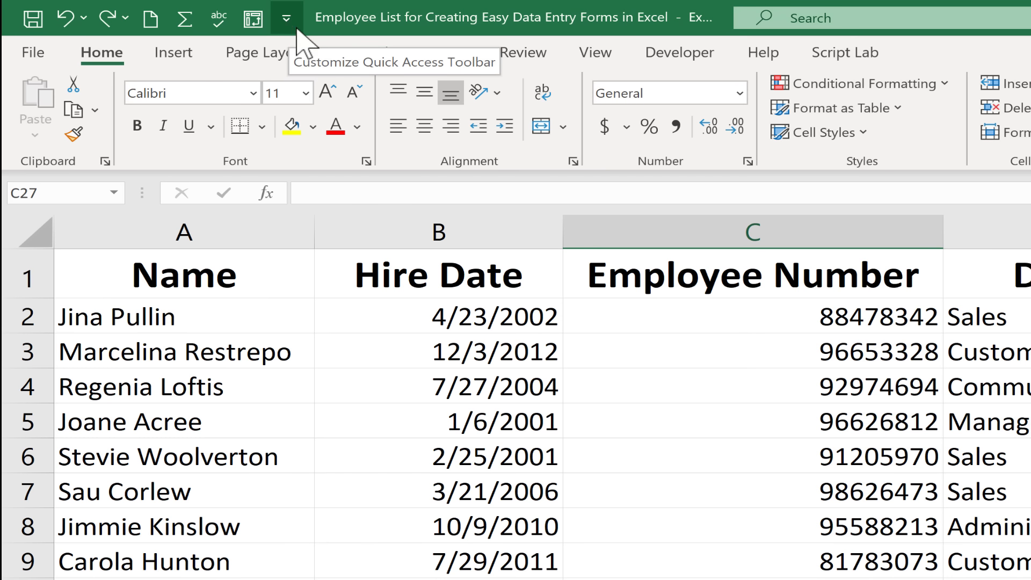
mouse_move(299, 36)
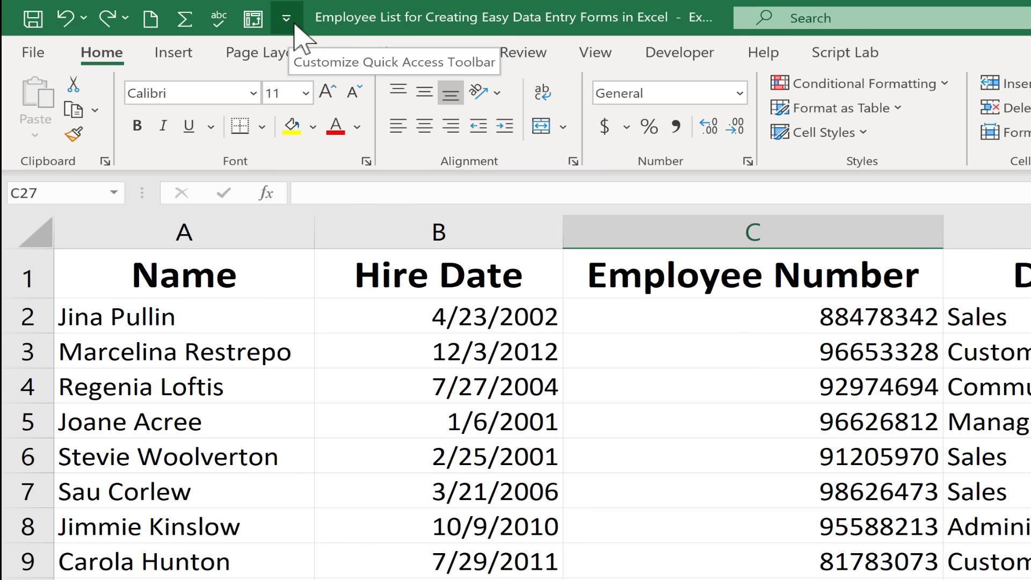
left_click(286, 18)
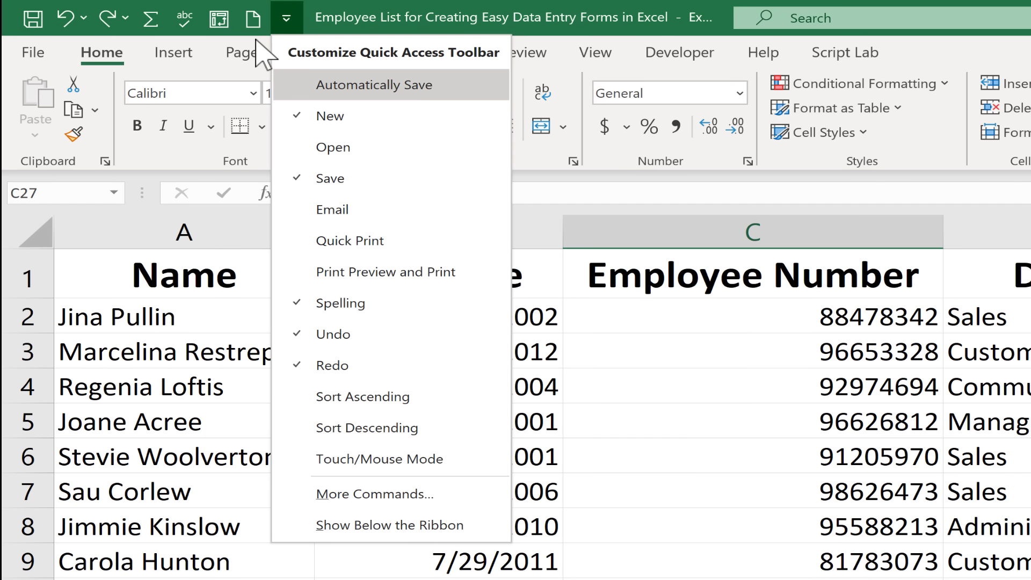
mouse_move(359, 209)
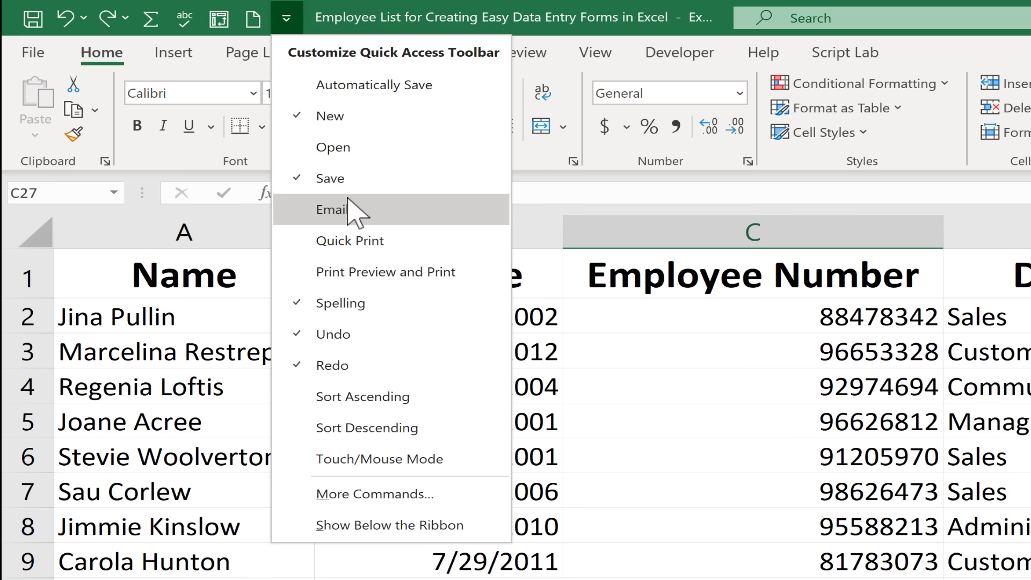
mouse_move(322, 118)
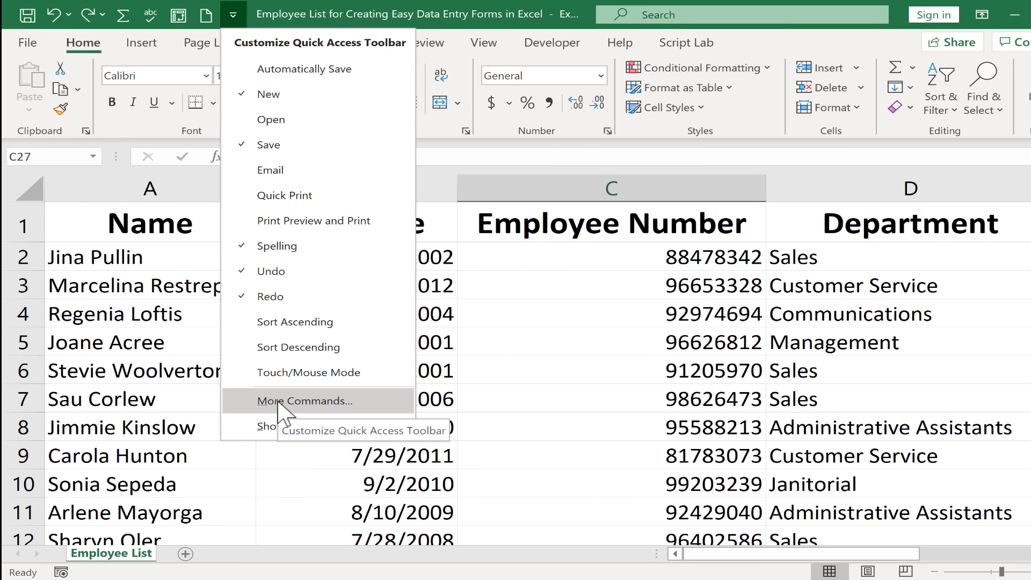
Step: In Quick Access Toolbar options, pick Commands Not in the Ribbon and add the Form command
left_click(304, 401)
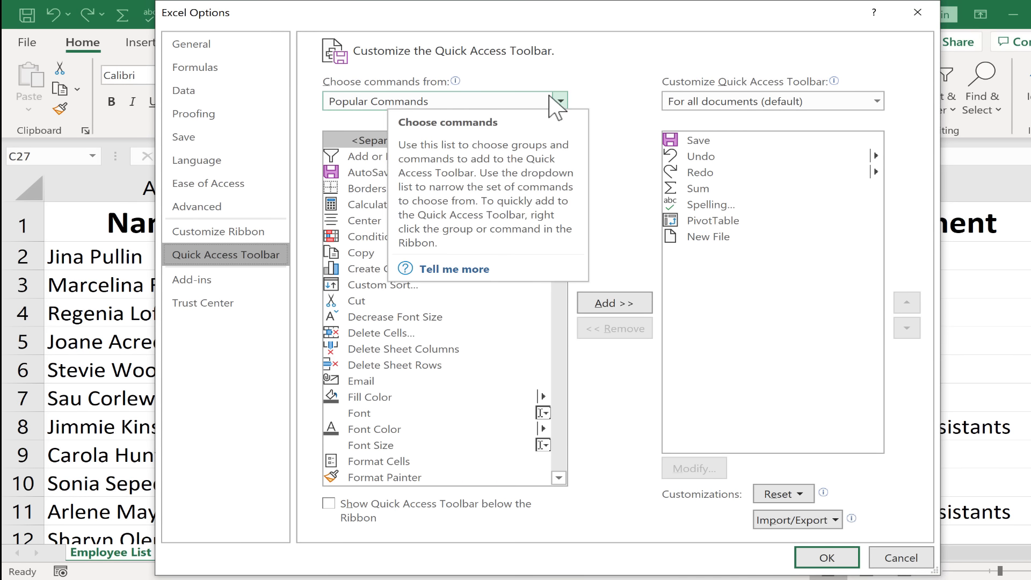
left_click(559, 101)
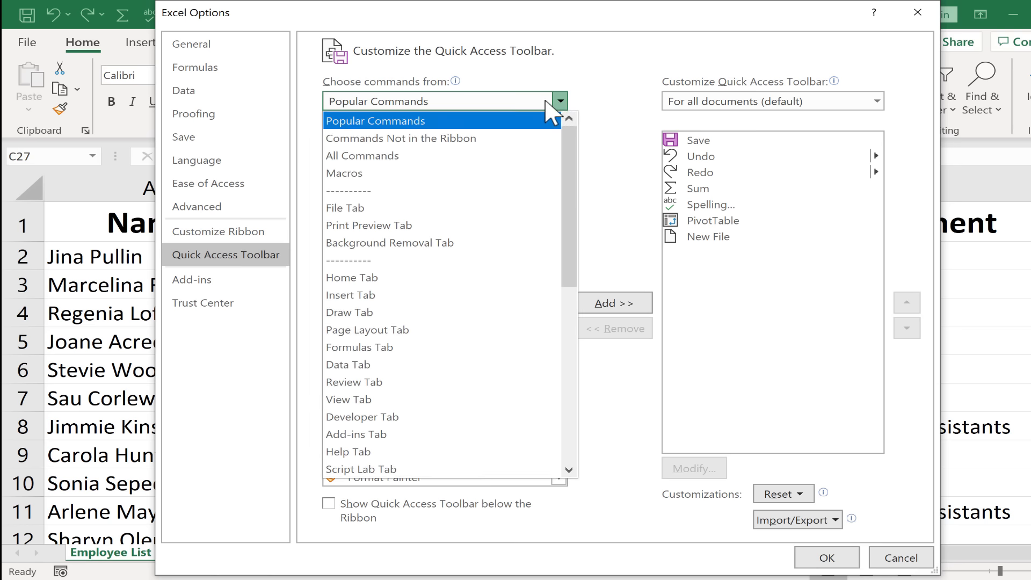
mouse_move(548, 112)
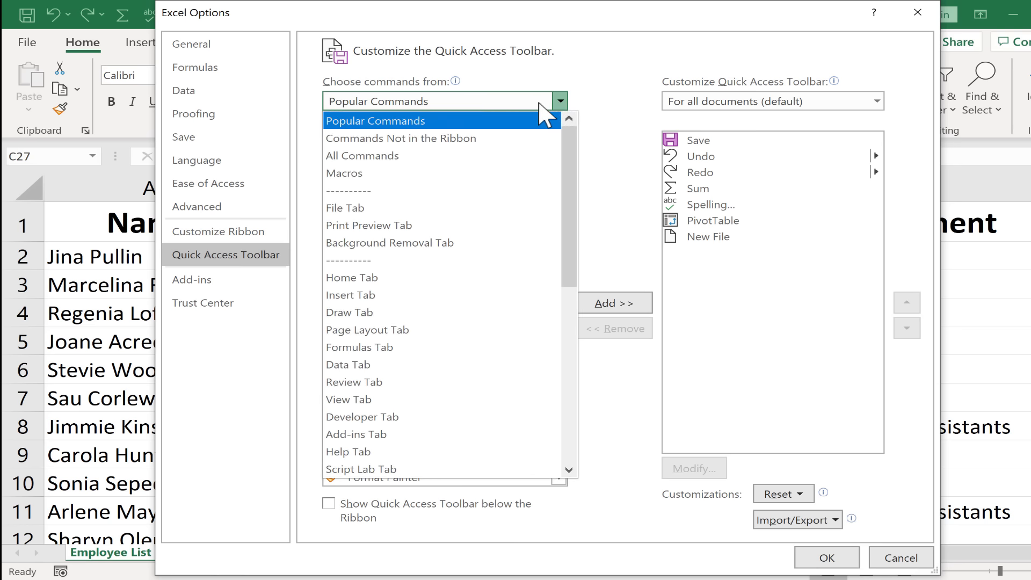
mouse_move(472, 130)
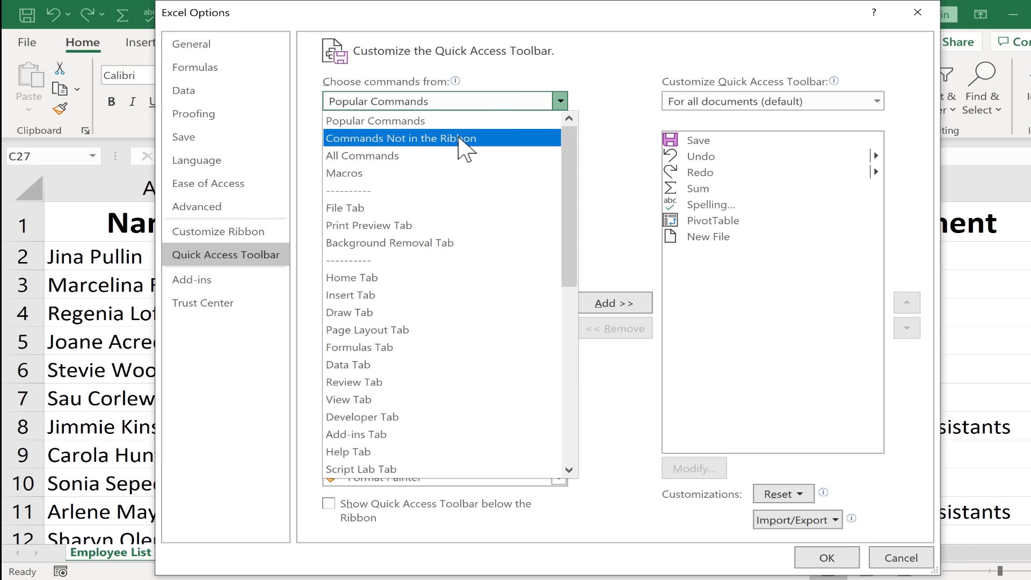
left_click(401, 139)
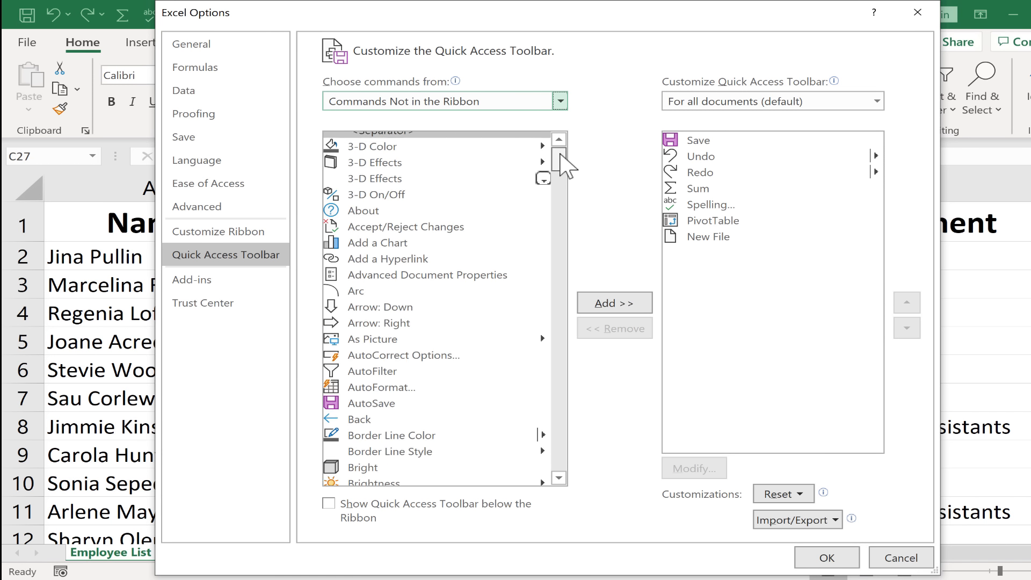
scroll("down", 3)
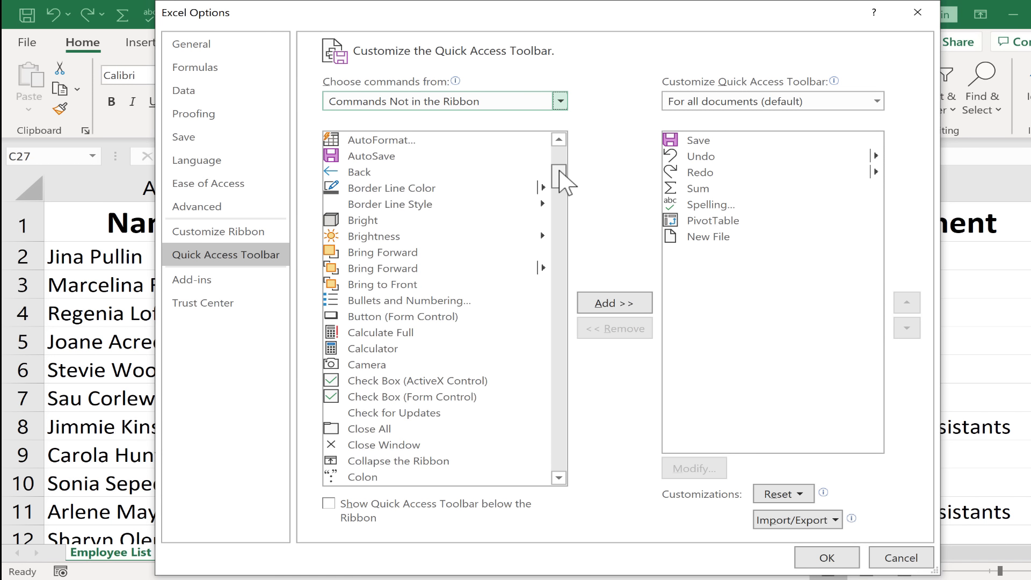
scroll("down", 3)
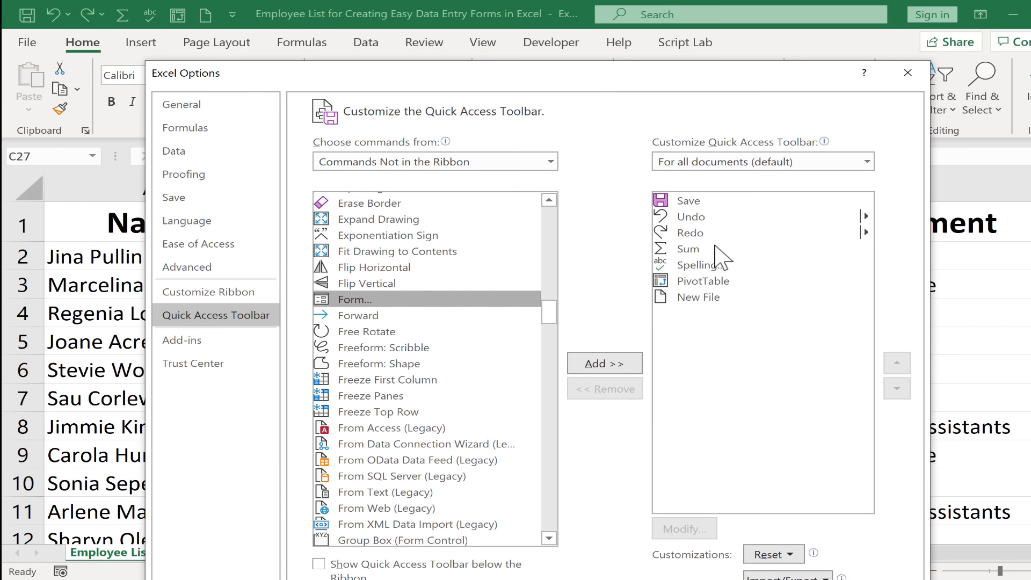
mouse_move(707, 310)
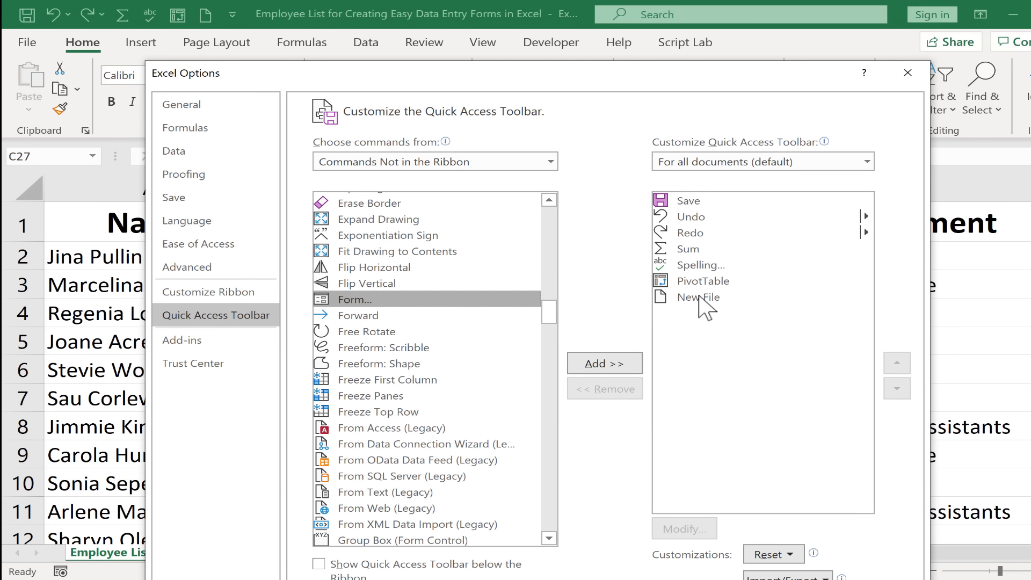
mouse_move(487, 146)
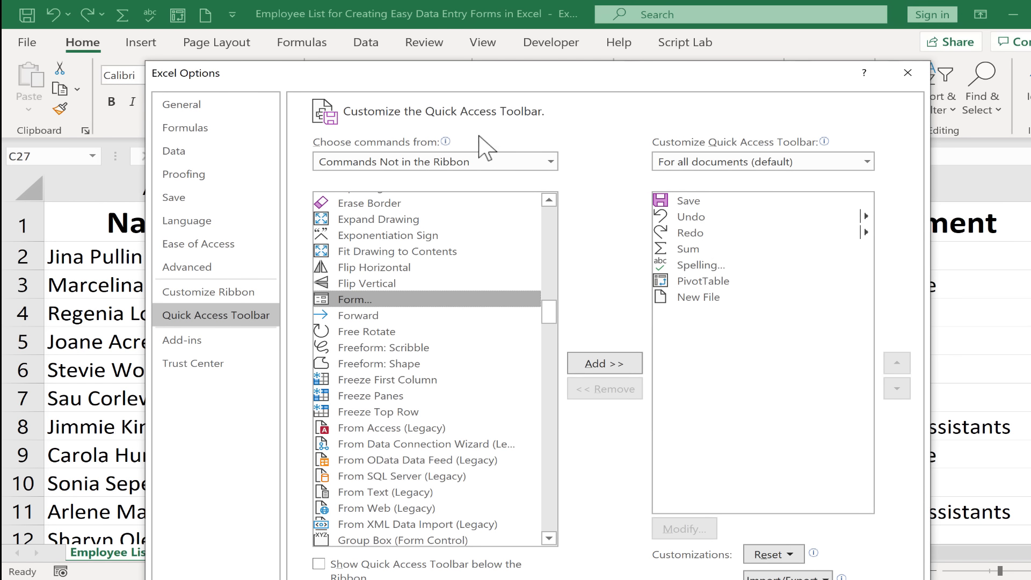
mouse_move(166, 30)
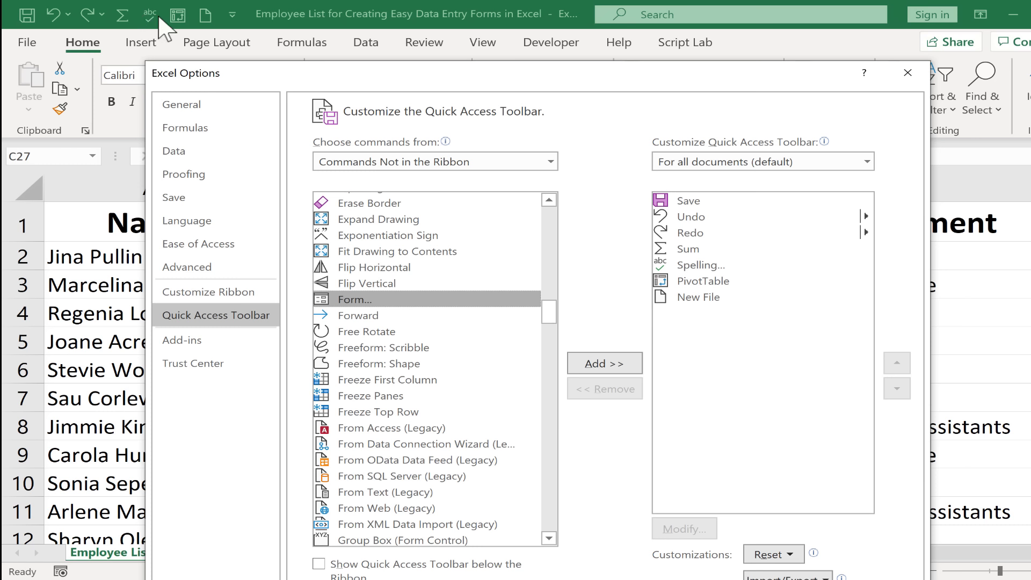
mouse_move(75, 12)
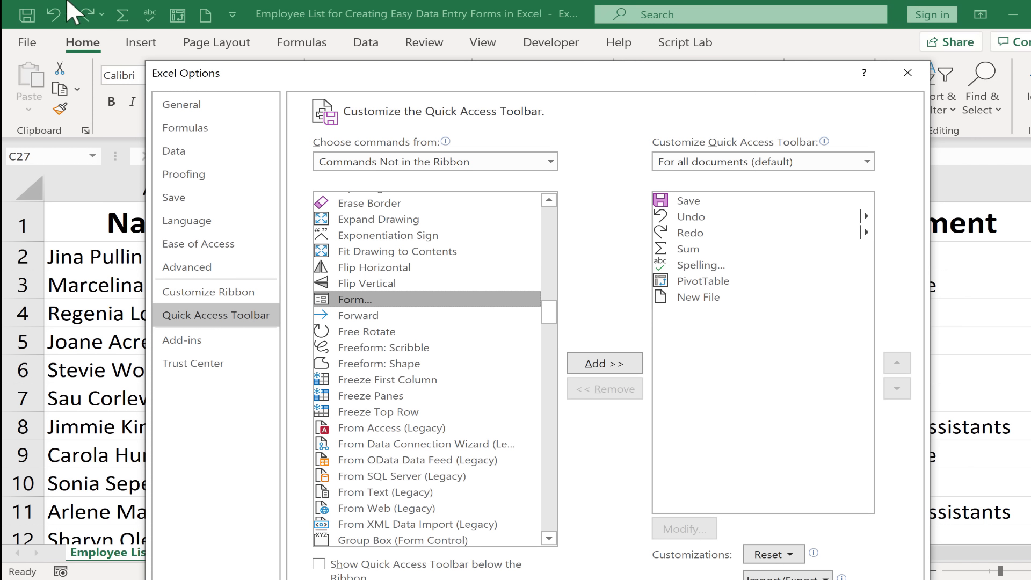
mouse_move(716, 275)
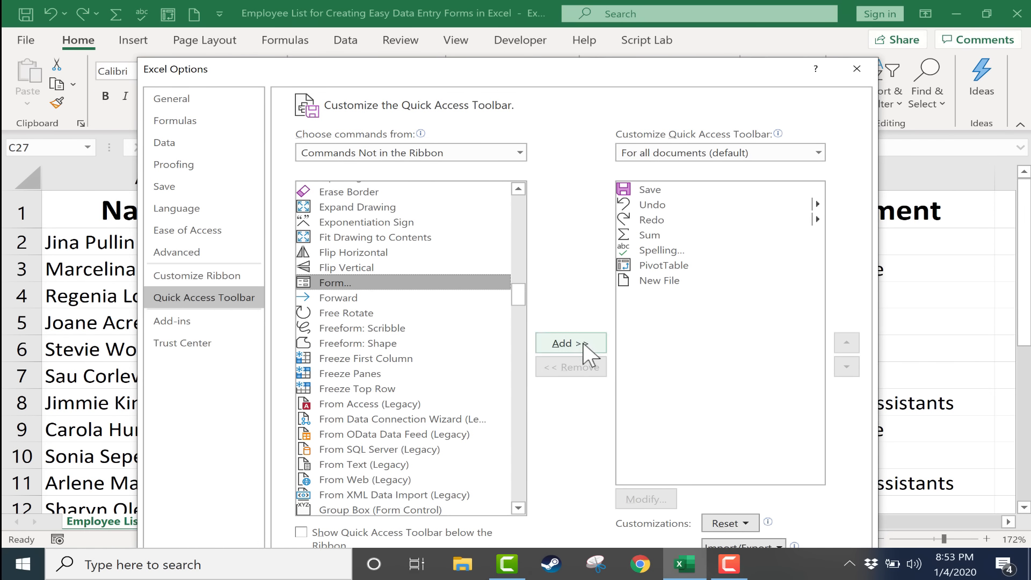
left_click(570, 343)
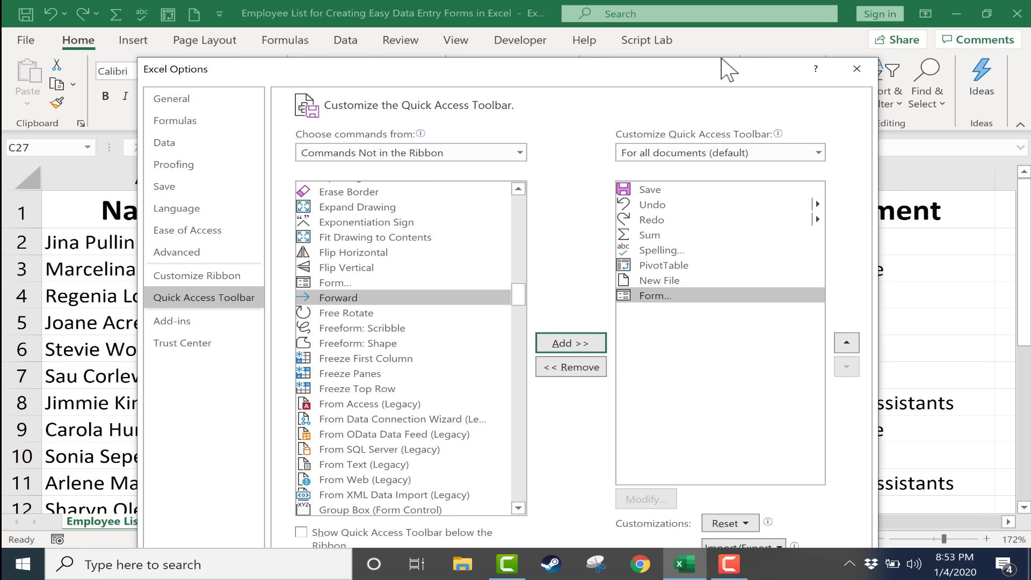
Step: Confirm the Excel Options with OK and select a hire date cell in the employee data
left_click(856, 68)
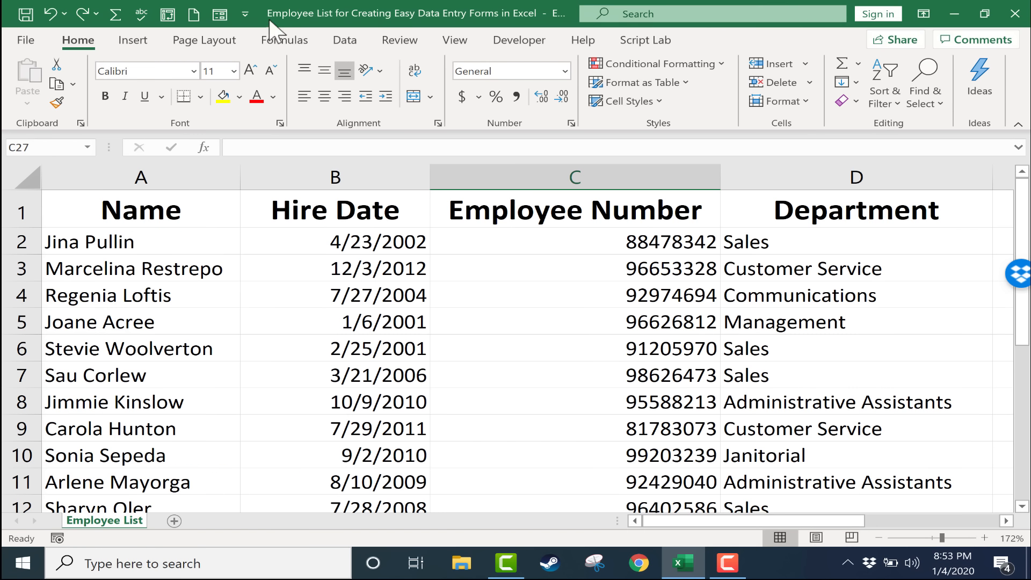
mouse_move(219, 14)
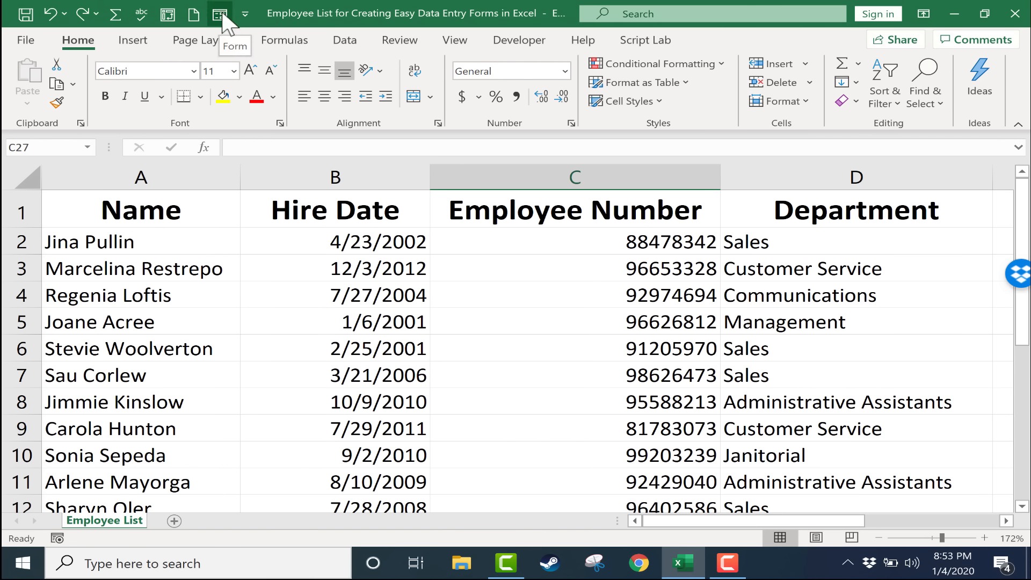
mouse_move(455, 286)
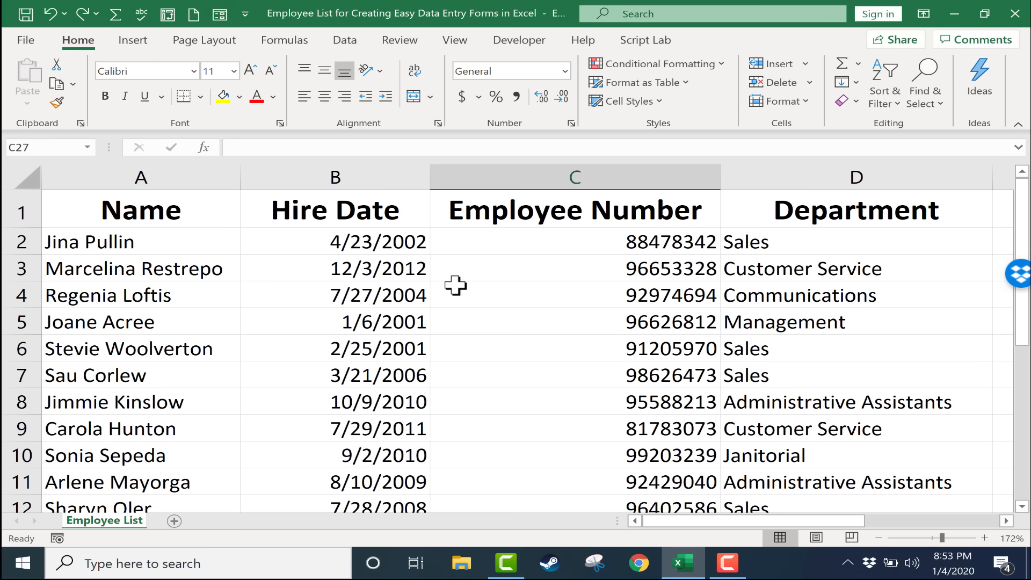
mouse_move(210, 312)
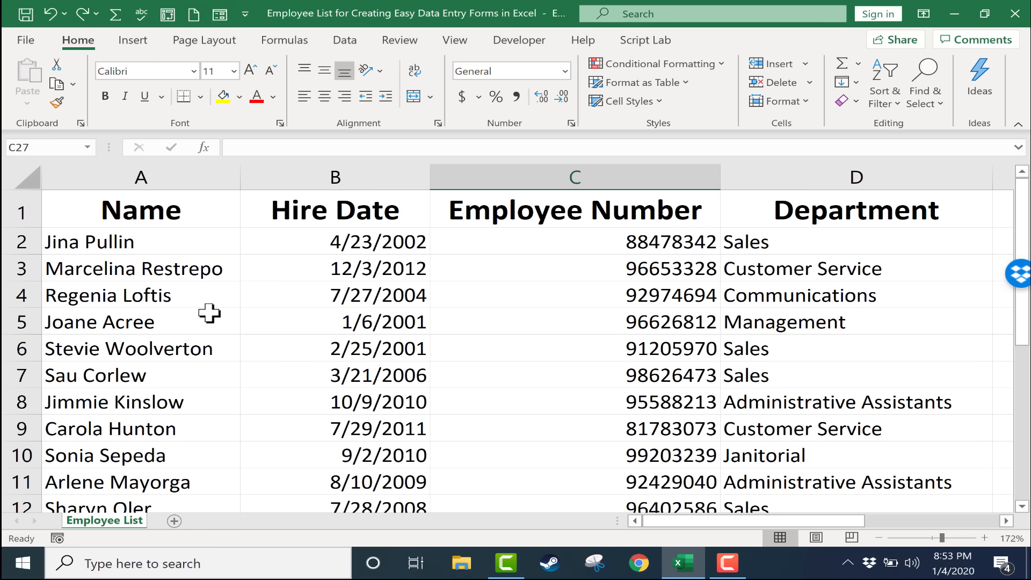
mouse_move(304, 333)
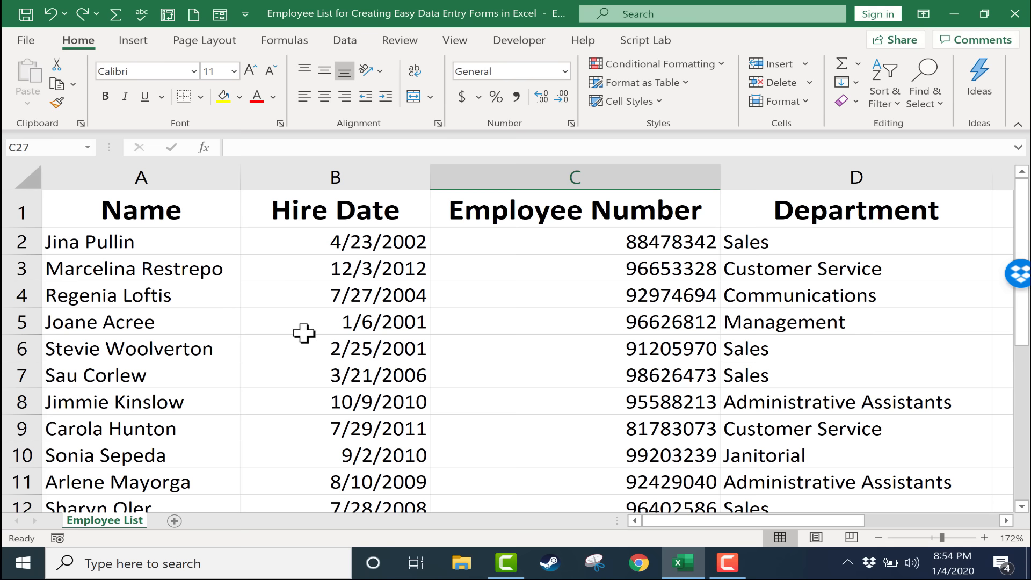
mouse_move(779, 256)
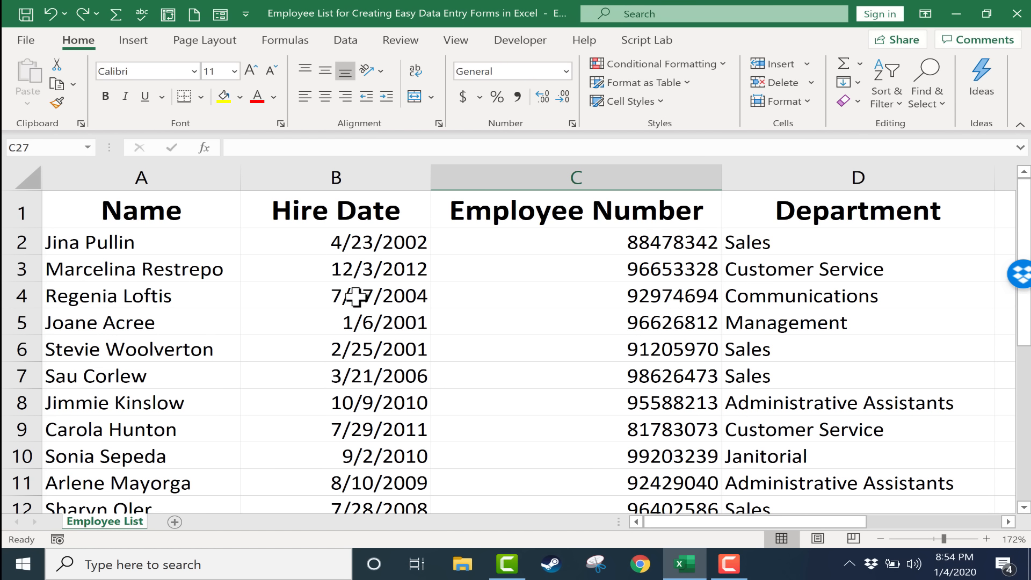
mouse_move(308, 294)
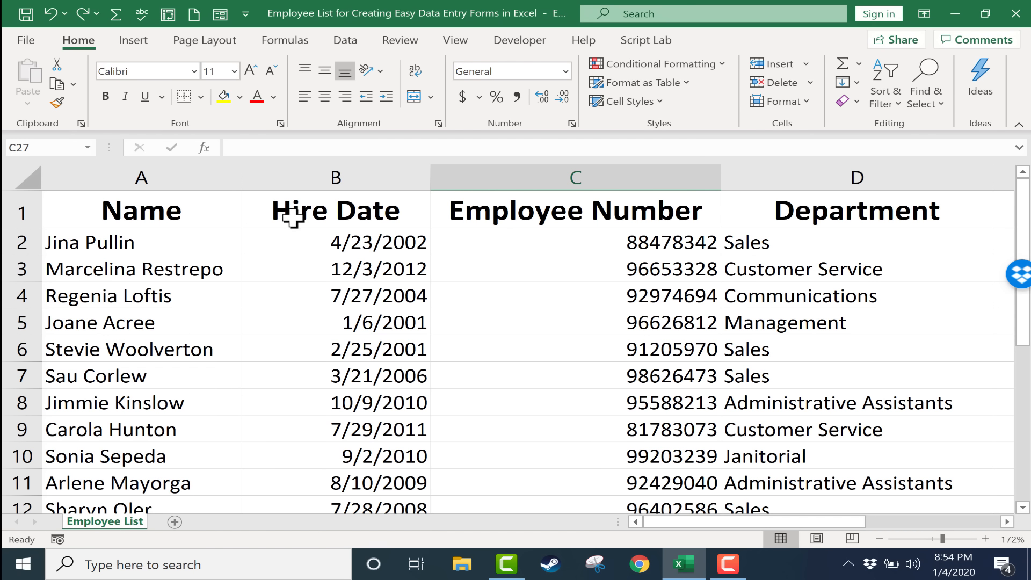
mouse_move(467, 337)
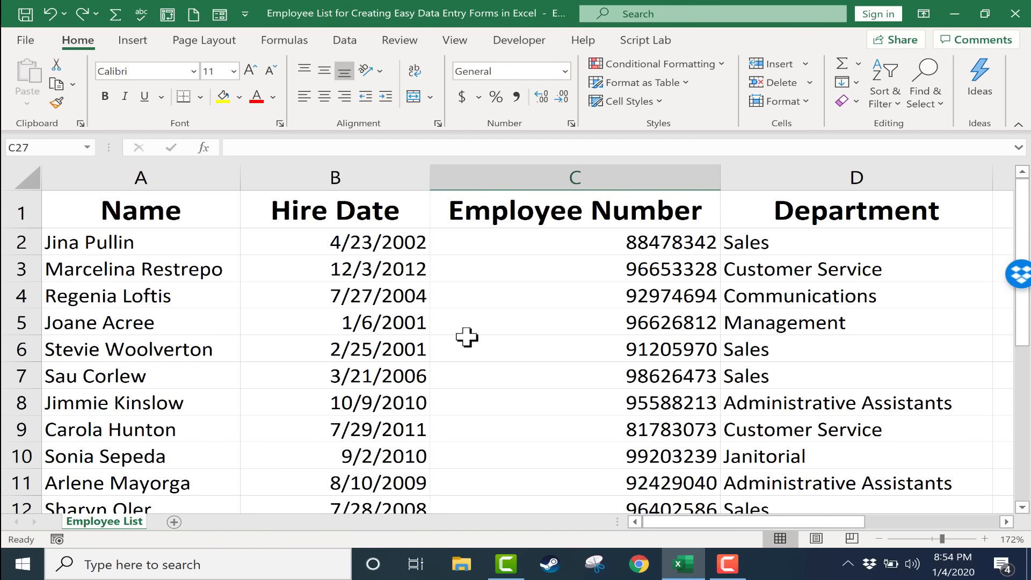
mouse_move(260, 472)
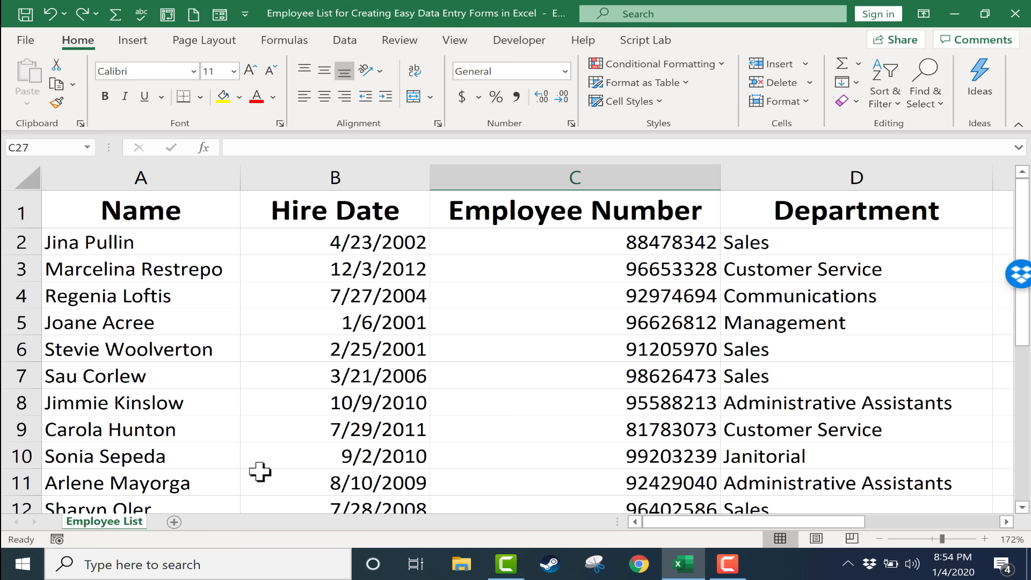
left_click(335, 403)
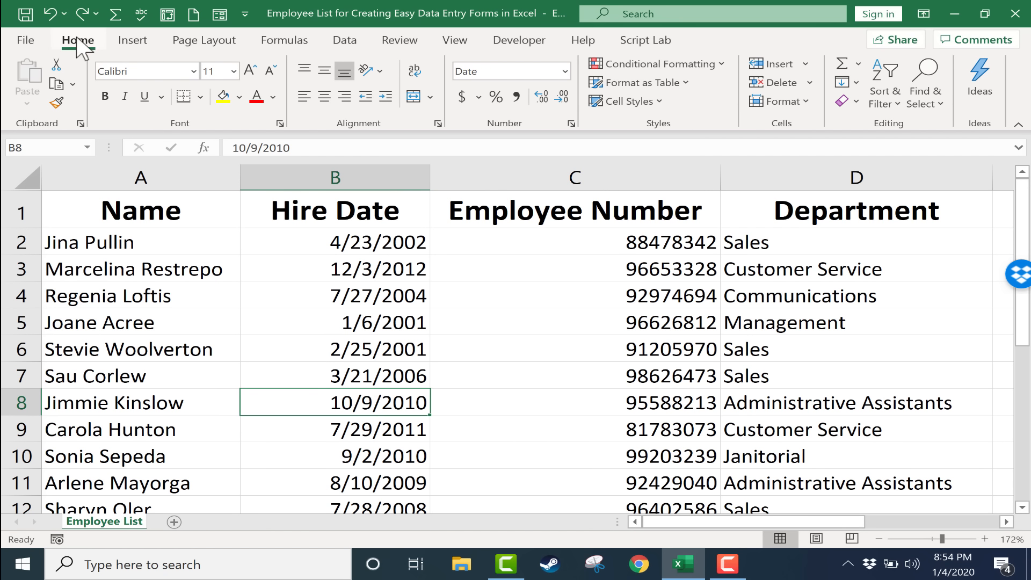
mouse_move(688, 139)
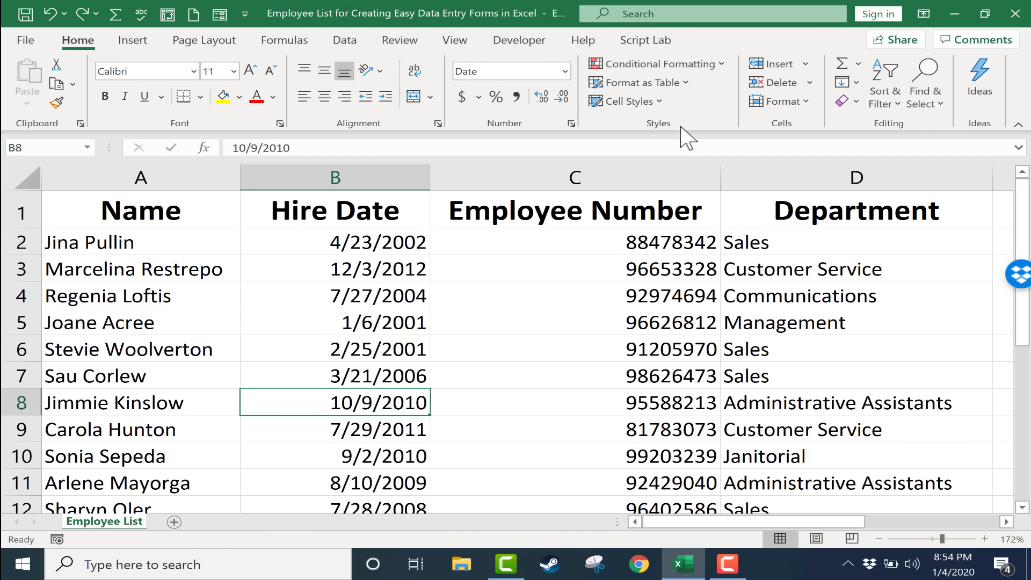
mouse_move(638, 83)
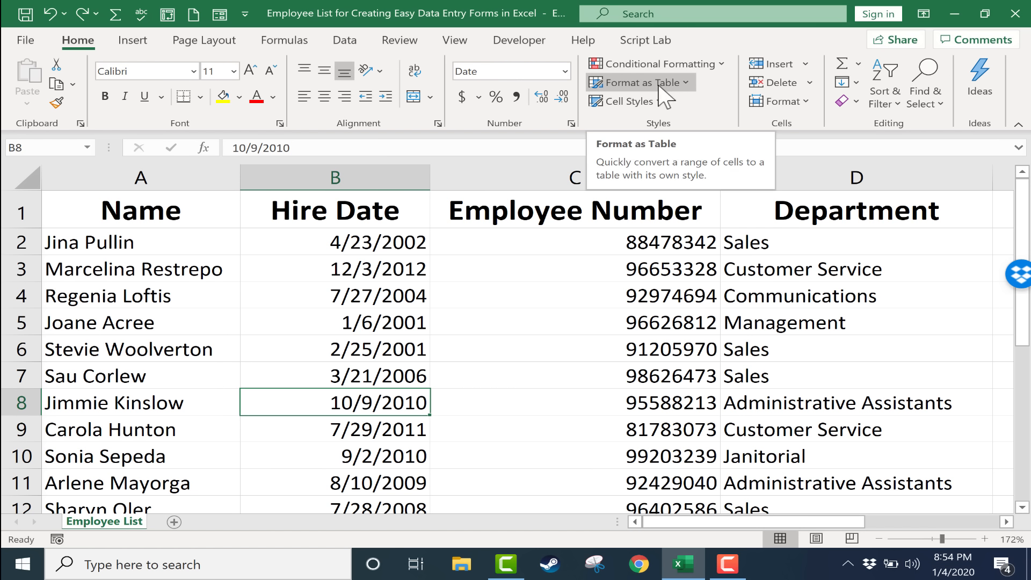
mouse_move(403, 368)
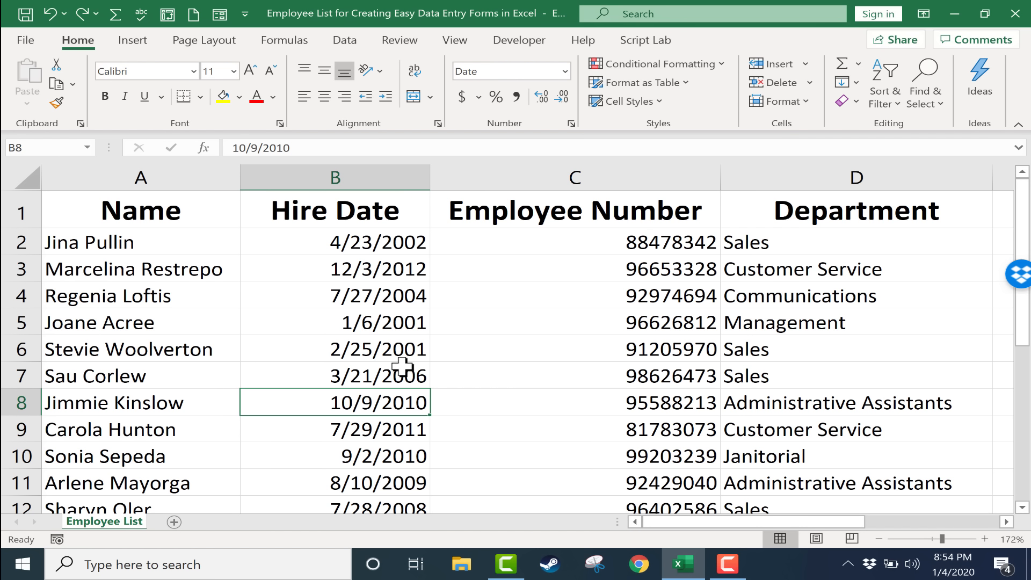
mouse_move(374, 402)
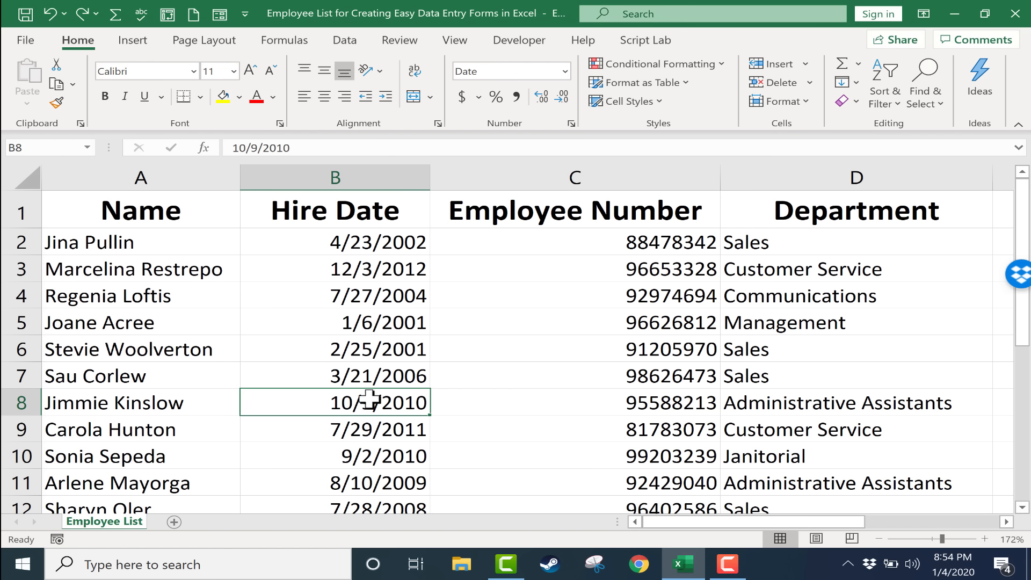
mouse_move(383, 408)
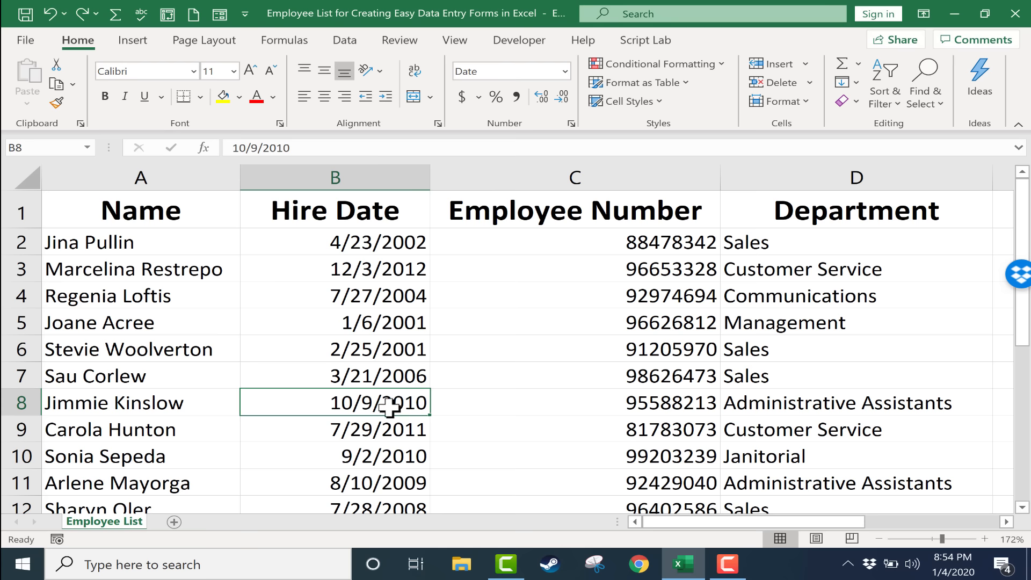
Step: Start creating a table from $A$1:$D$23 with headers via Ctrl+T
key("ctrl+t")
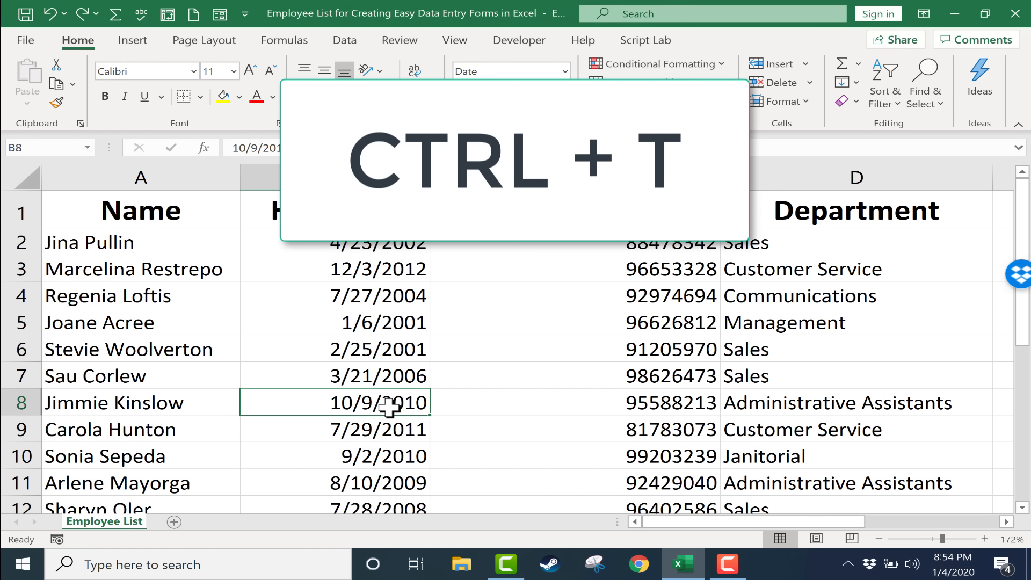
key("ctrl+t")
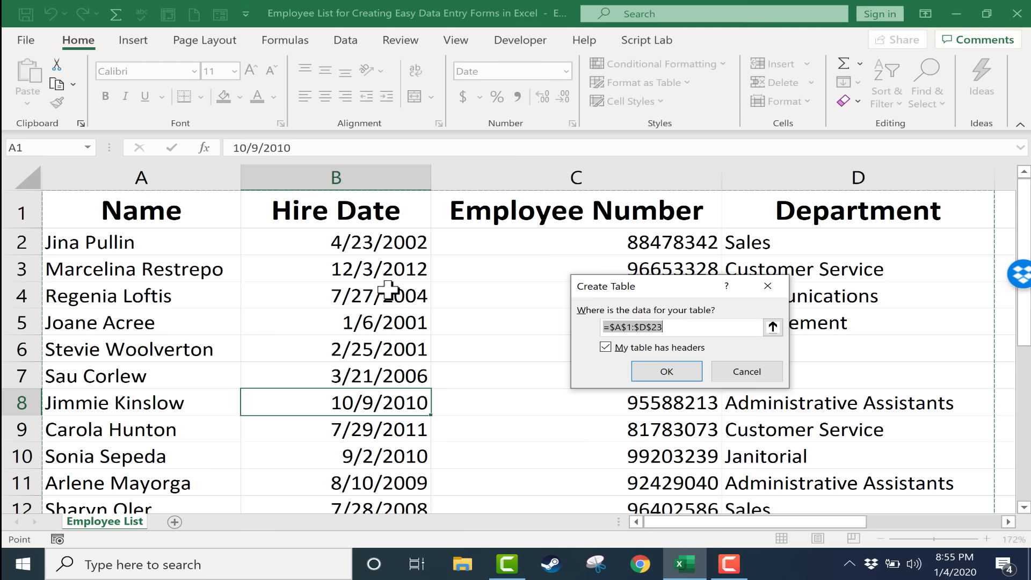
mouse_move(443, 258)
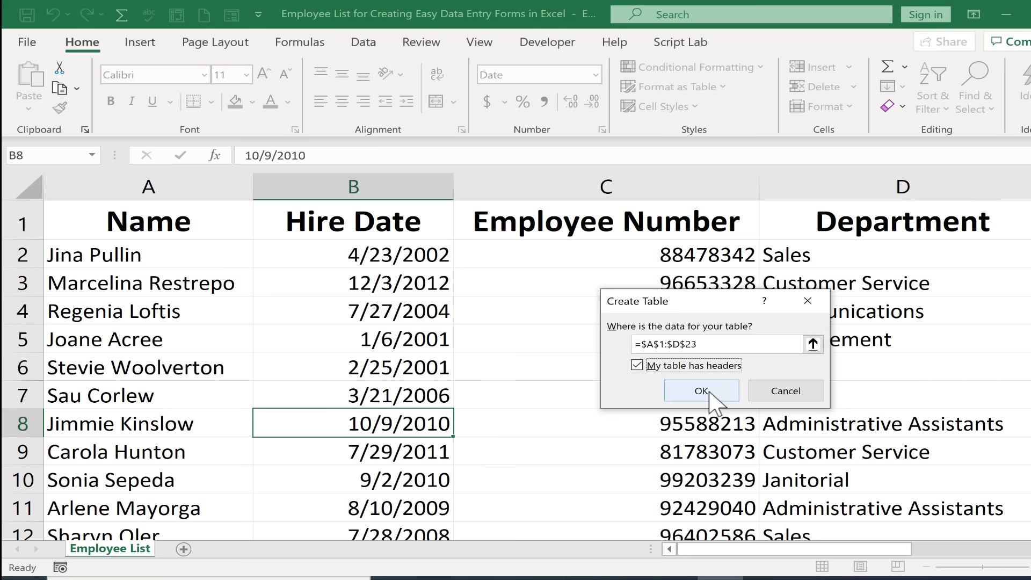
left_click(700, 391)
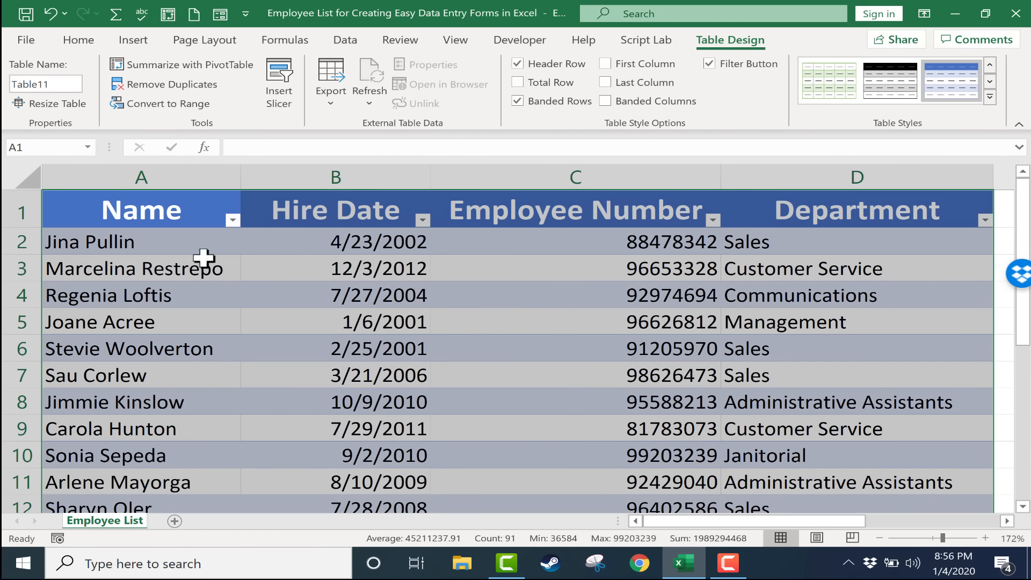
mouse_move(174, 210)
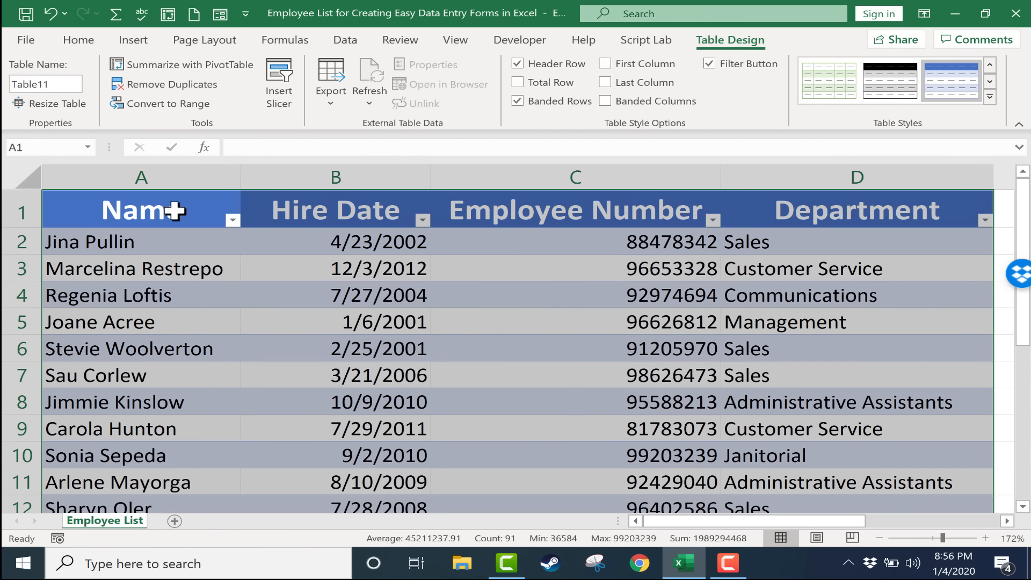
mouse_move(721, 327)
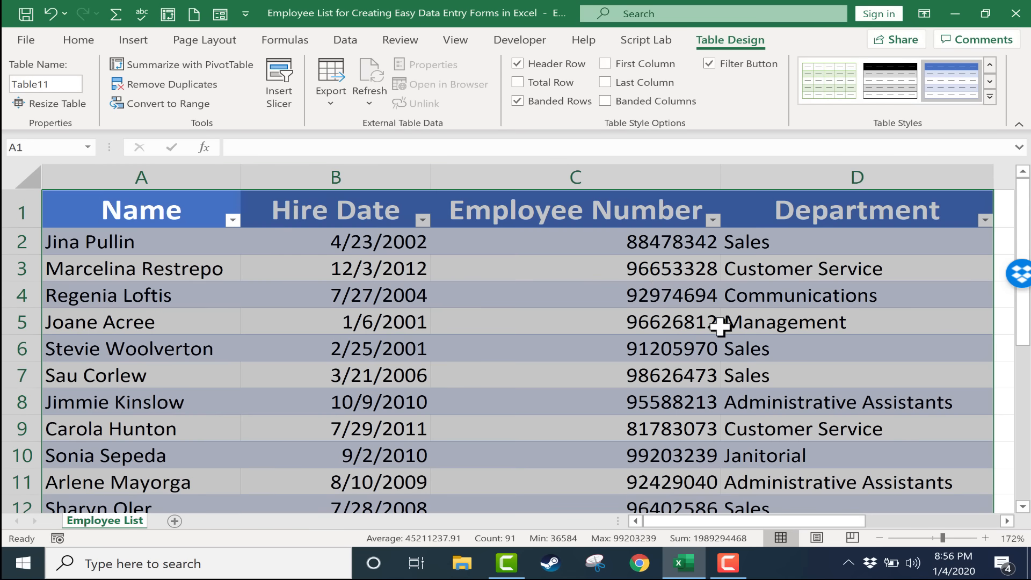
mouse_move(581, 324)
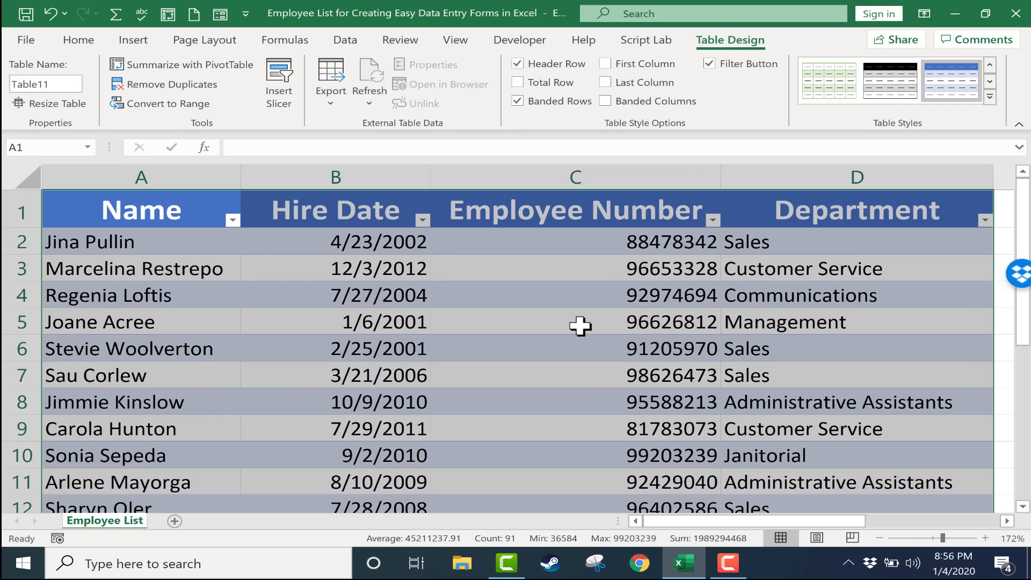
mouse_move(309, 269)
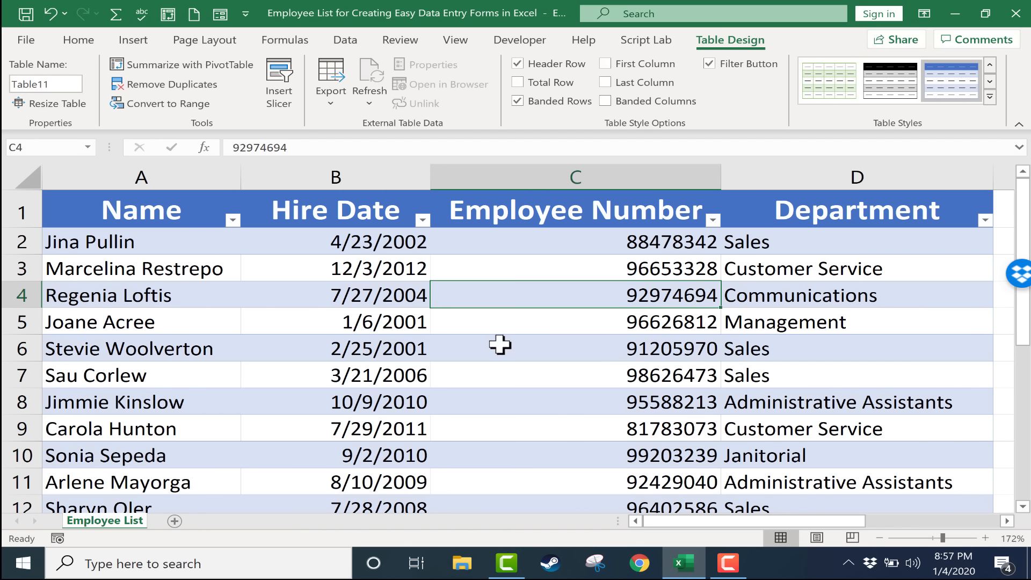
mouse_move(342, 146)
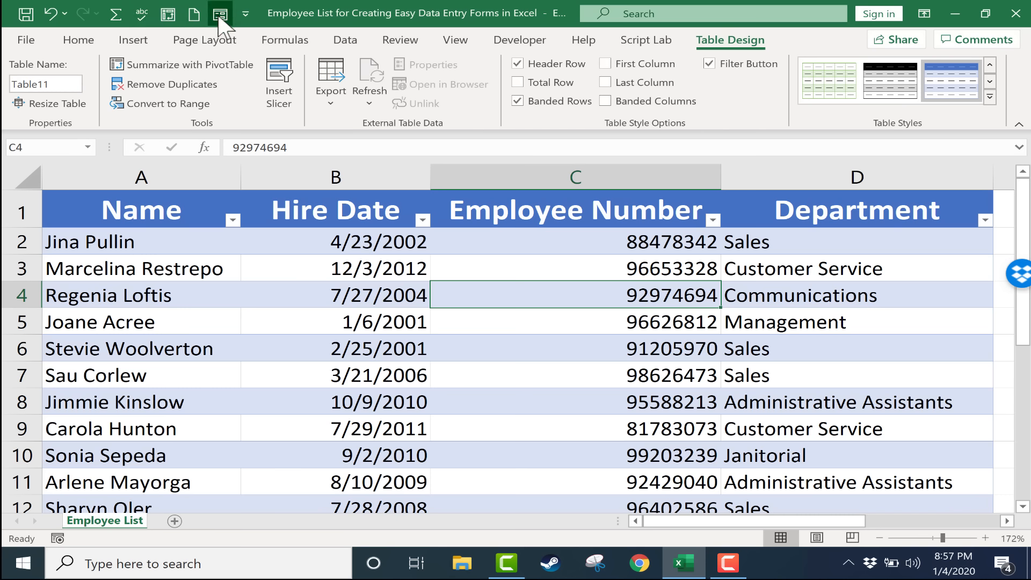
left_click(220, 14)
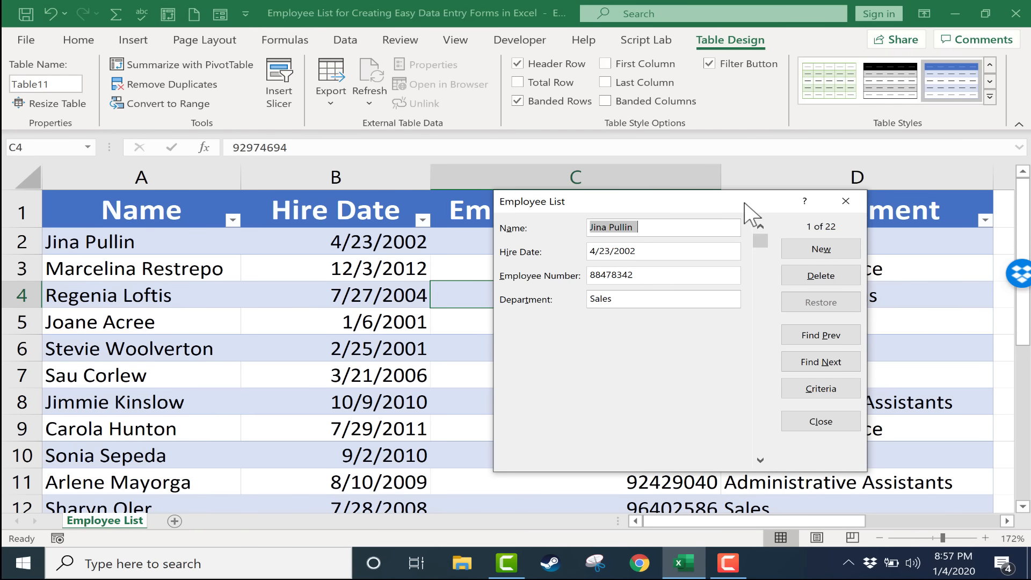
mouse_move(839, 244)
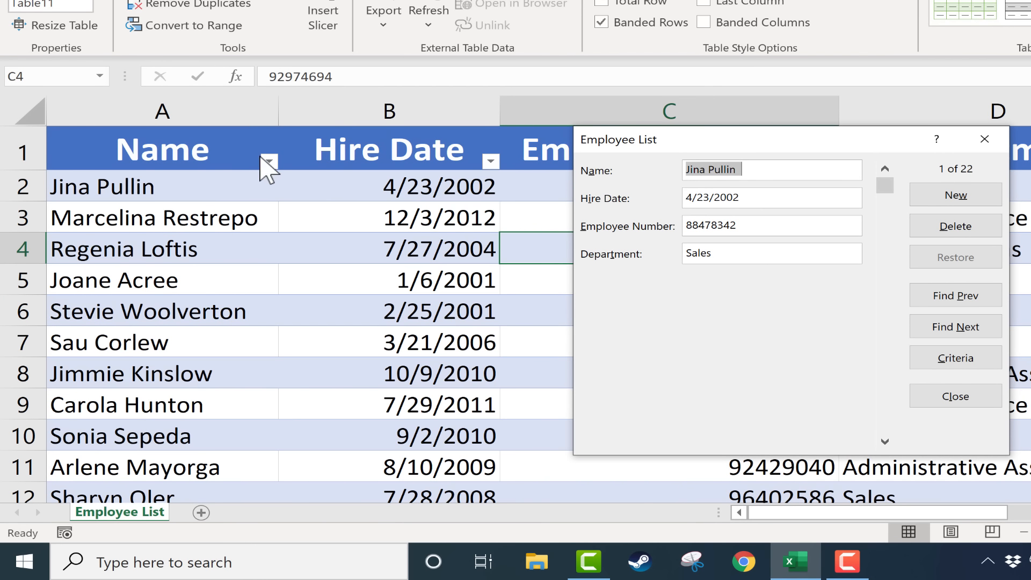
mouse_move(948, 177)
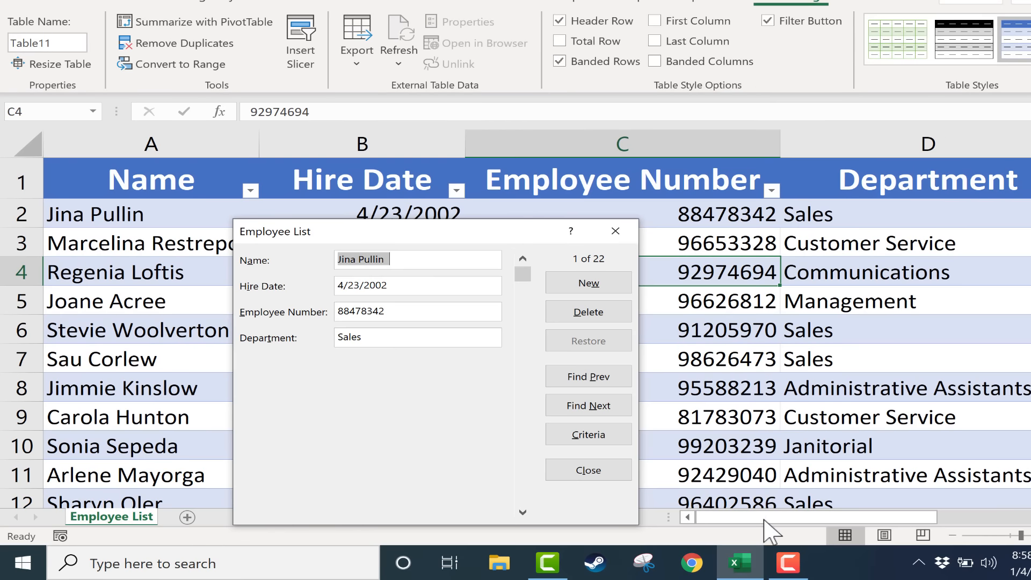
mouse_move(980, 530)
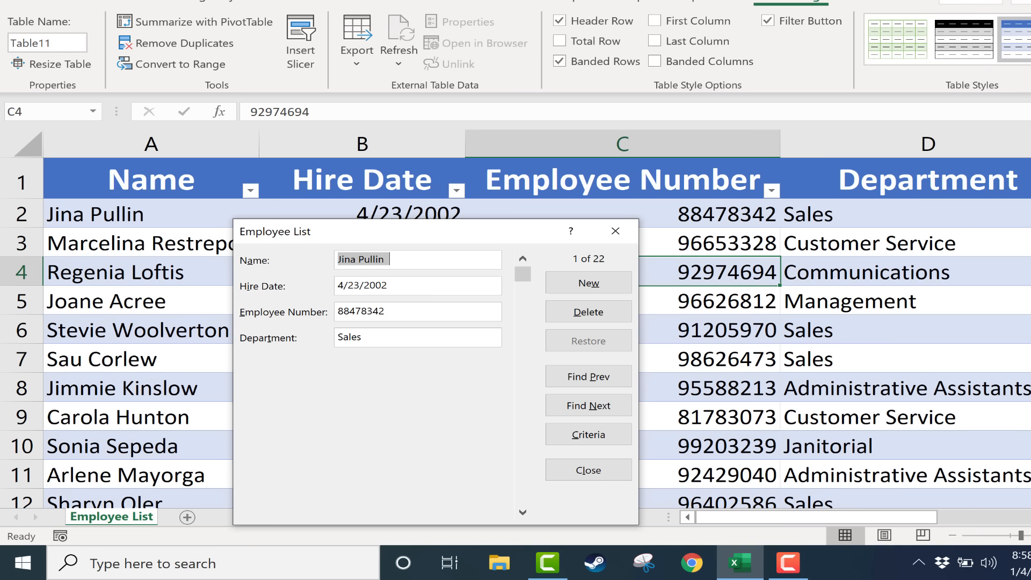
mouse_move(402, 235)
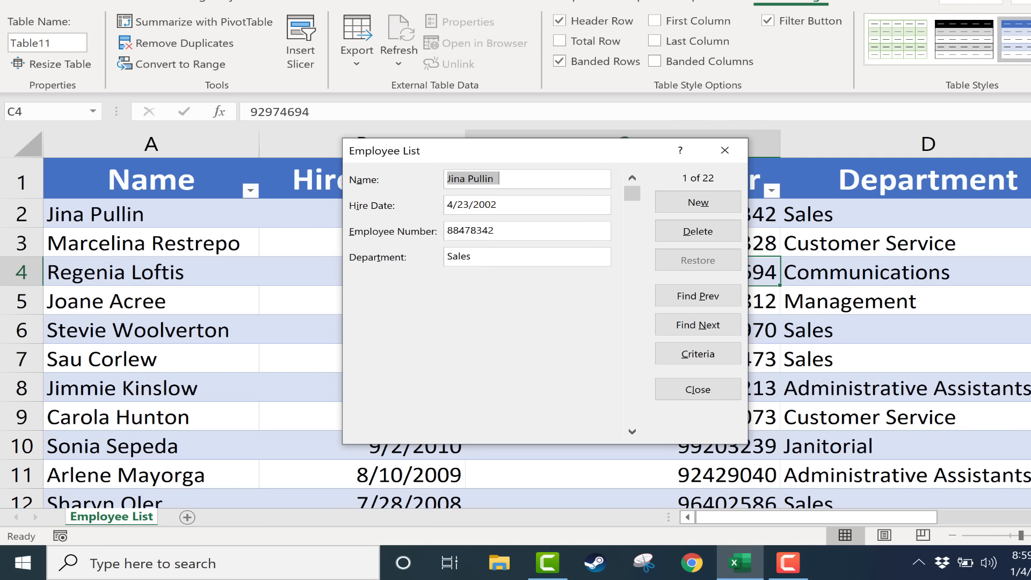
mouse_move(575, 127)
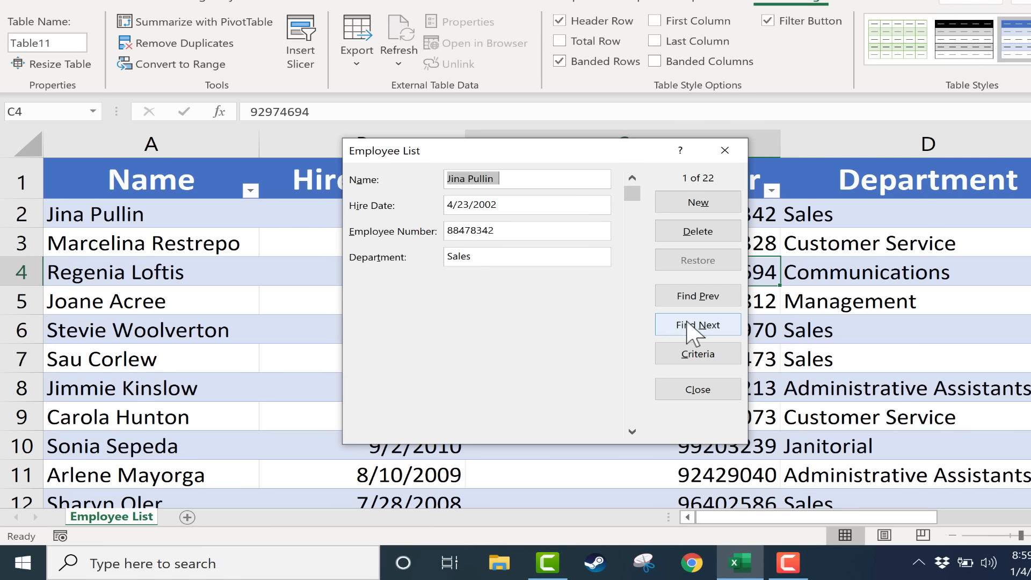
left_click(698, 324)
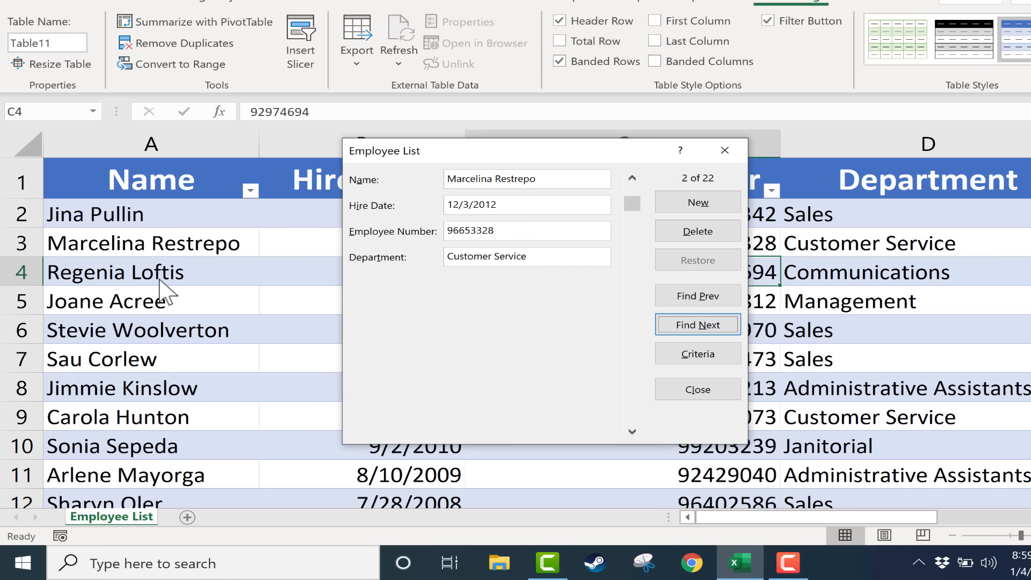
mouse_move(314, 257)
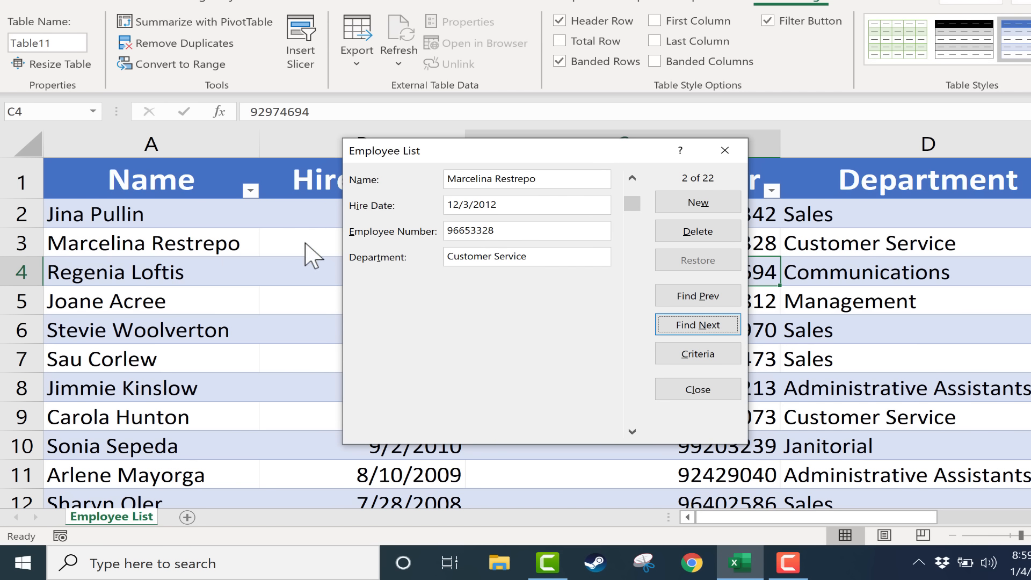
left_click(697, 325)
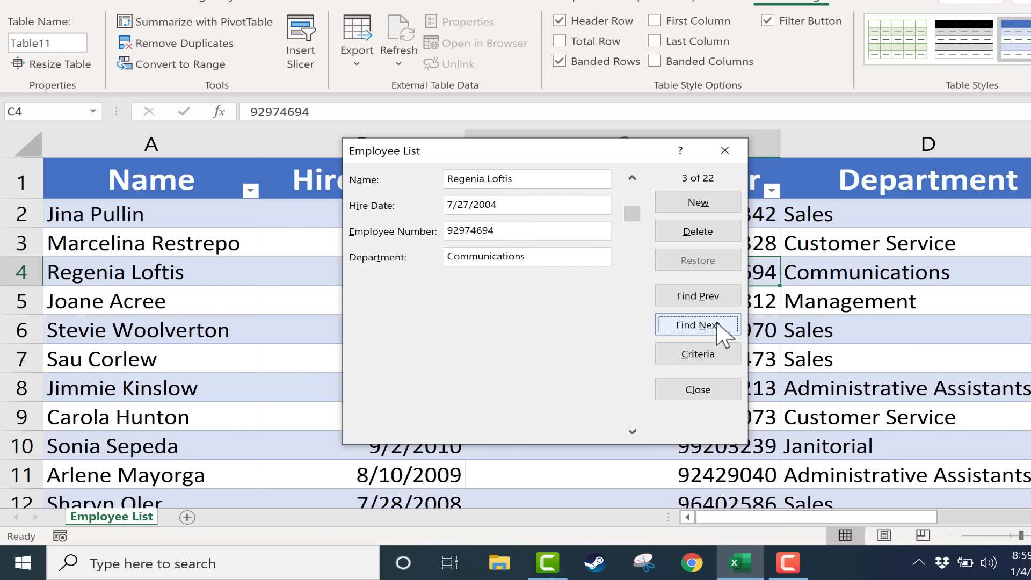
left_click(697, 325)
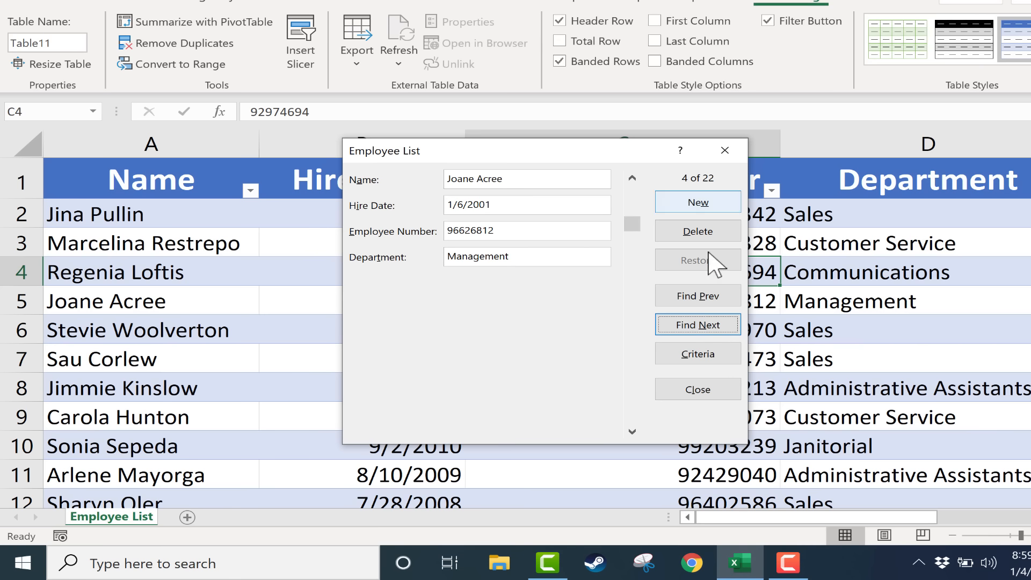
left_click(698, 324)
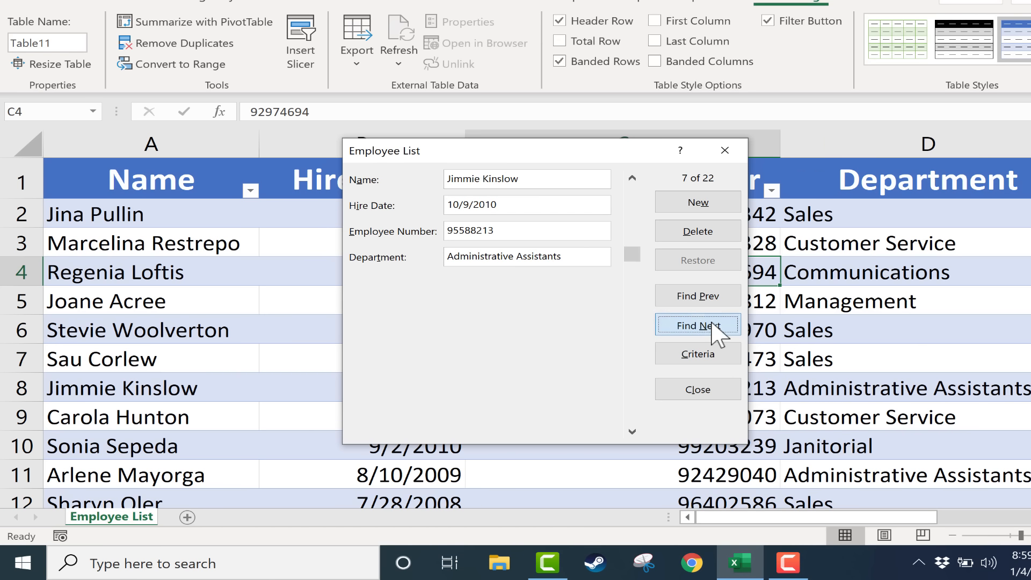
left_click(698, 325)
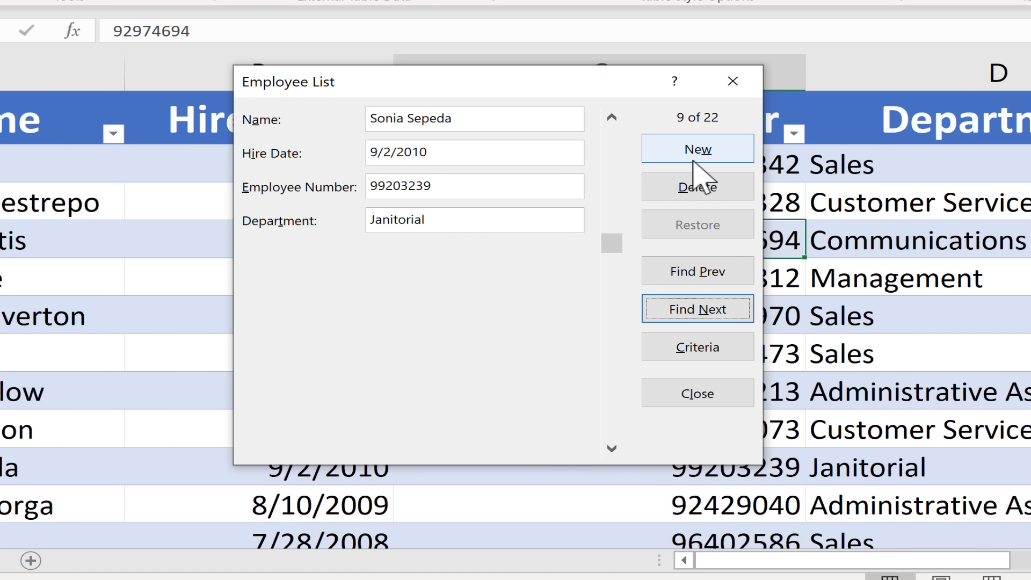
mouse_move(720, 165)
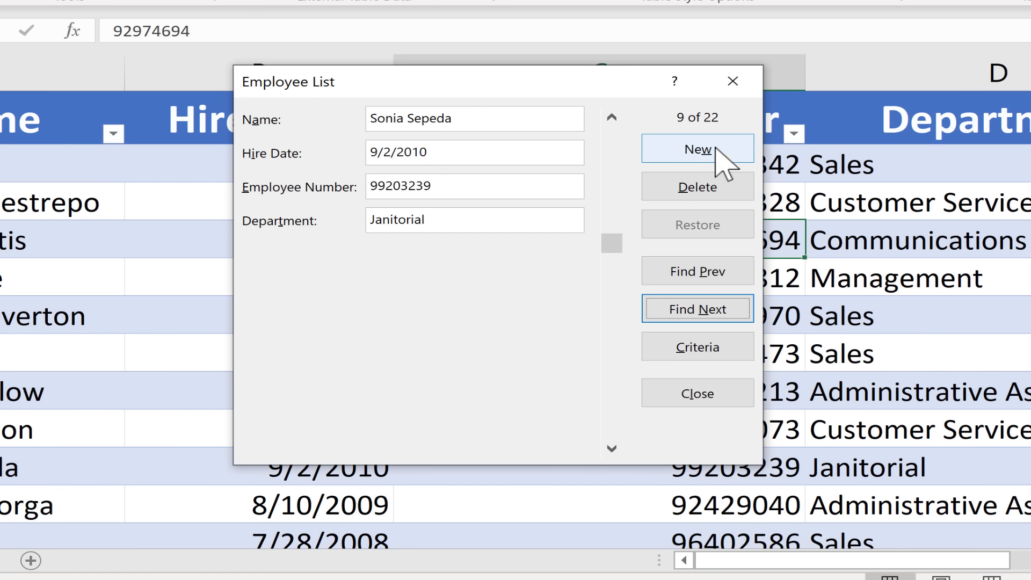
left_click(697, 148)
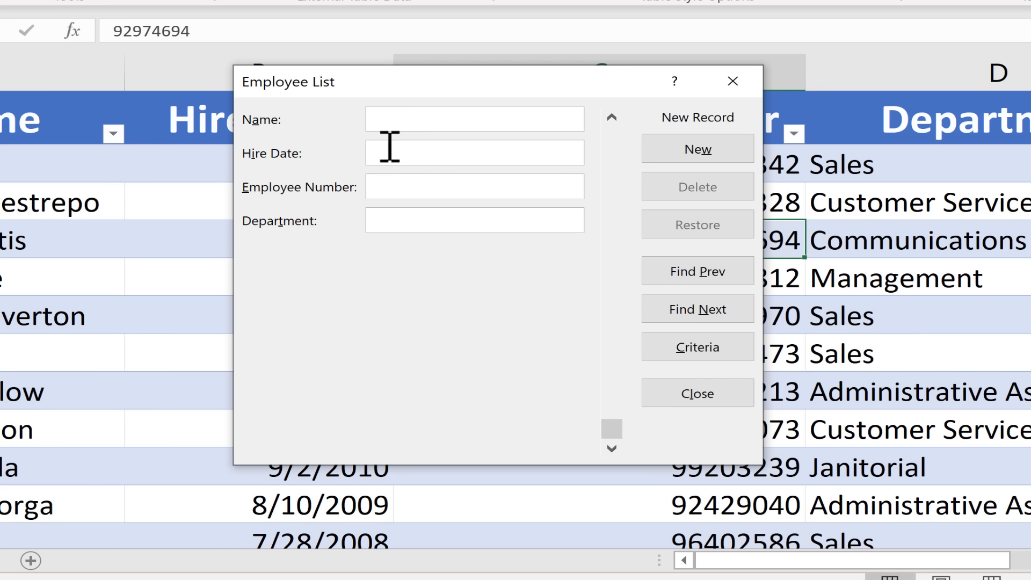
type("Gary L")
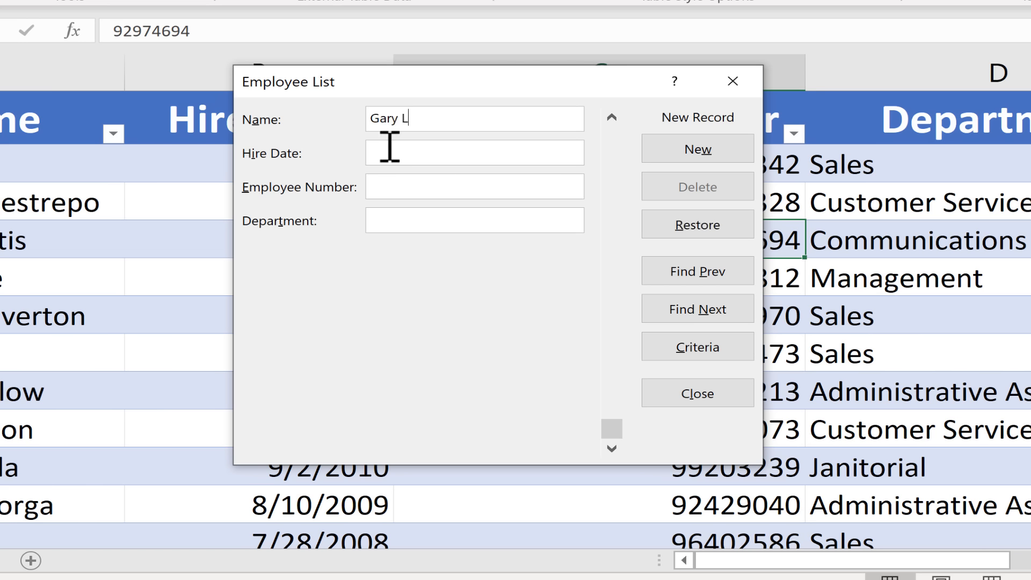
type("arson")
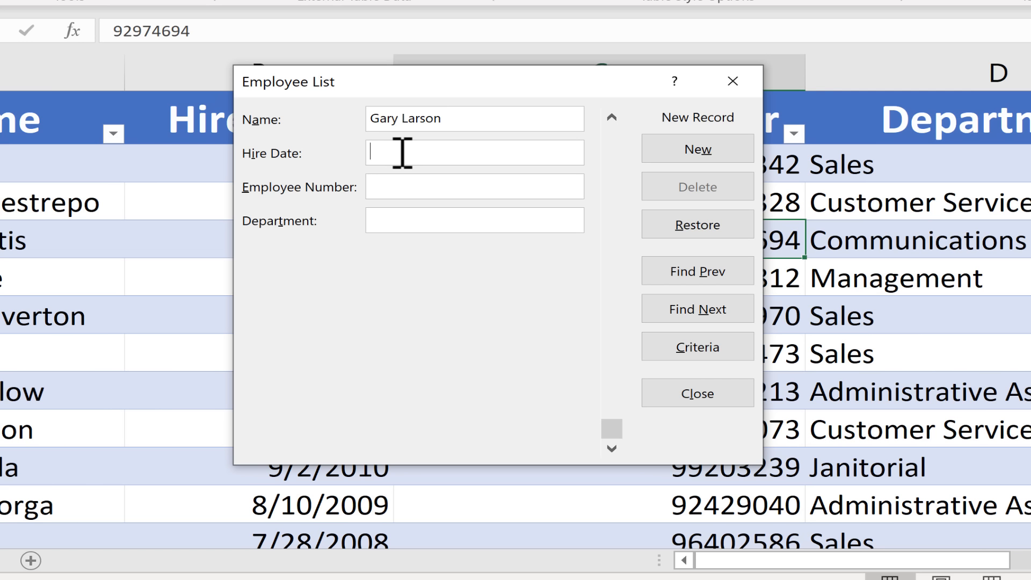
type("1/2")
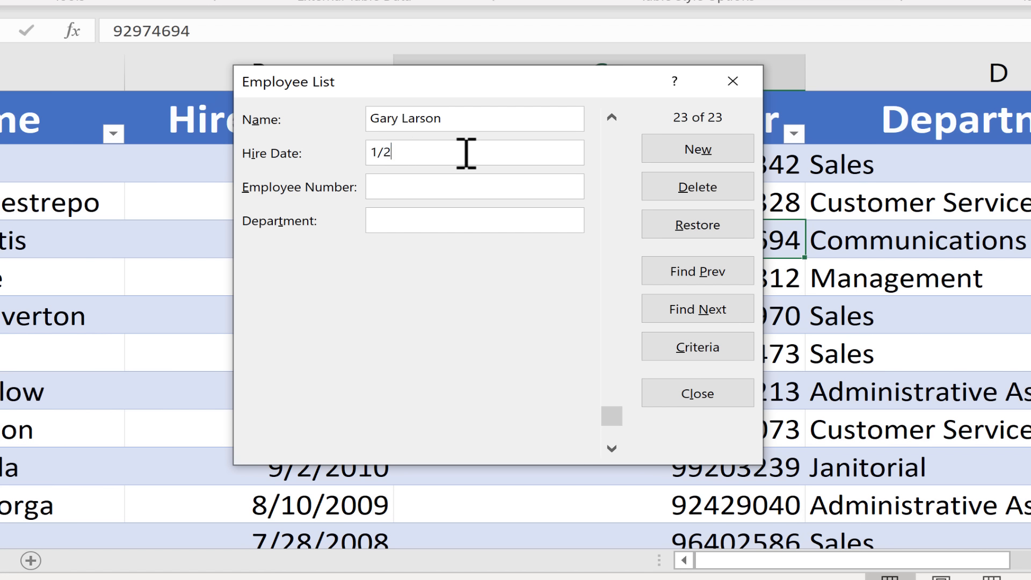
type("/2")
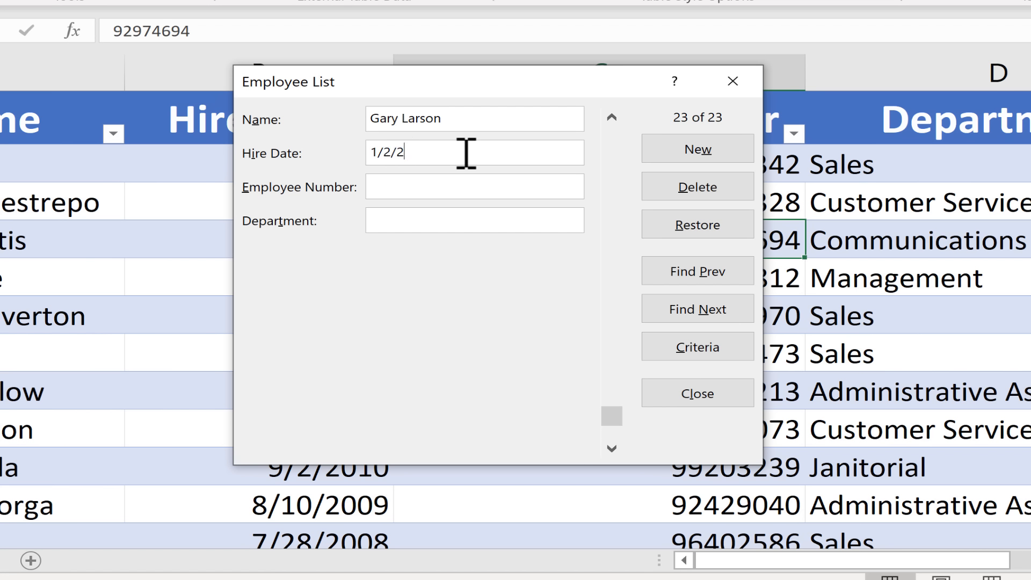
type("2")
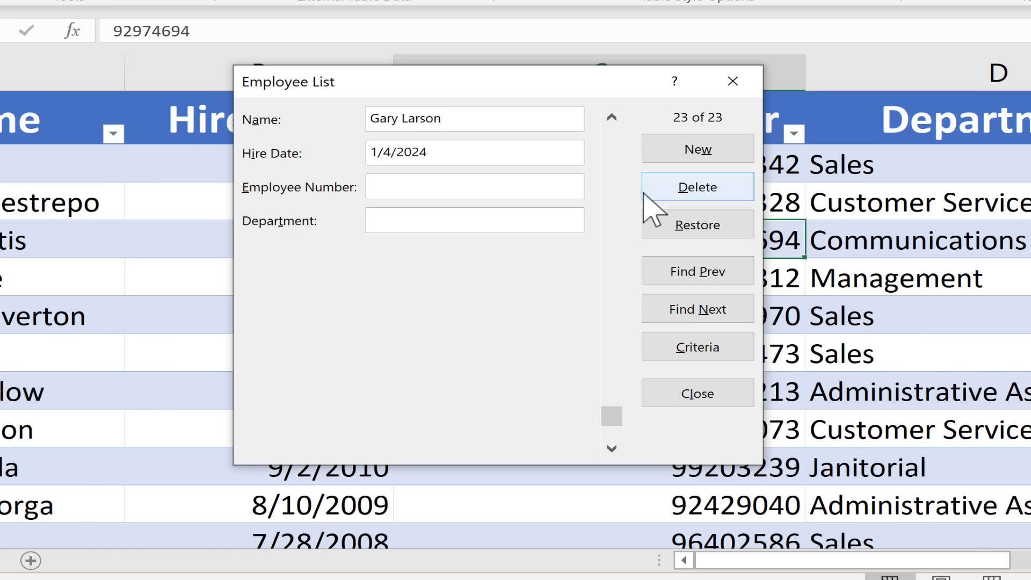
type("47")
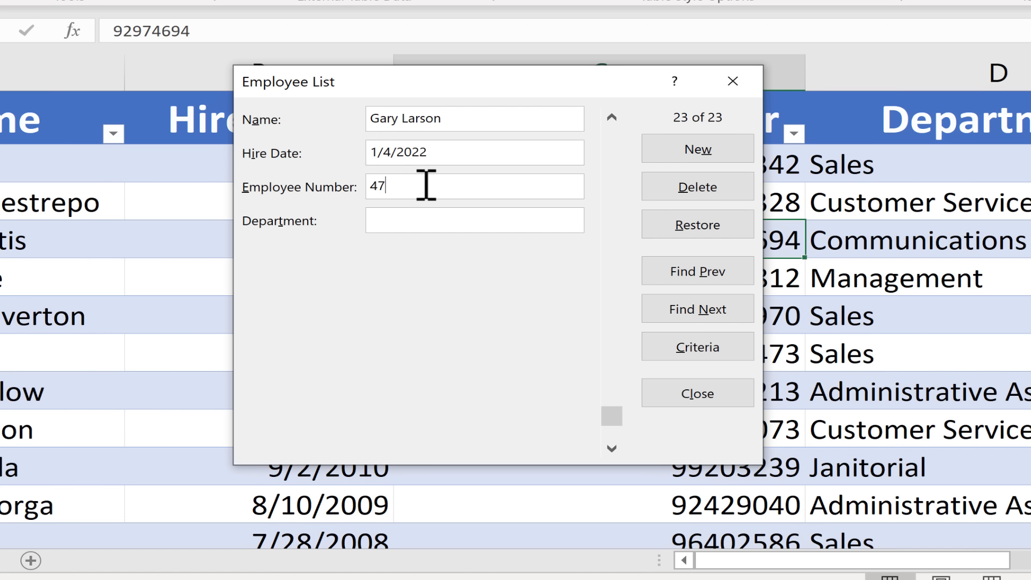
type("477")
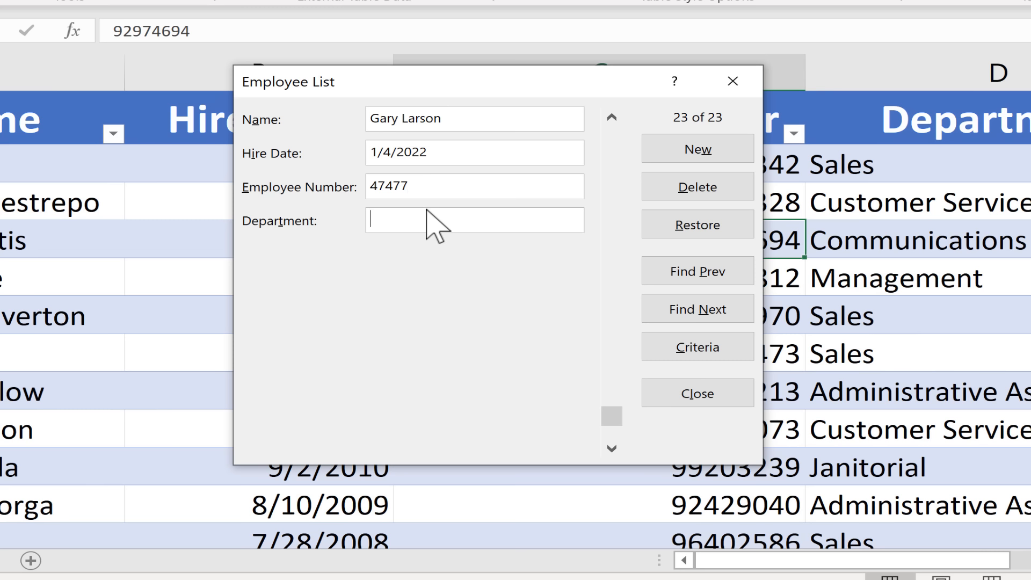
type("Sal")
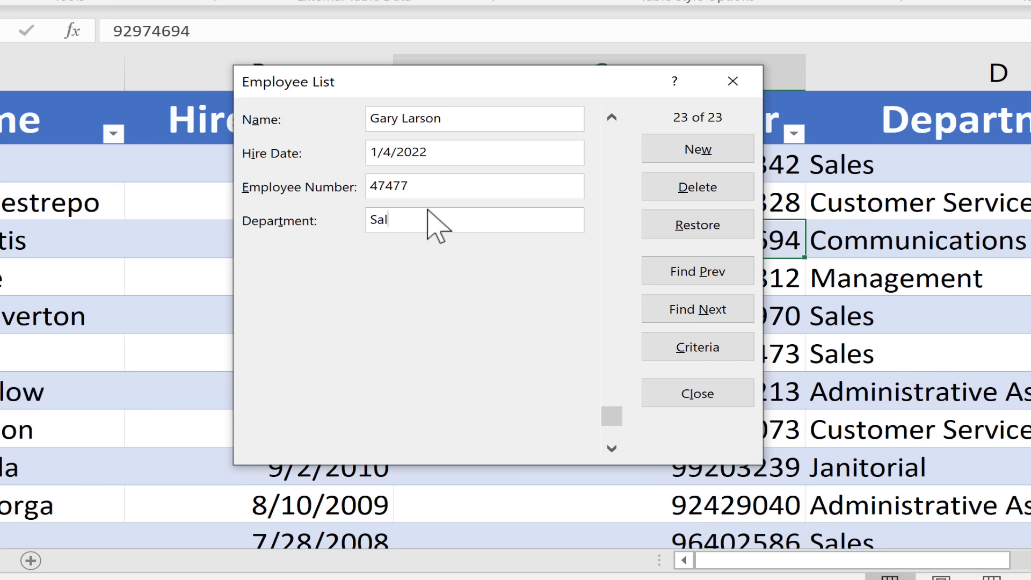
type("es")
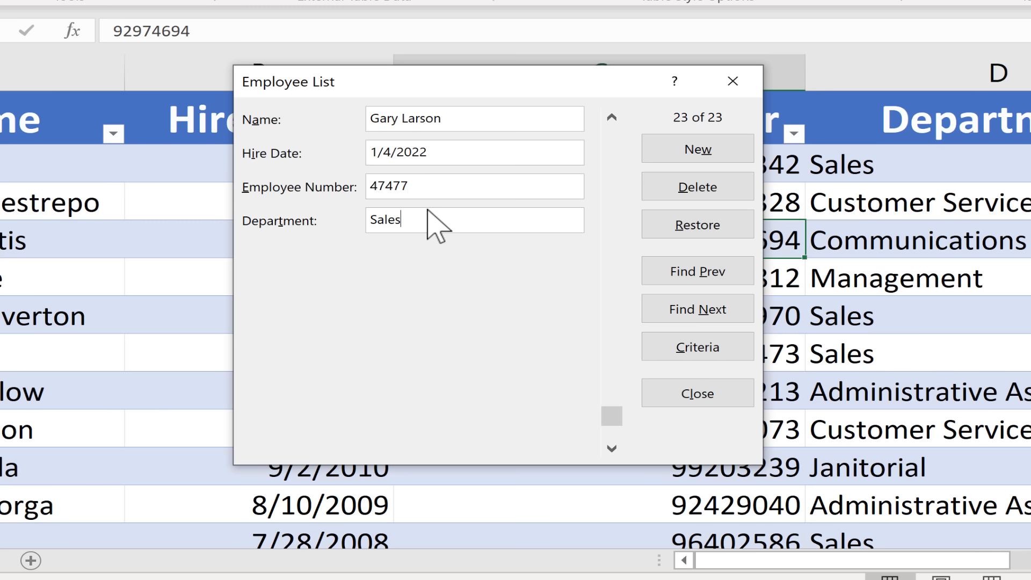
left_click(697, 148)
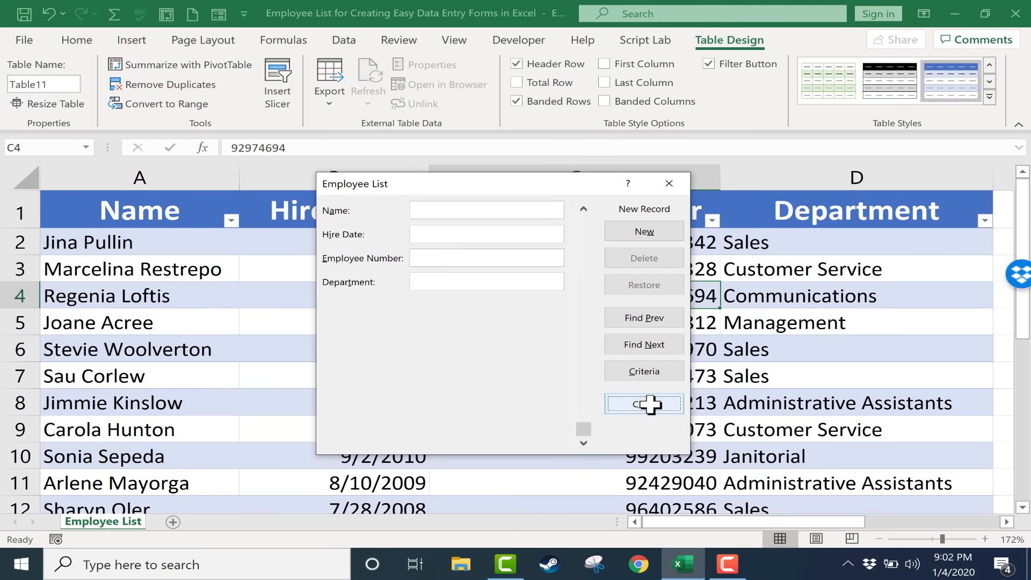
left_click(643, 404)
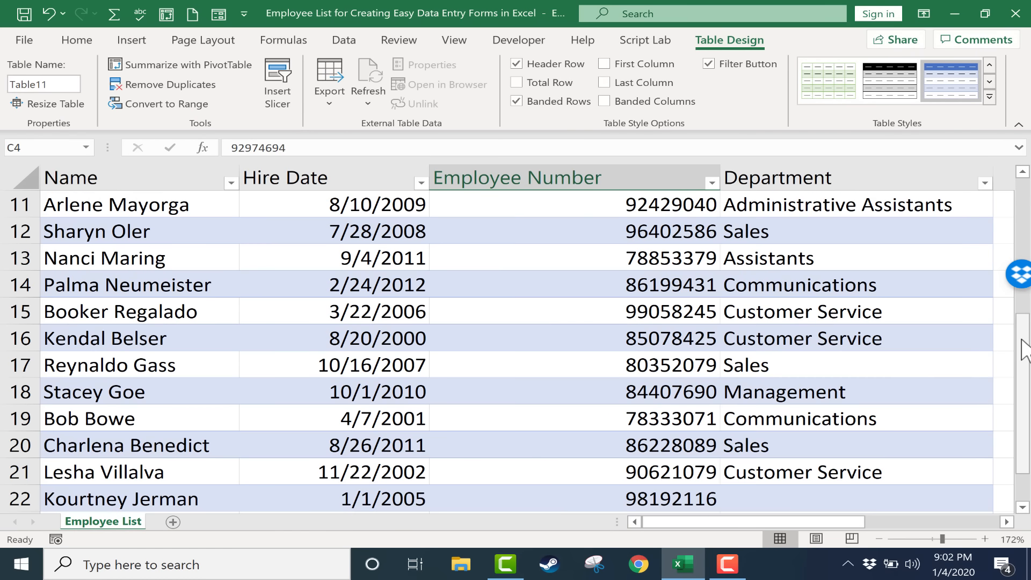
scroll("down", 3)
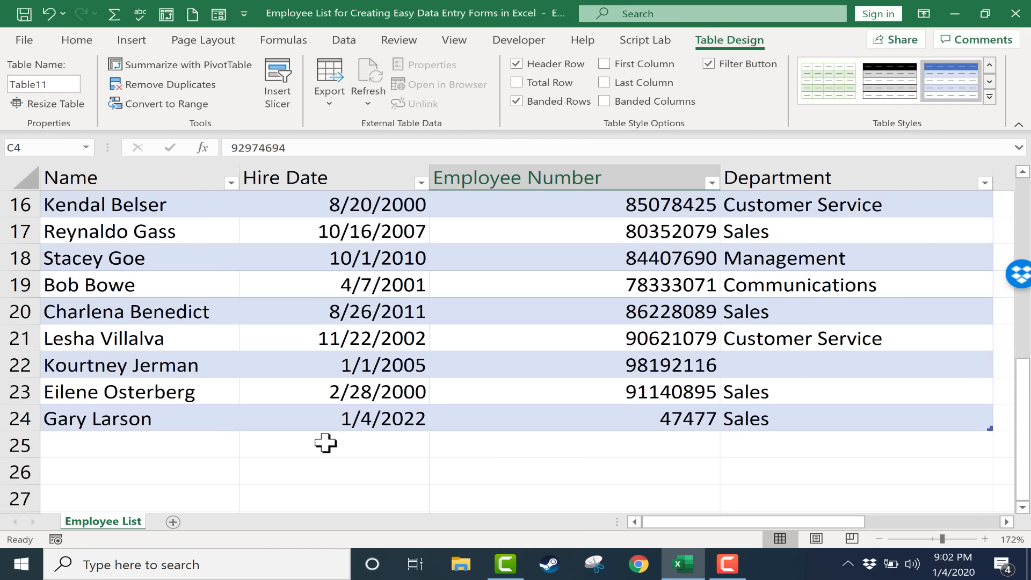
mouse_move(871, 426)
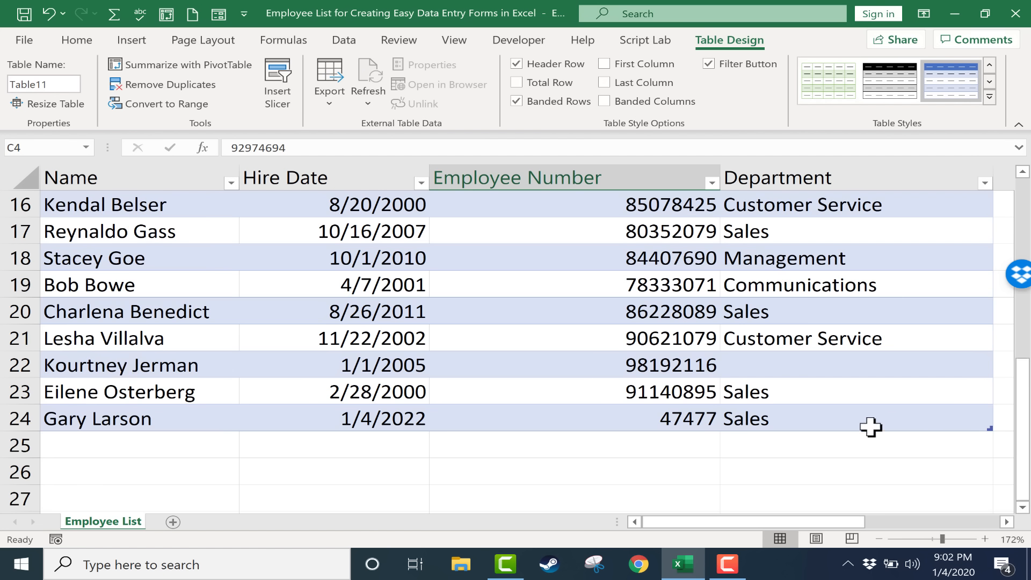
scroll("down", 3)
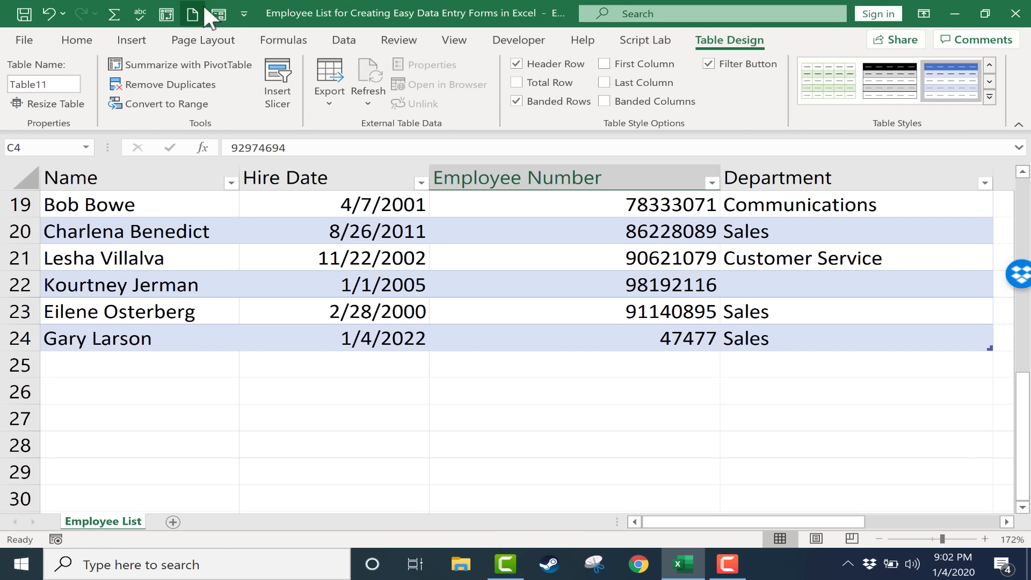
Step: Reopen the form and add placeholder records such as Becky and asfas into rows 25–27
left_click(192, 14)
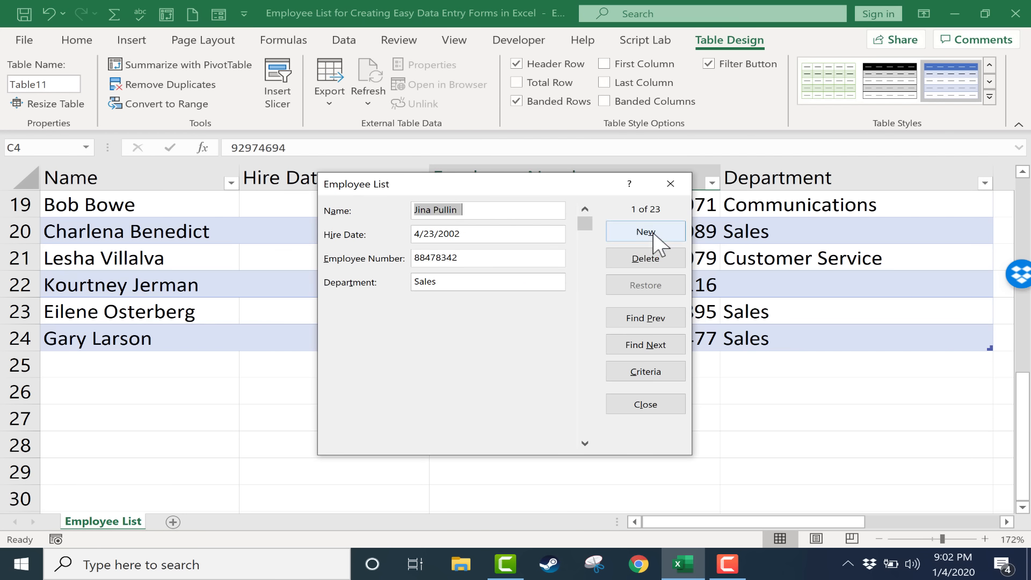
left_click(646, 232)
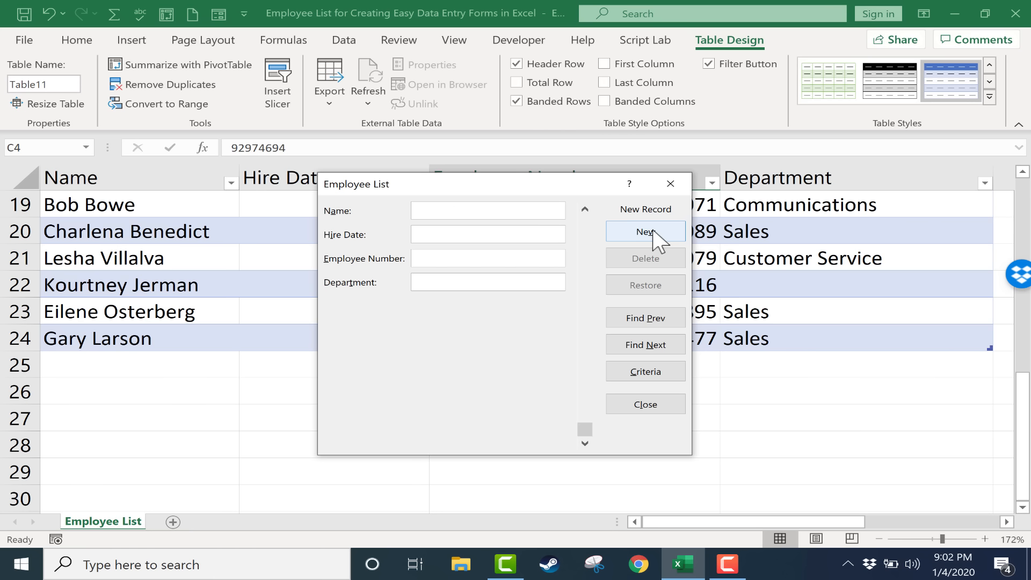
type("Becky")
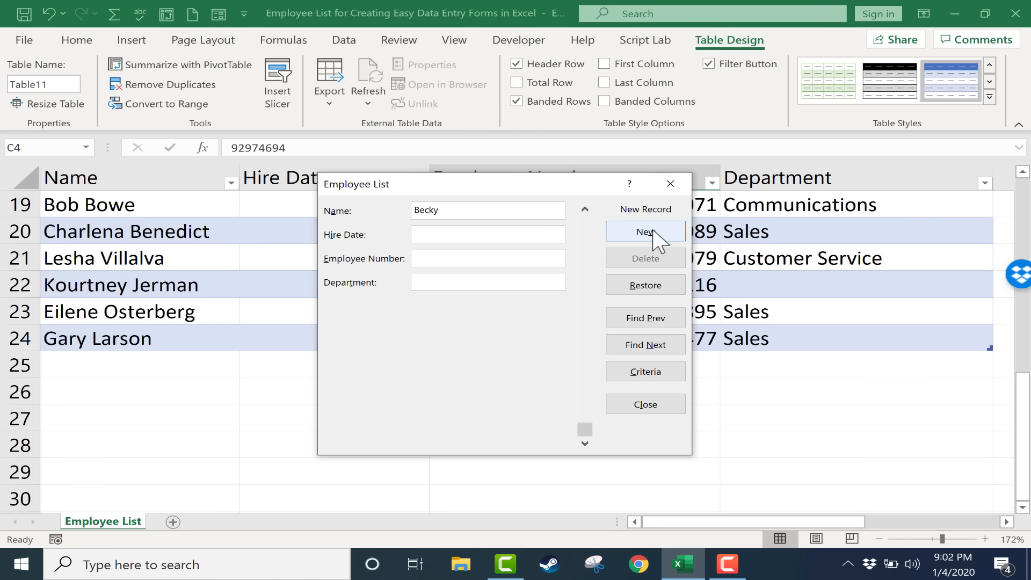
left_click(646, 232)
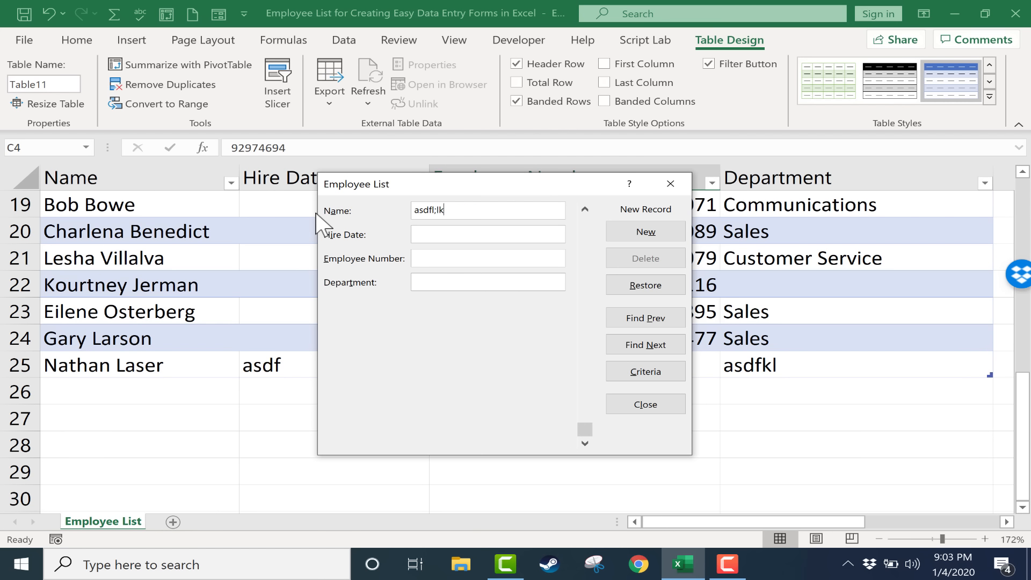
left_click(645, 232)
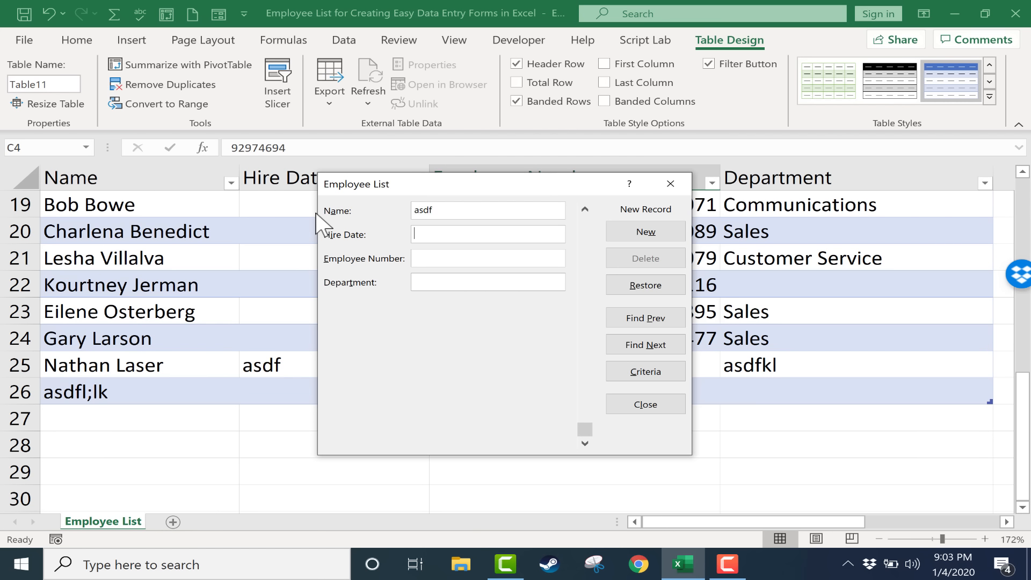
type("asfas")
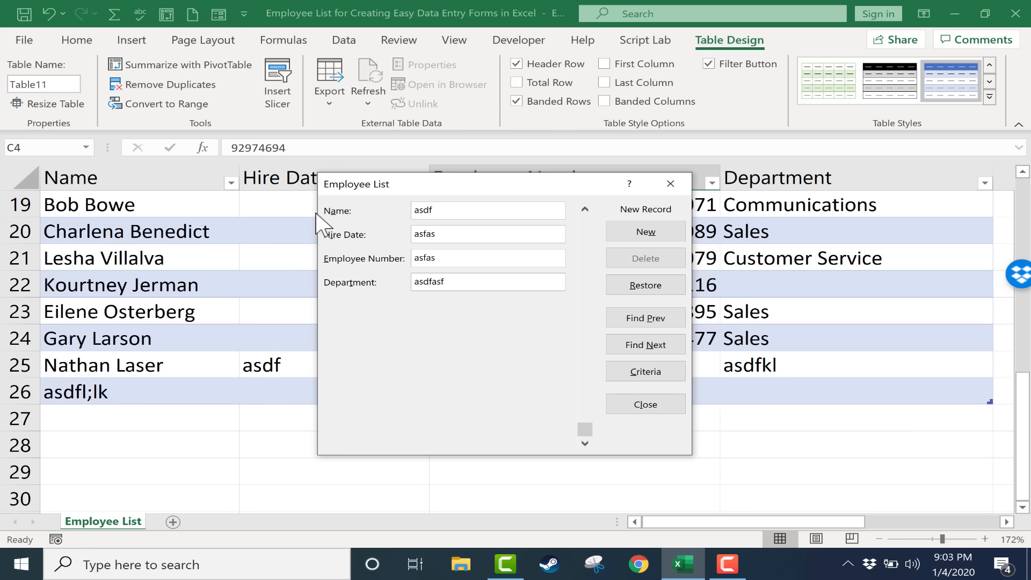
left_click(644, 232)
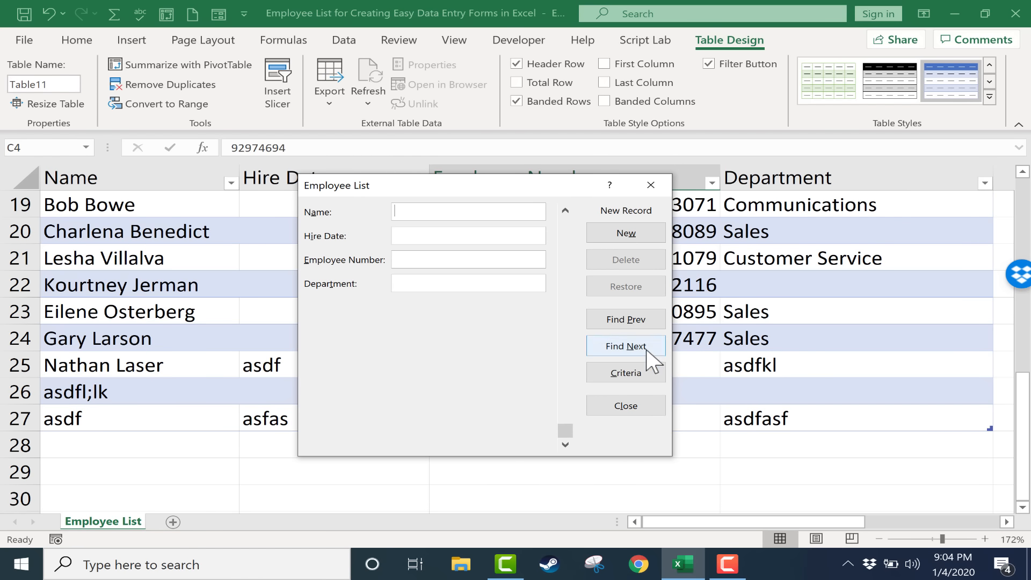
Step: Go back to record 26 of 26 and permanently delete that placeholder record, confirming the prompt
left_click(625, 346)
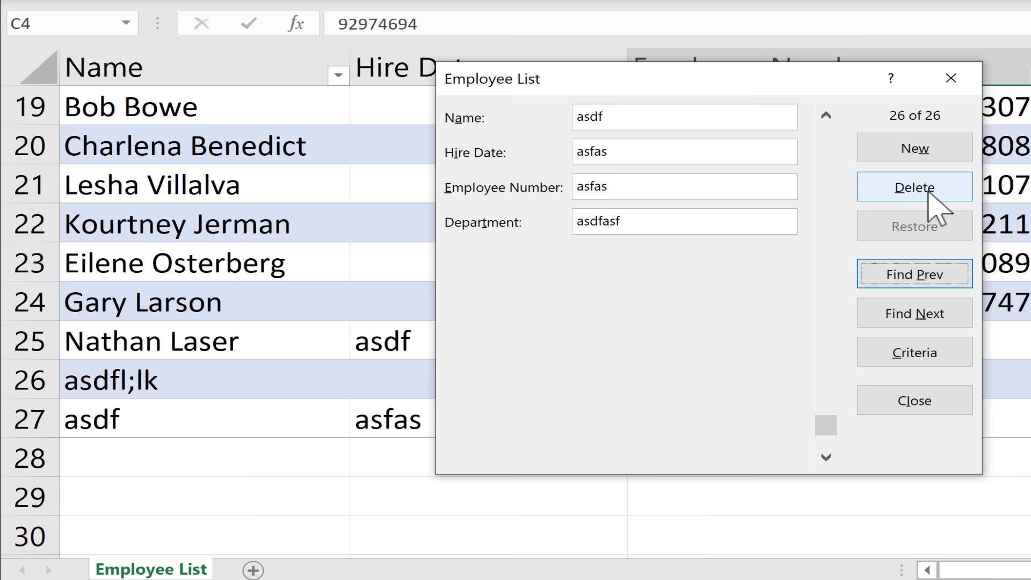
left_click(913, 187)
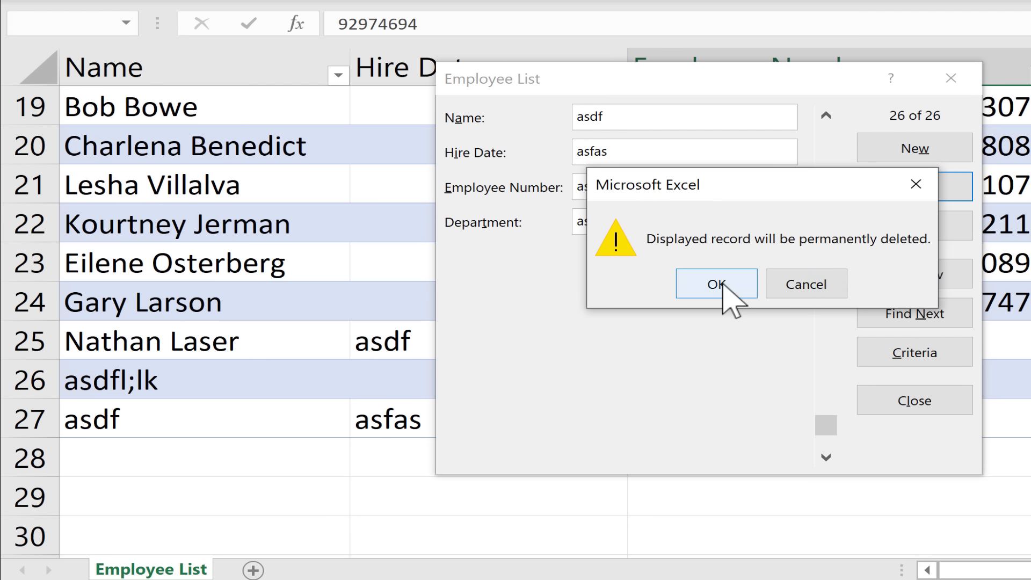
left_click(717, 284)
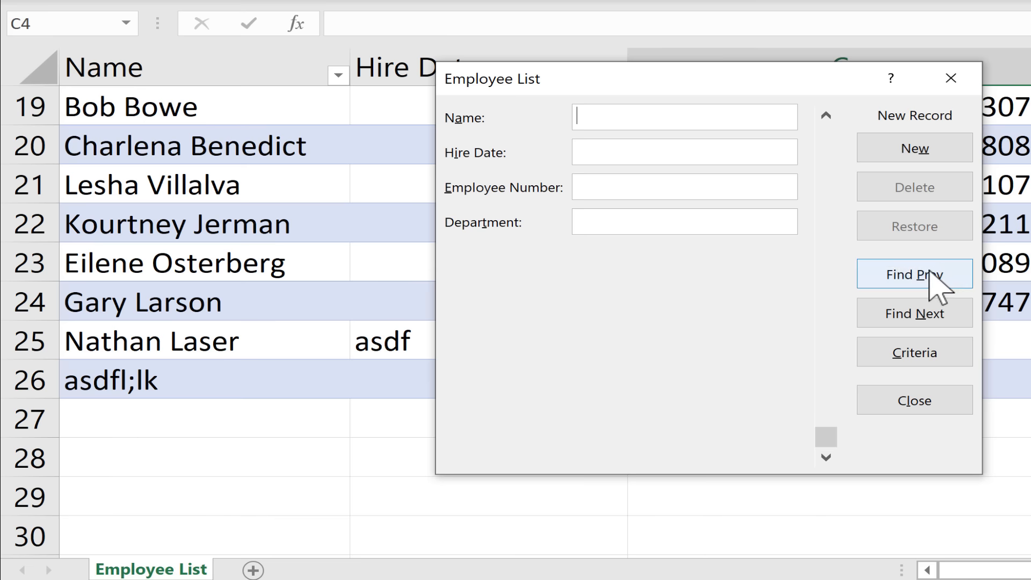
left_click(913, 274)
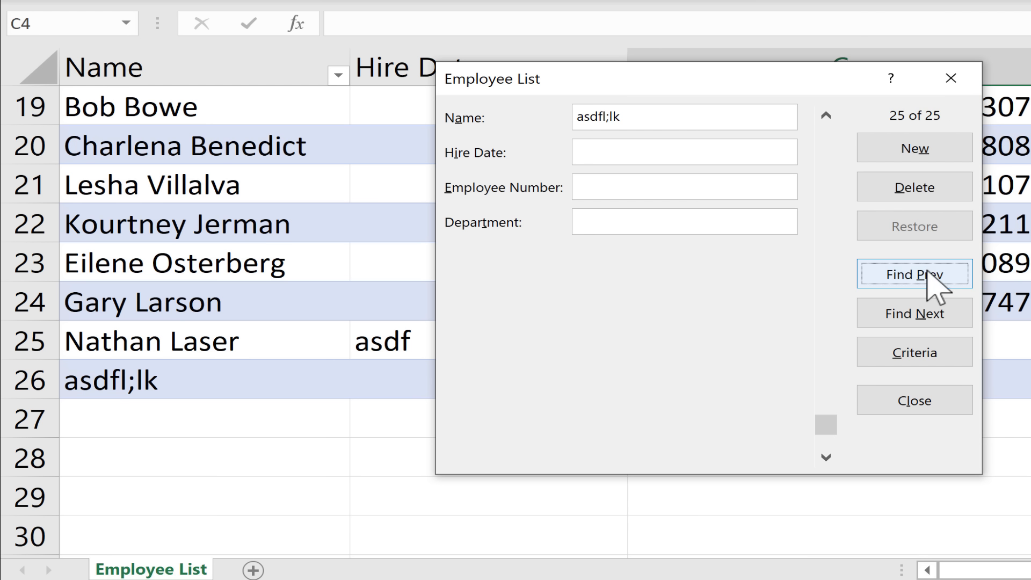
left_click(913, 273)
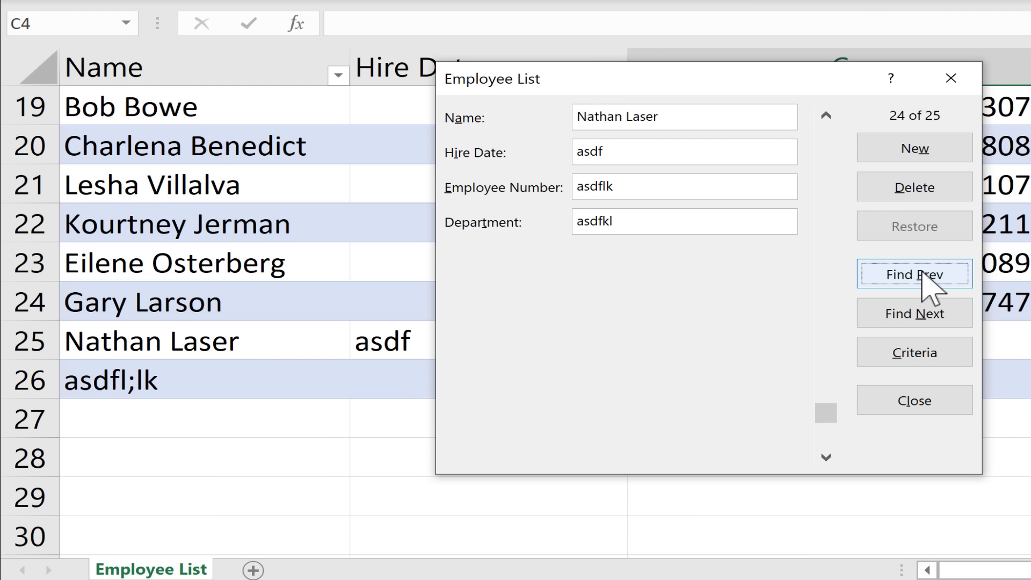
left_click(914, 274)
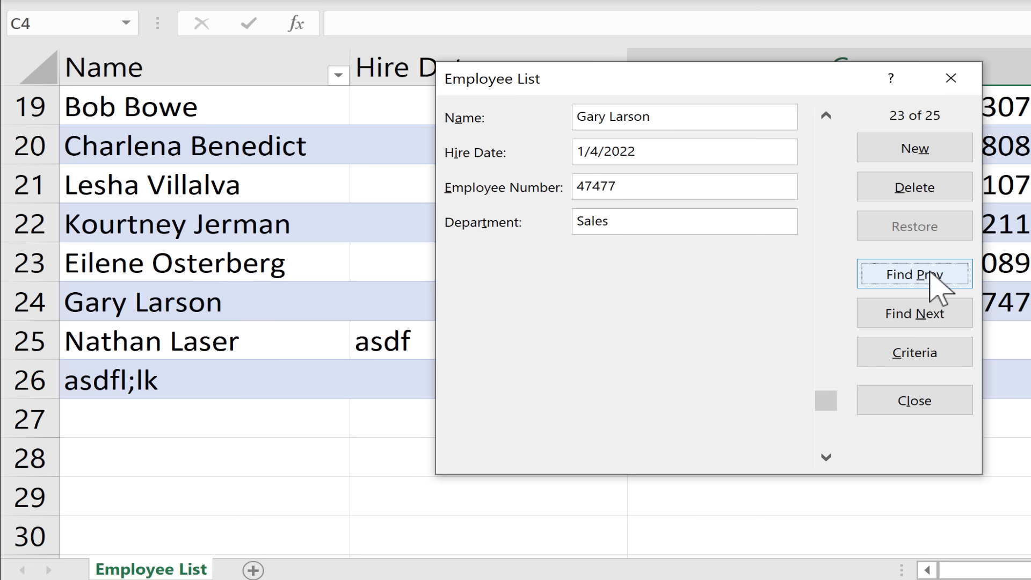
left_click(913, 312)
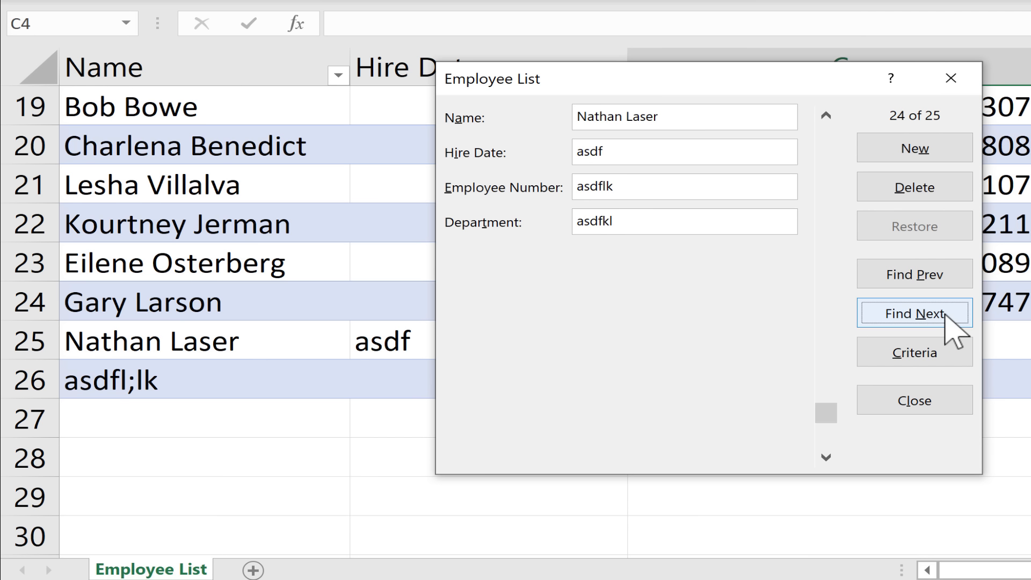
left_click(913, 313)
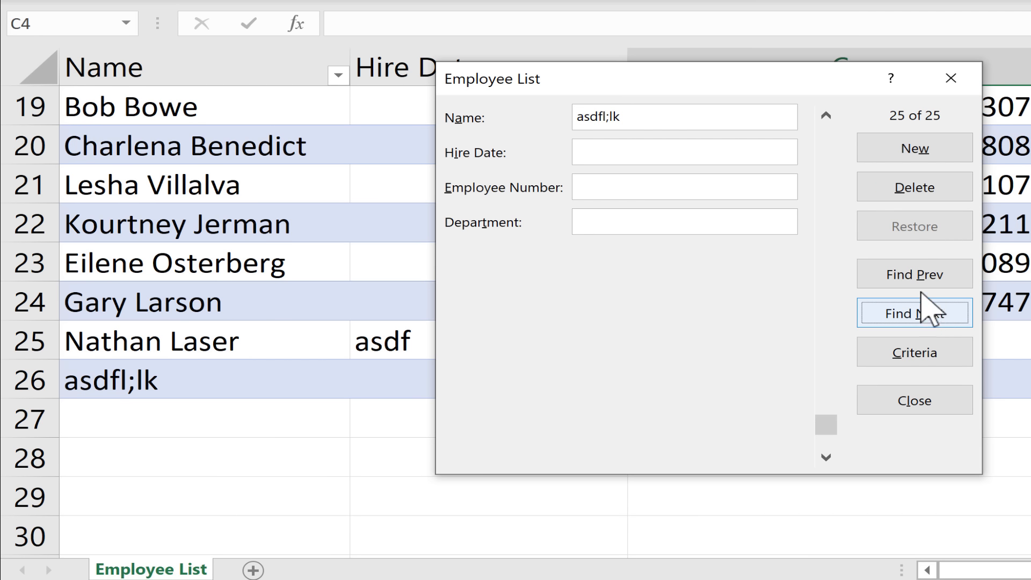
left_click(914, 274)
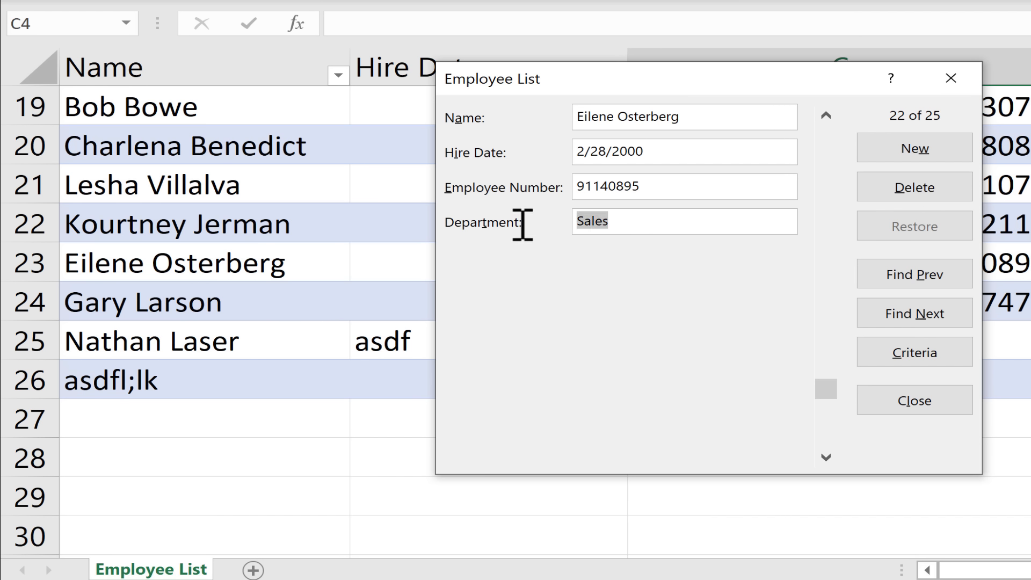
type("Custo")
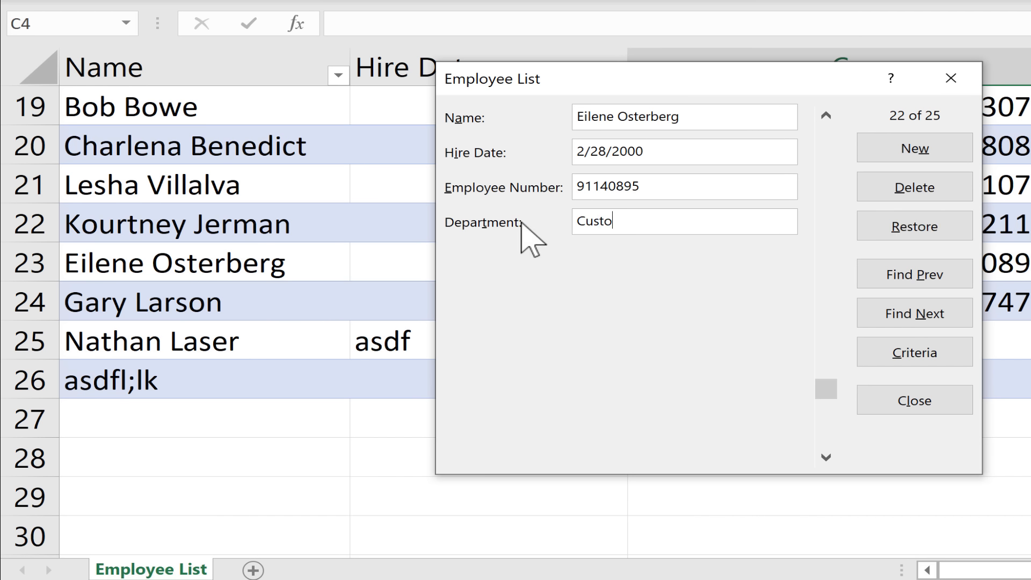
type("mer")
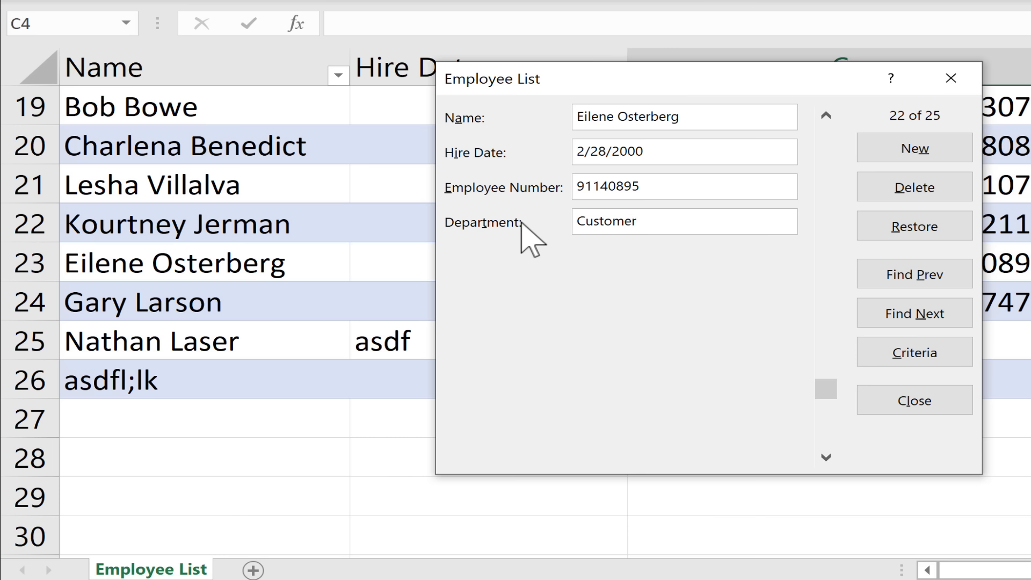
type("Service")
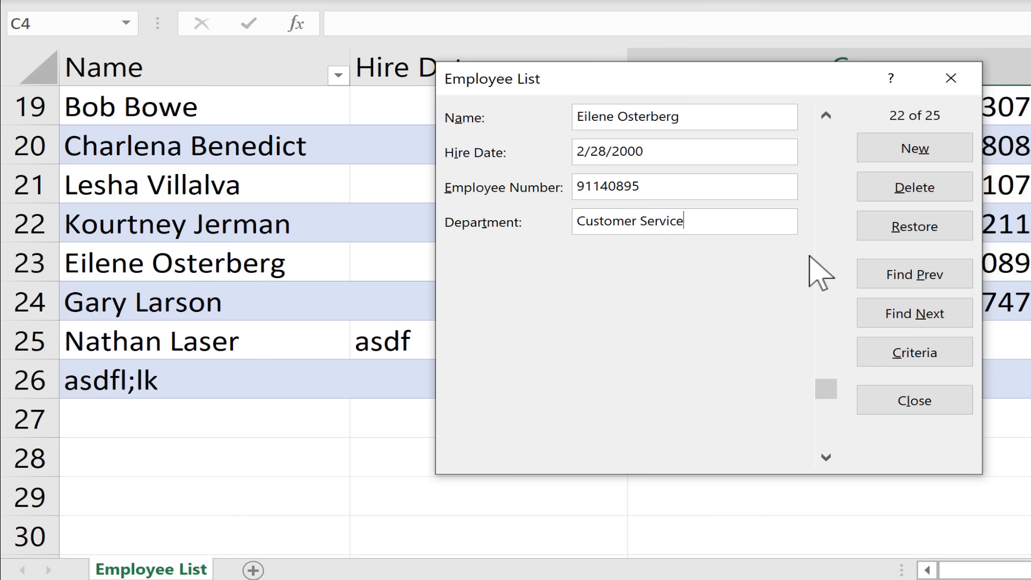
left_click(913, 226)
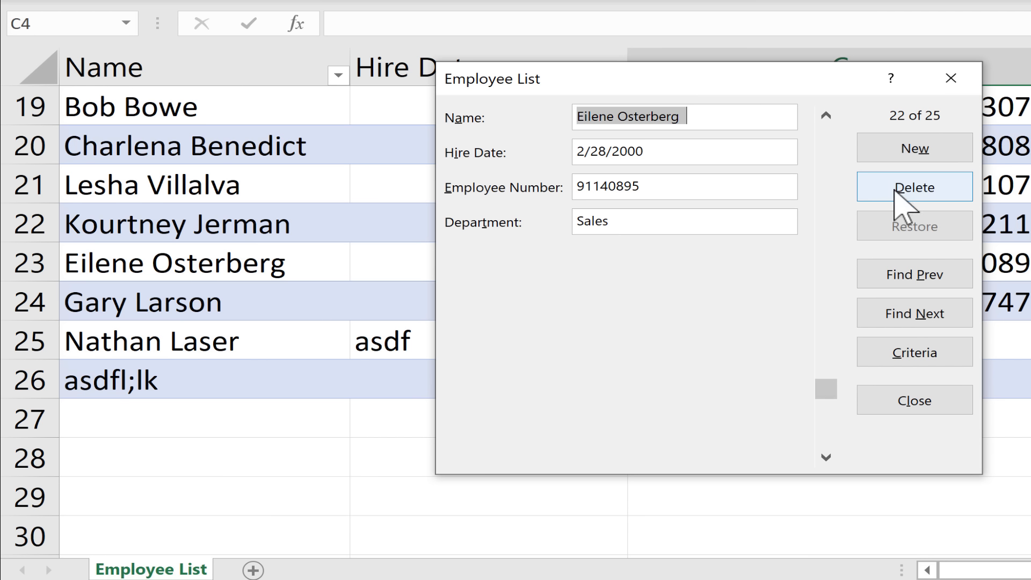
mouse_move(805, 323)
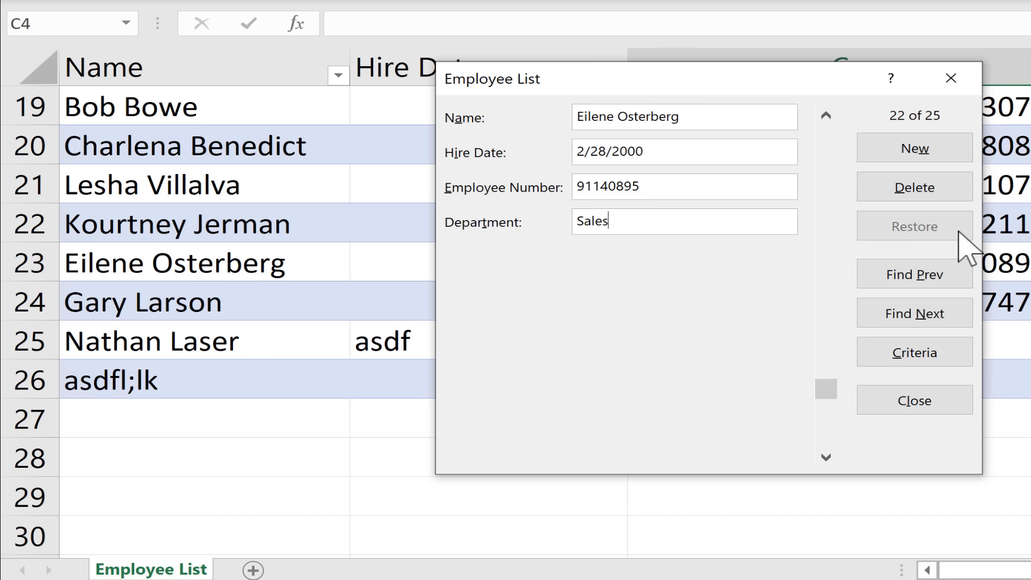
mouse_move(961, 247)
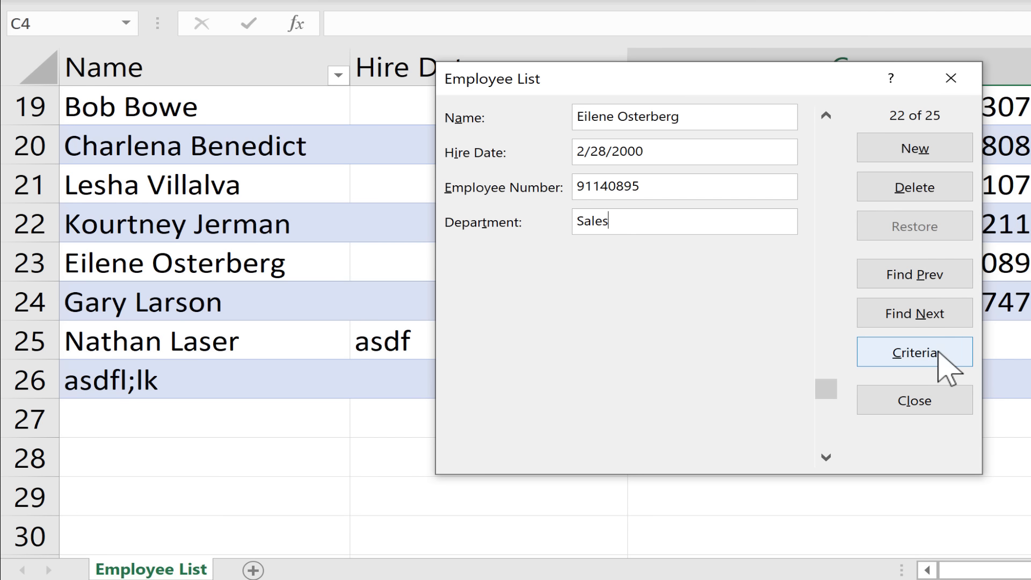
left_click(914, 353)
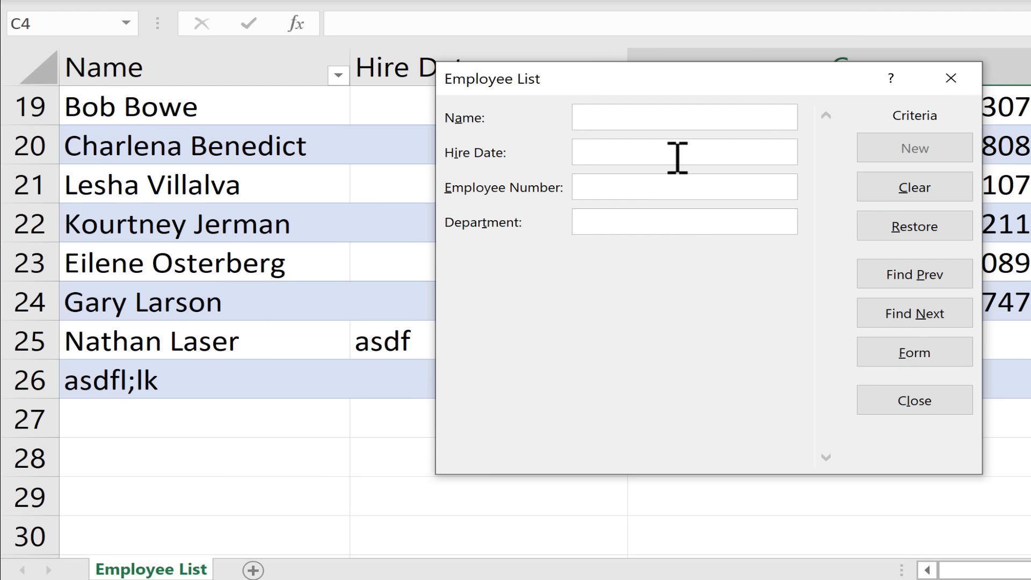
left_click(683, 117)
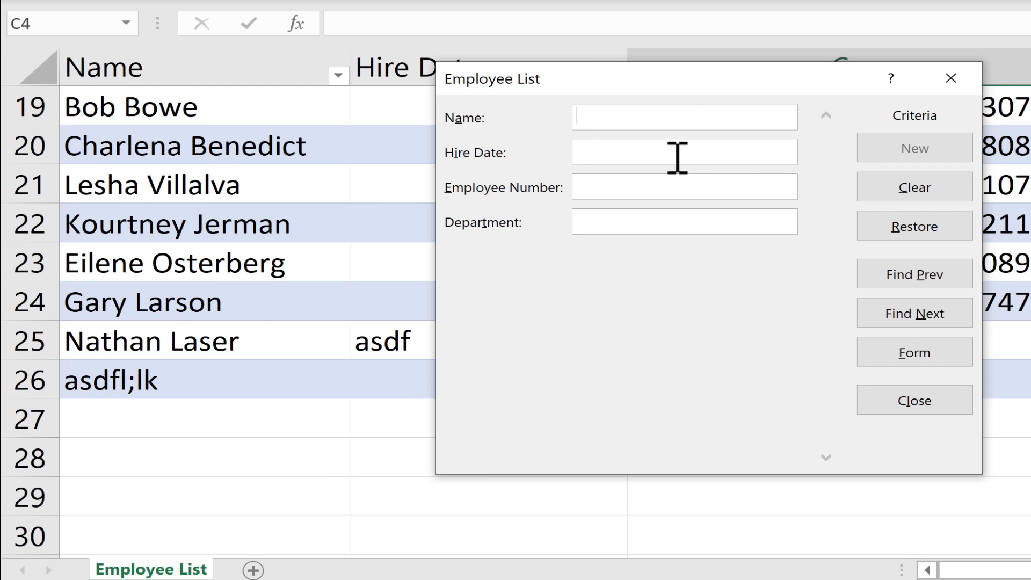
mouse_move(174, 163)
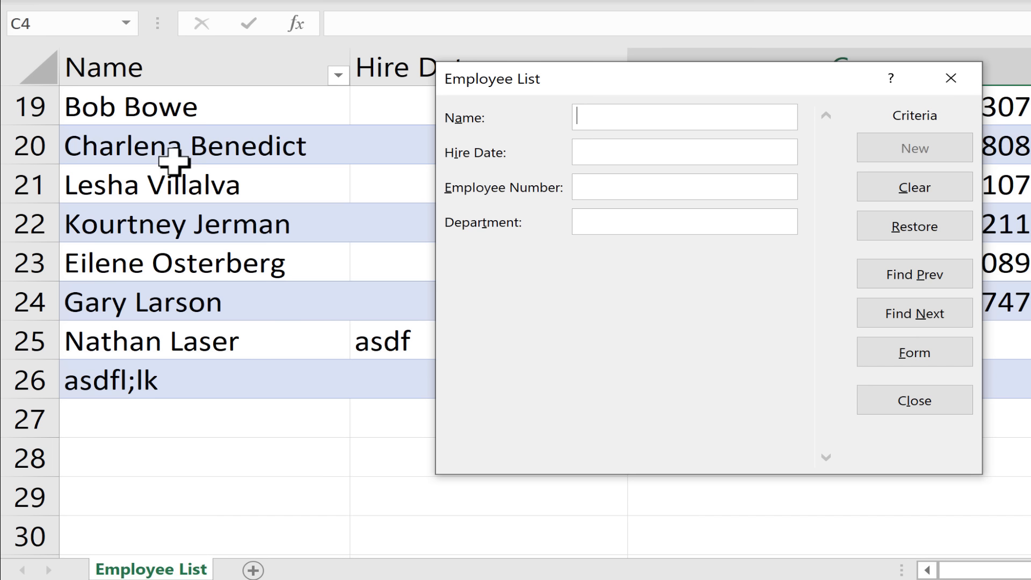
mouse_move(772, 114)
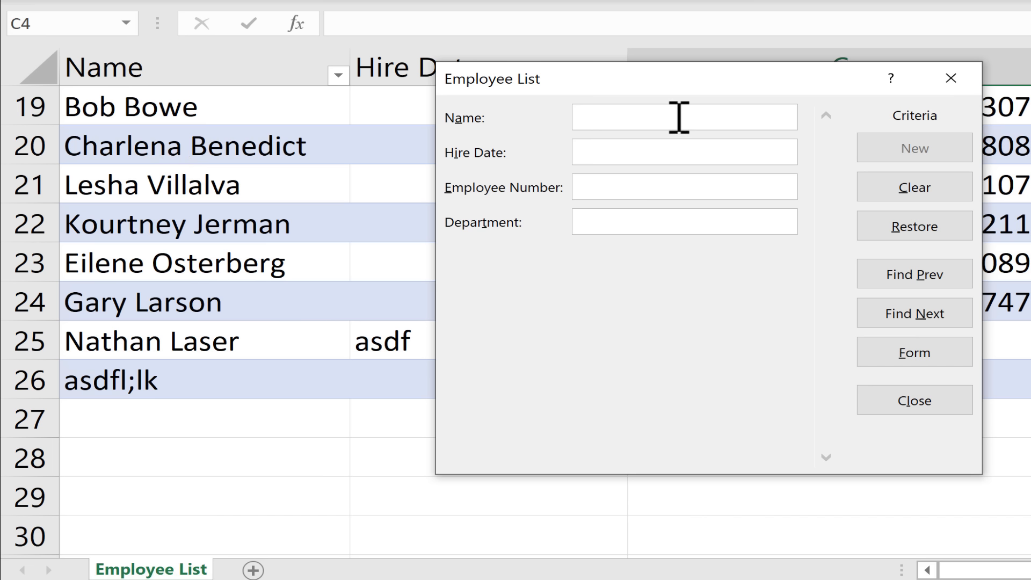
type("B")
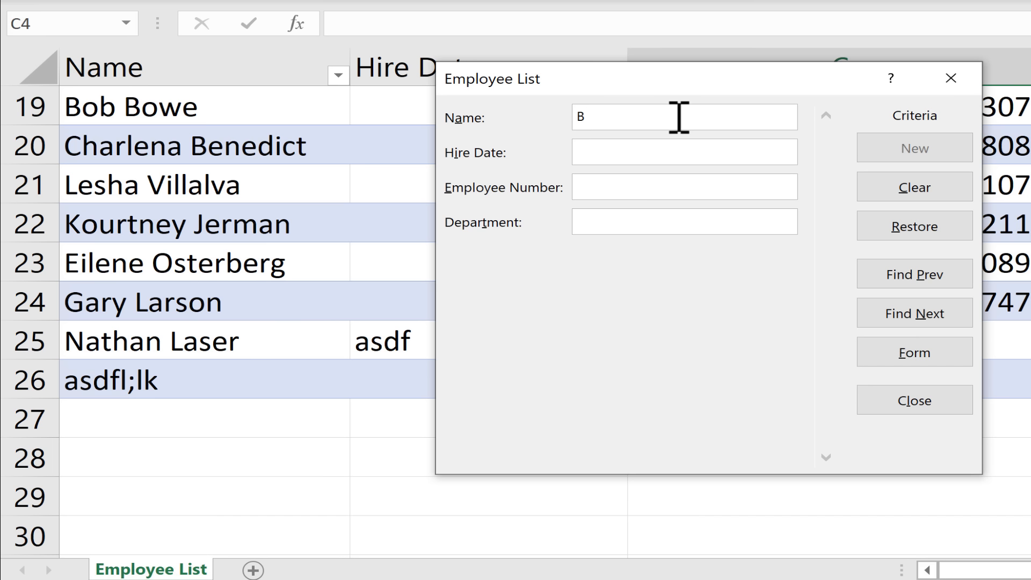
type("ob")
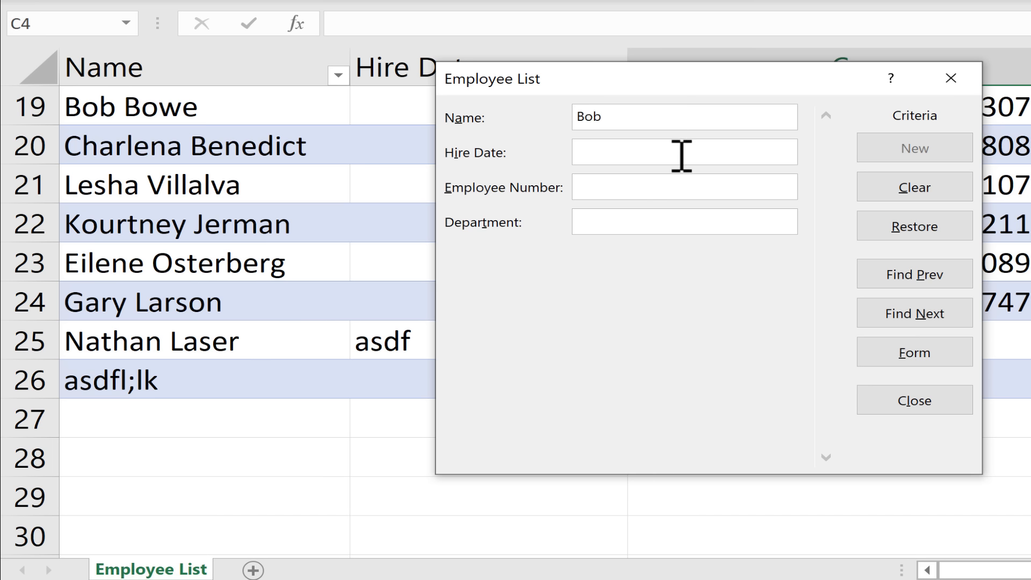
mouse_move(659, 187)
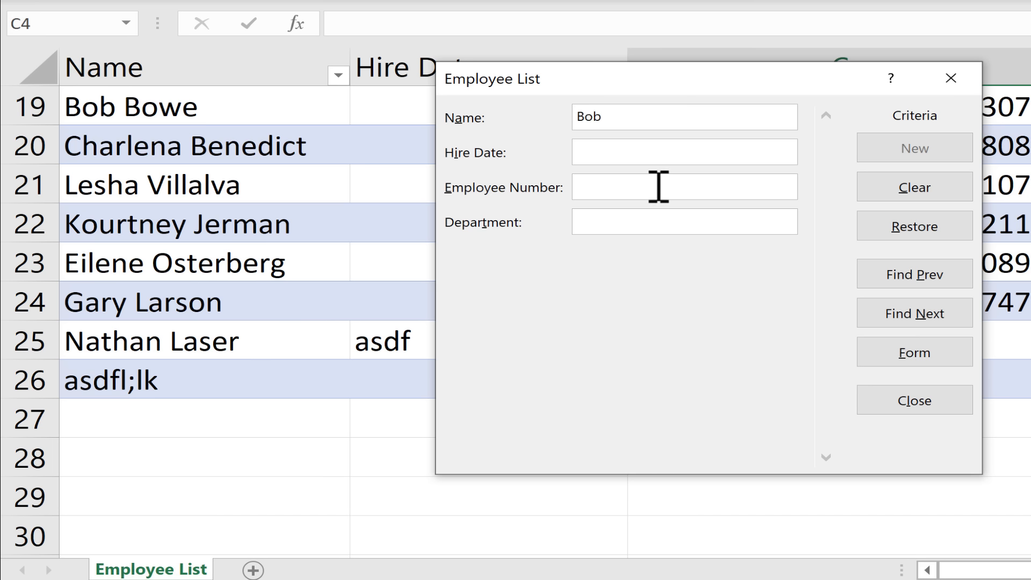
mouse_move(645, 220)
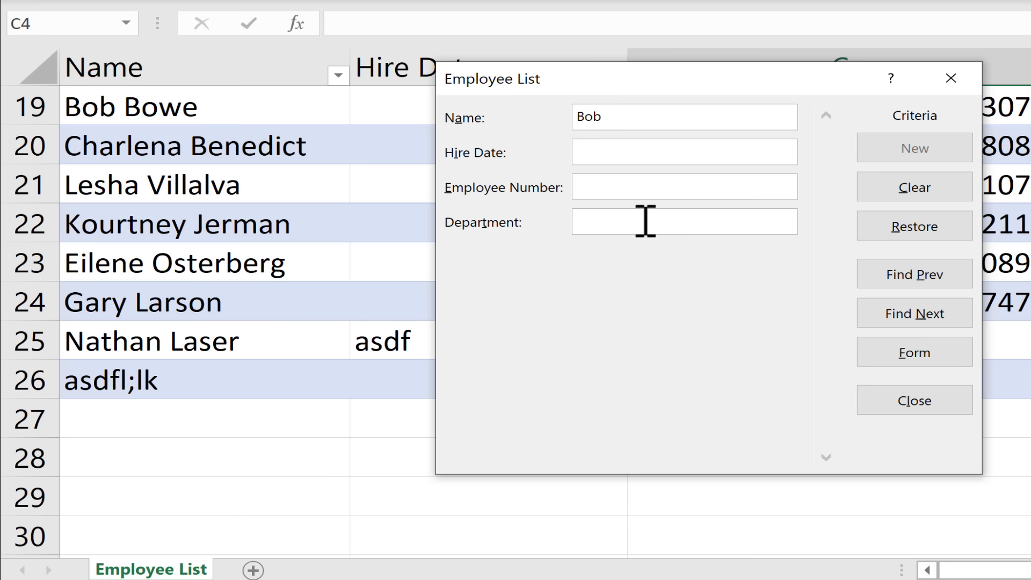
type("communications")
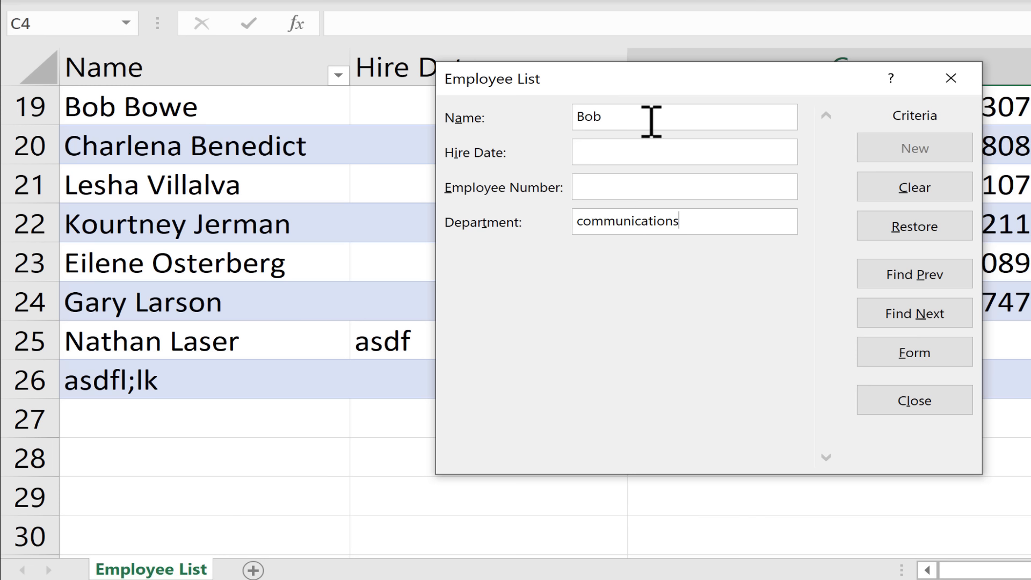
mouse_move(794, 300)
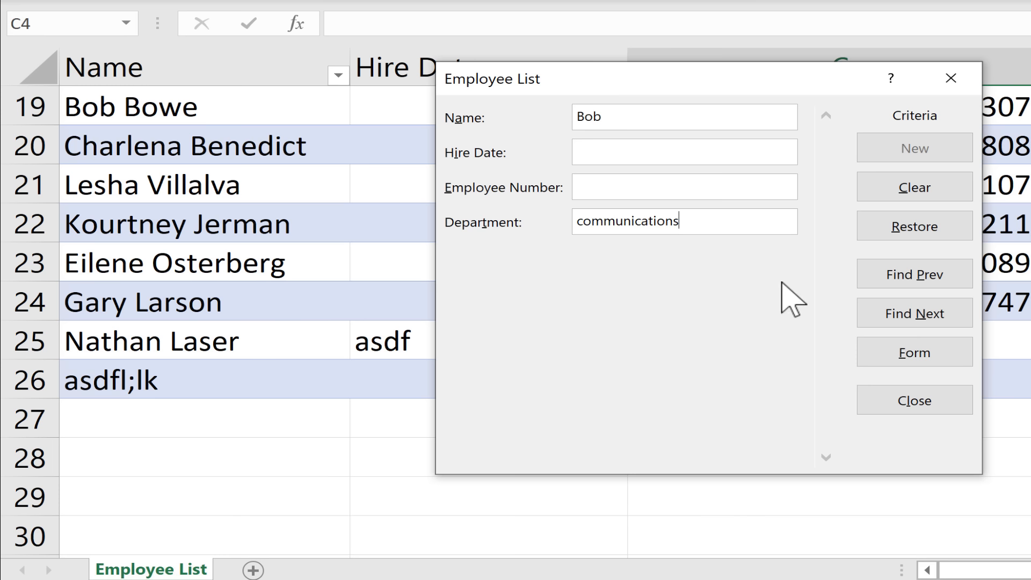
type("Communications")
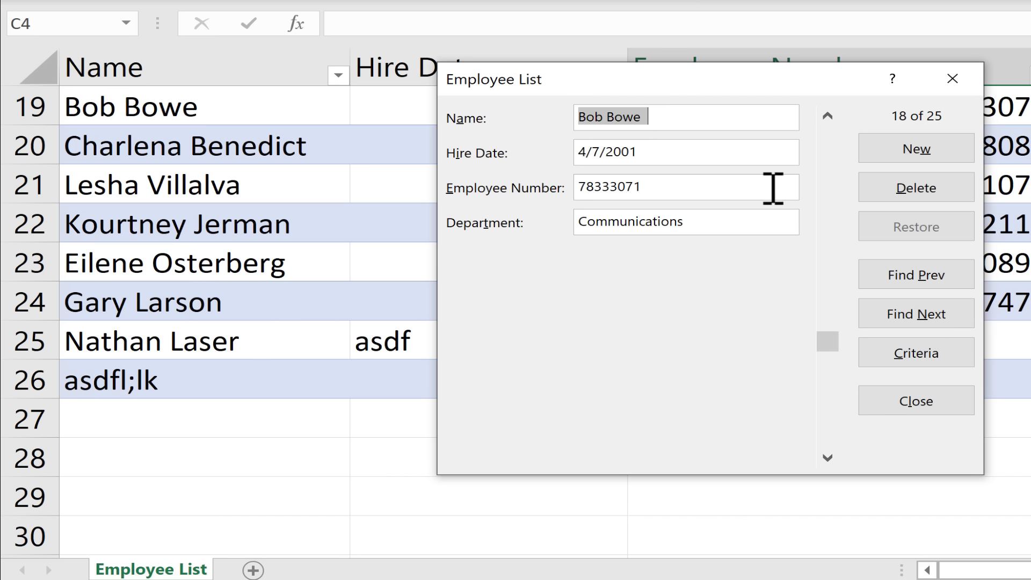
mouse_move(927, 146)
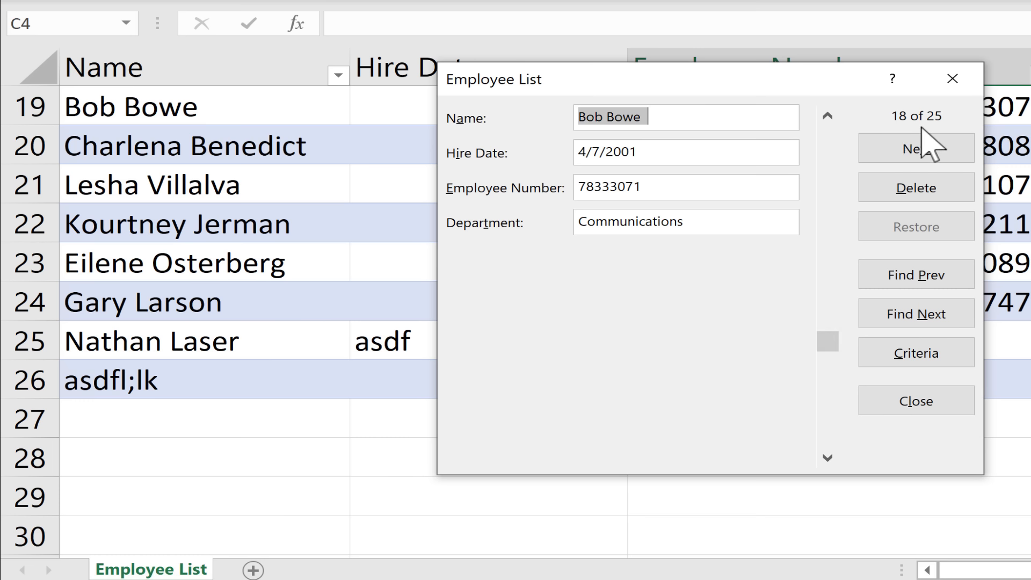
mouse_move(964, 136)
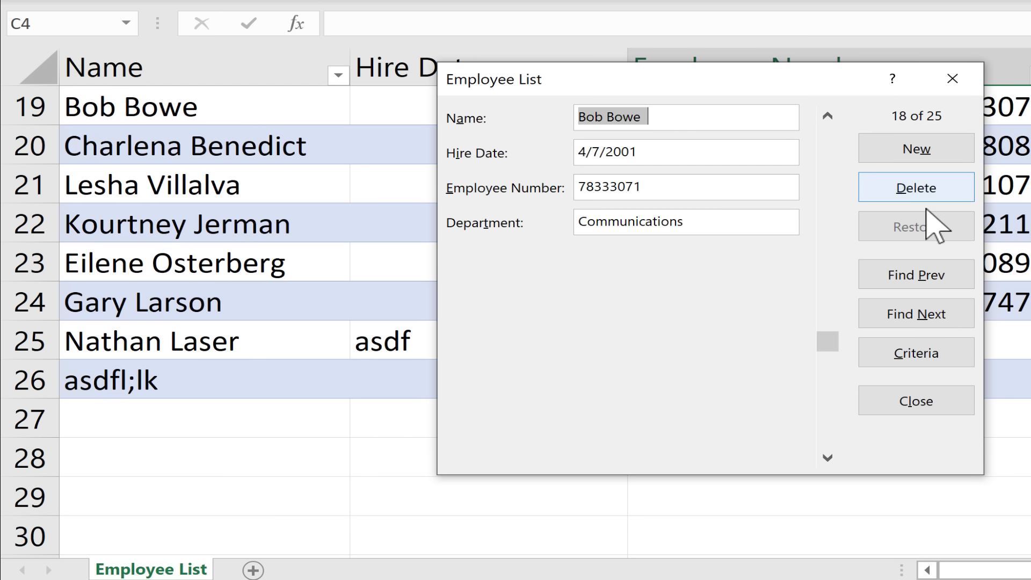
mouse_move(915, 313)
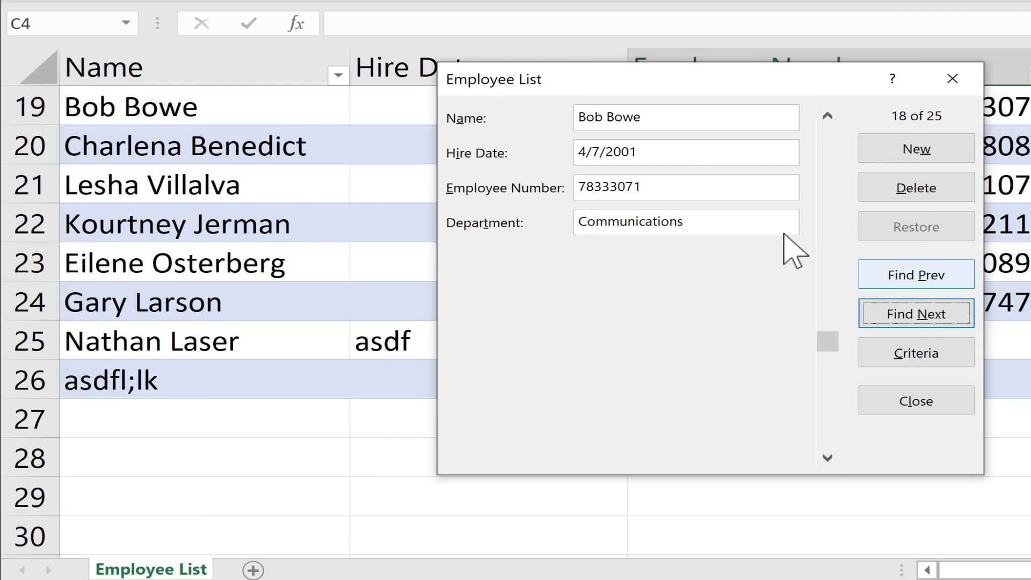
mouse_move(927, 309)
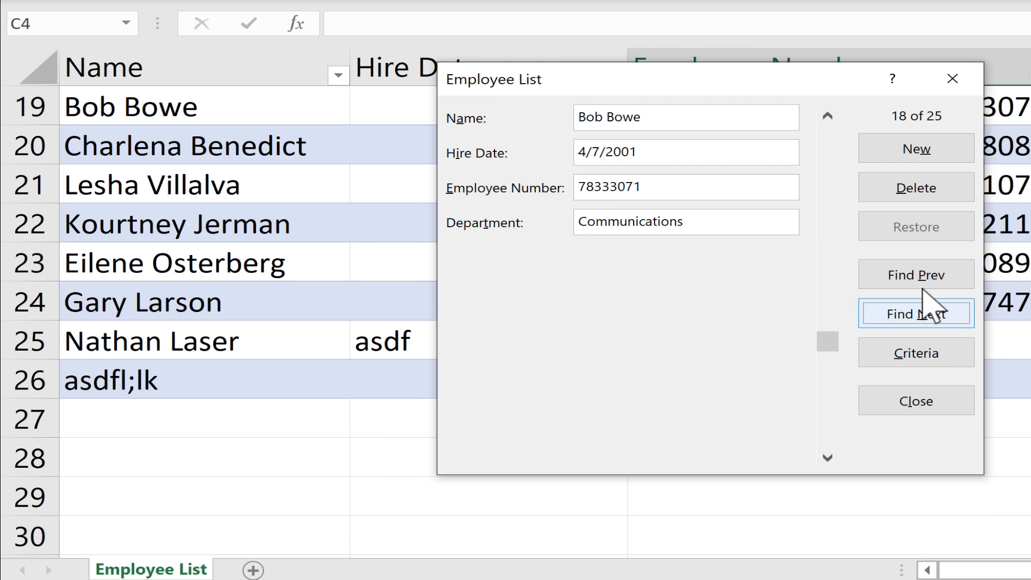
Step: Return to criteria mode with Name blank and Department Communications only
left_click(915, 352)
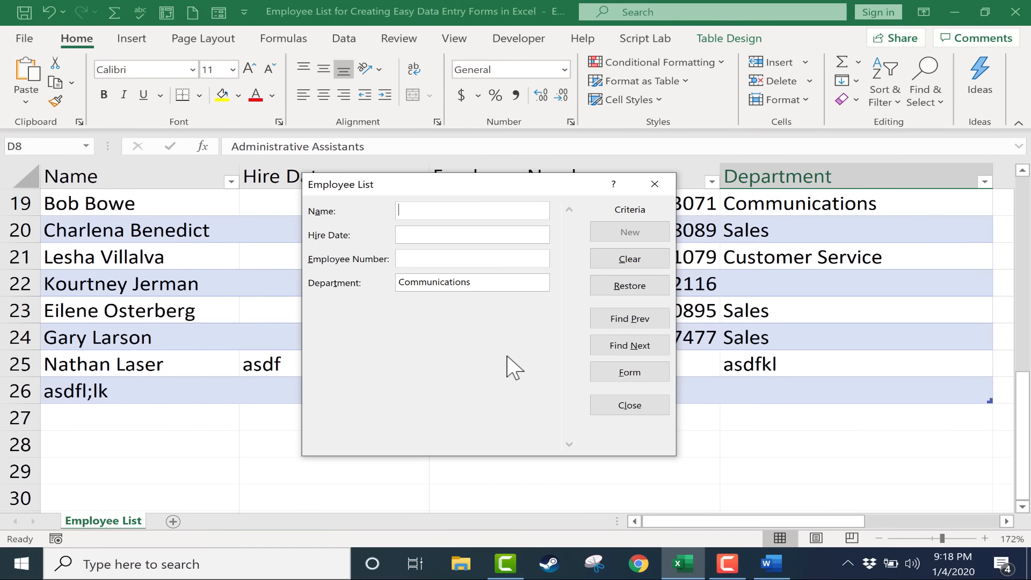
left_click(628, 405)
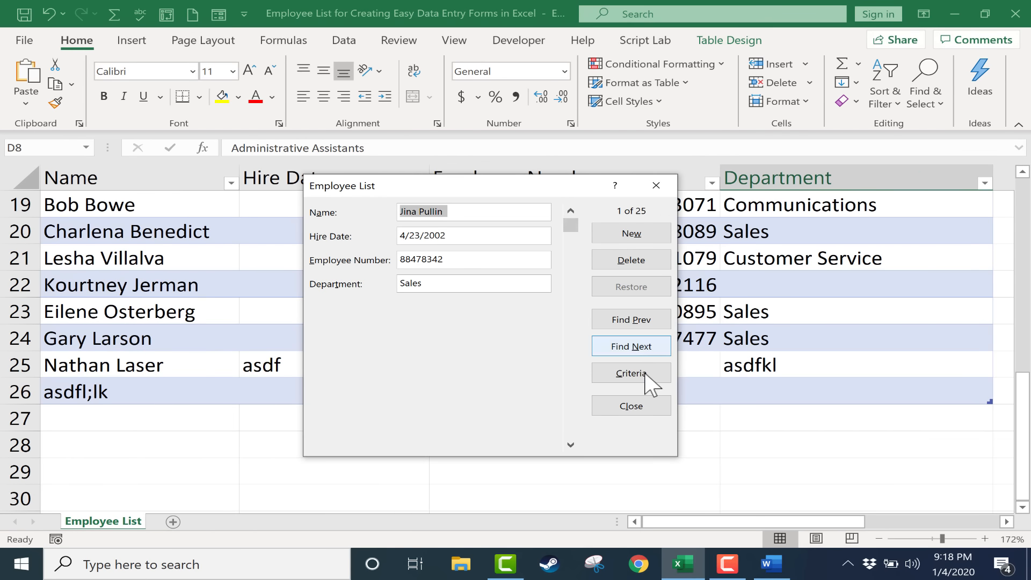
left_click(631, 373)
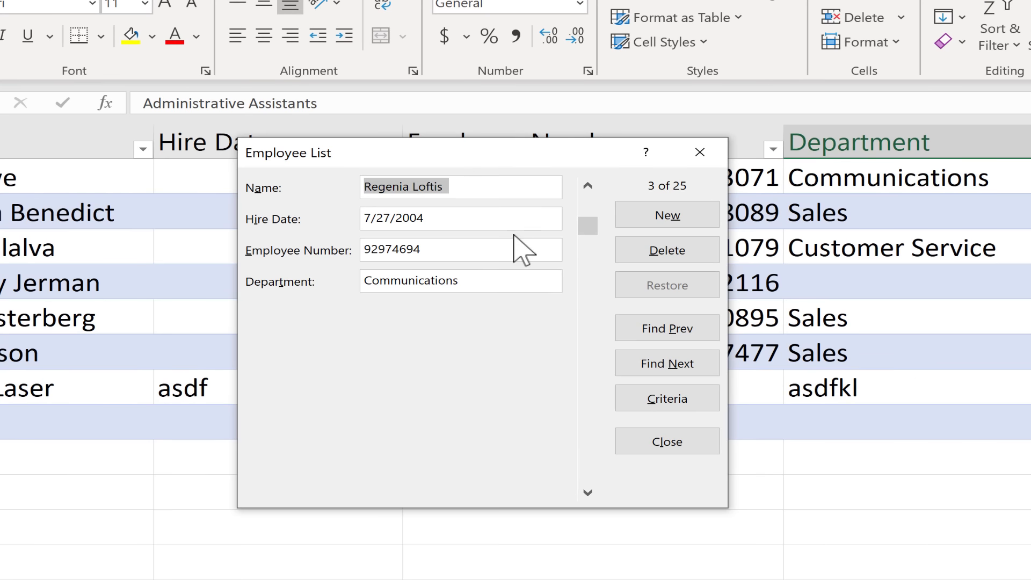
left_click(666, 363)
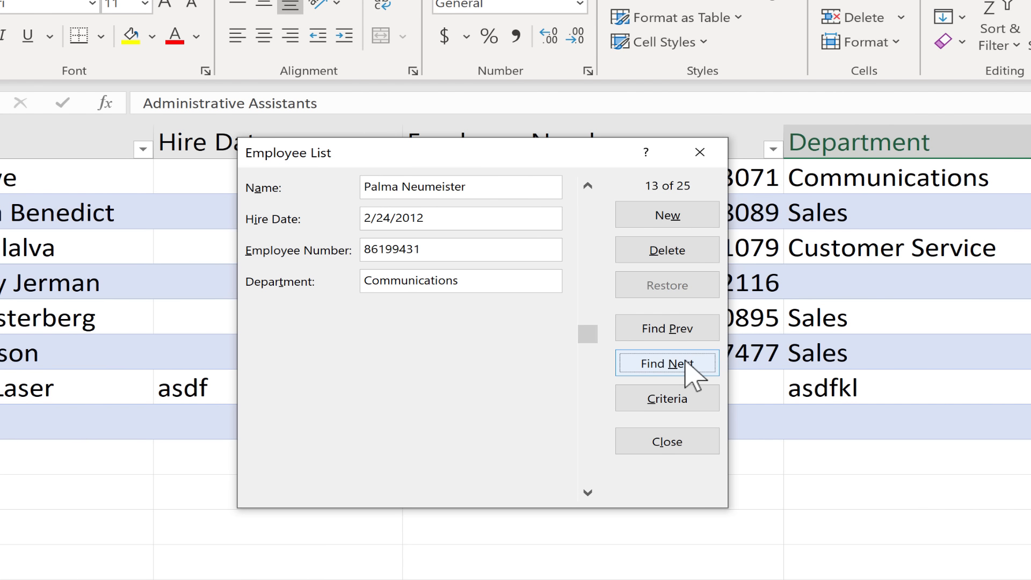
left_click(666, 363)
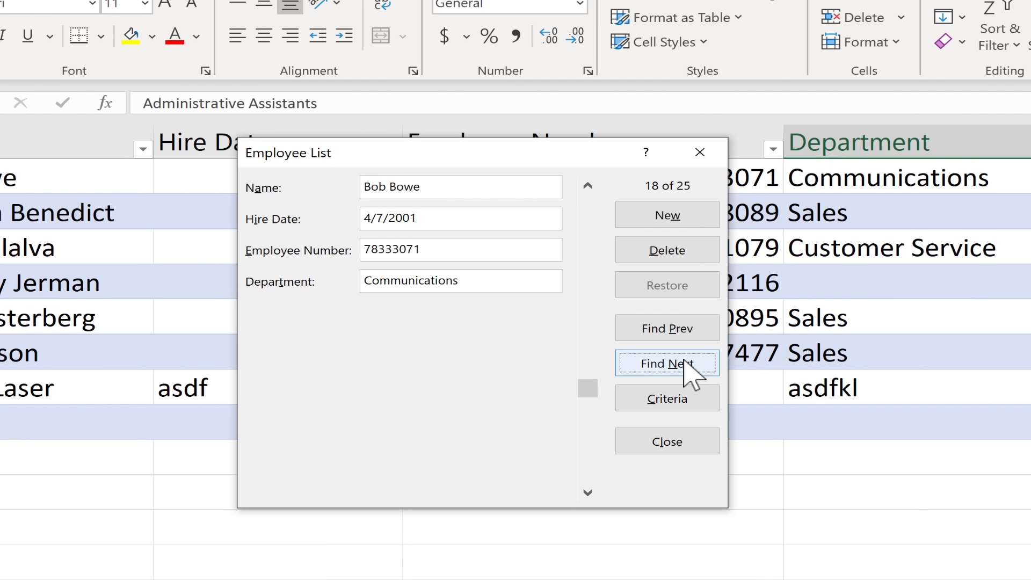
mouse_move(666, 441)
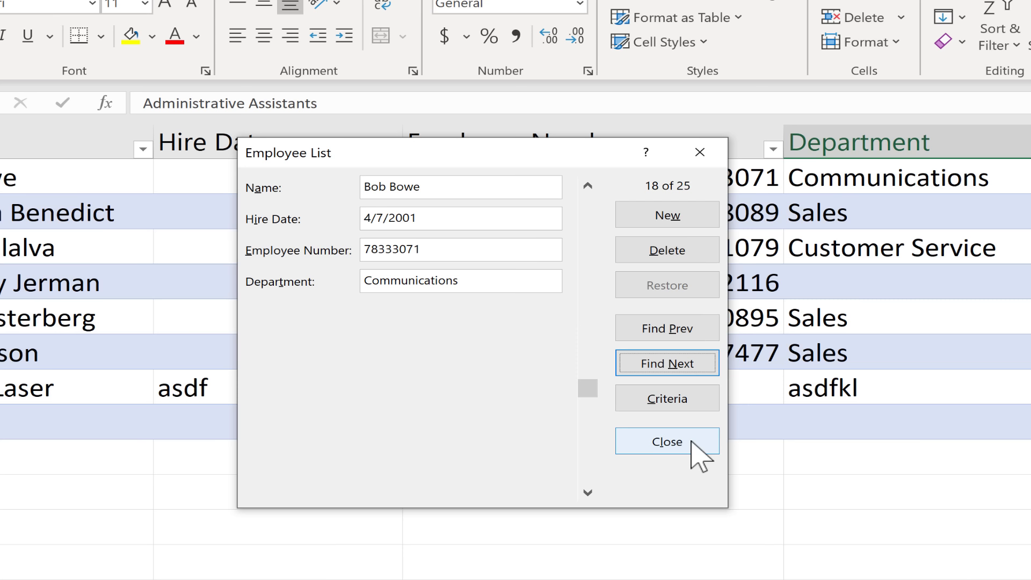
mouse_move(697, 458)
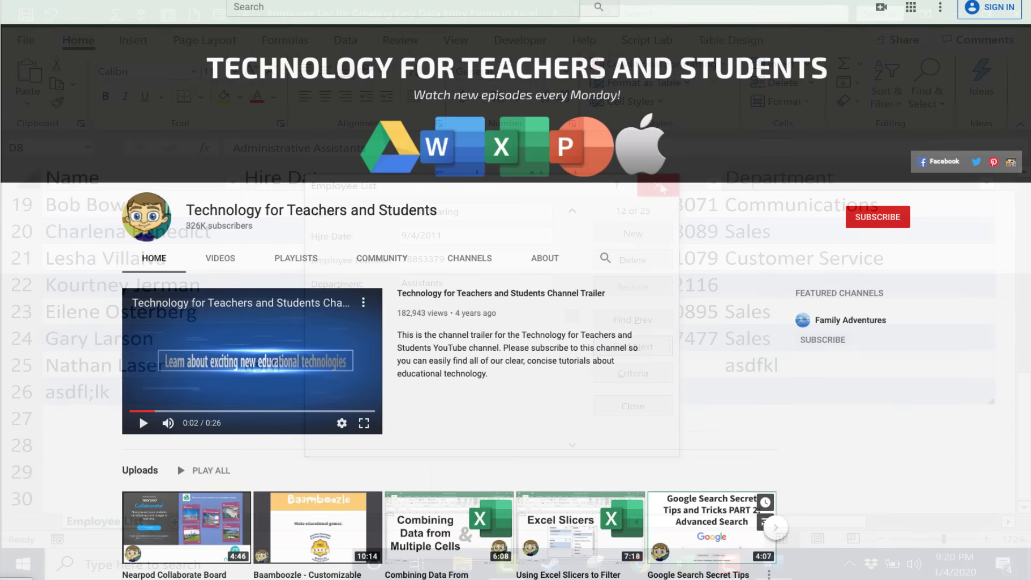
Step: Close the Data Form, leaving the Technology for Teachers and Students channel page
left_click(659, 186)
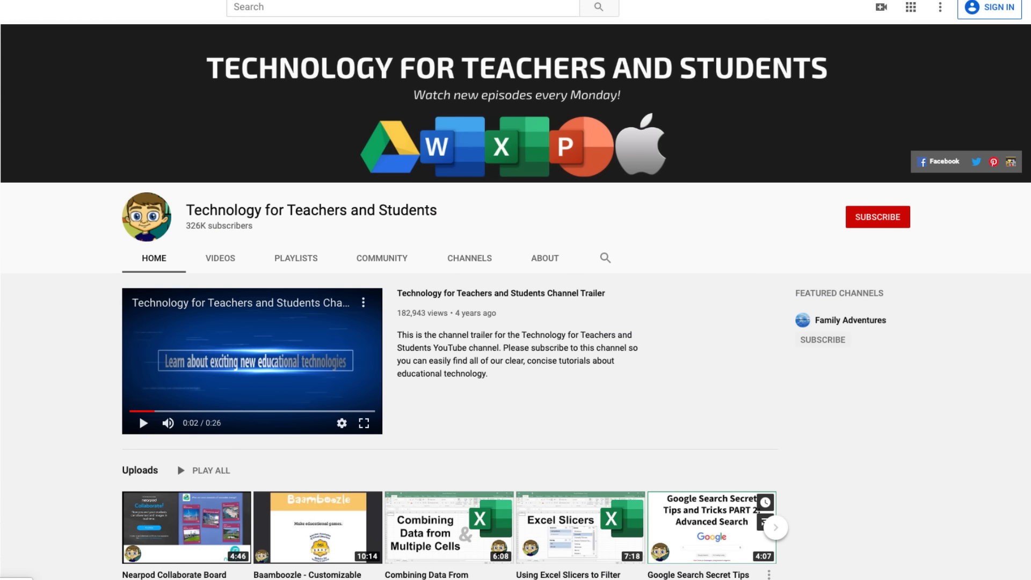